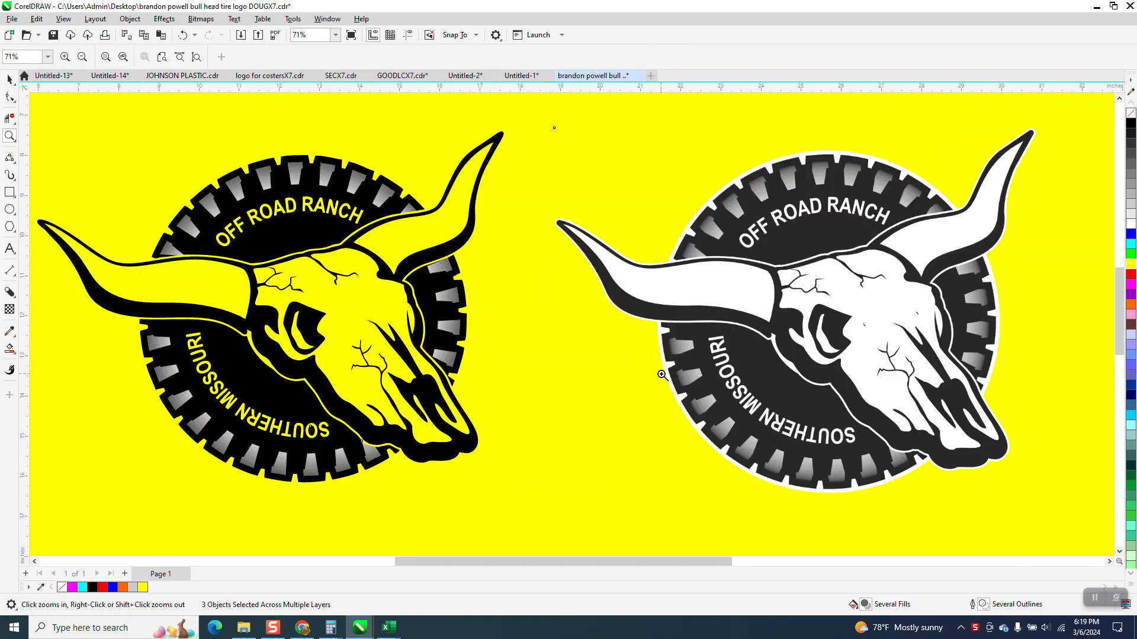
# Inspect the gradient treads near 'OFF ROAD RANCH', then shrink the logo bitmap to about 3.8 × 2.9 inches.
pyautogui.moveTo(661, 375); pyautogui.dragTo(816, 277)
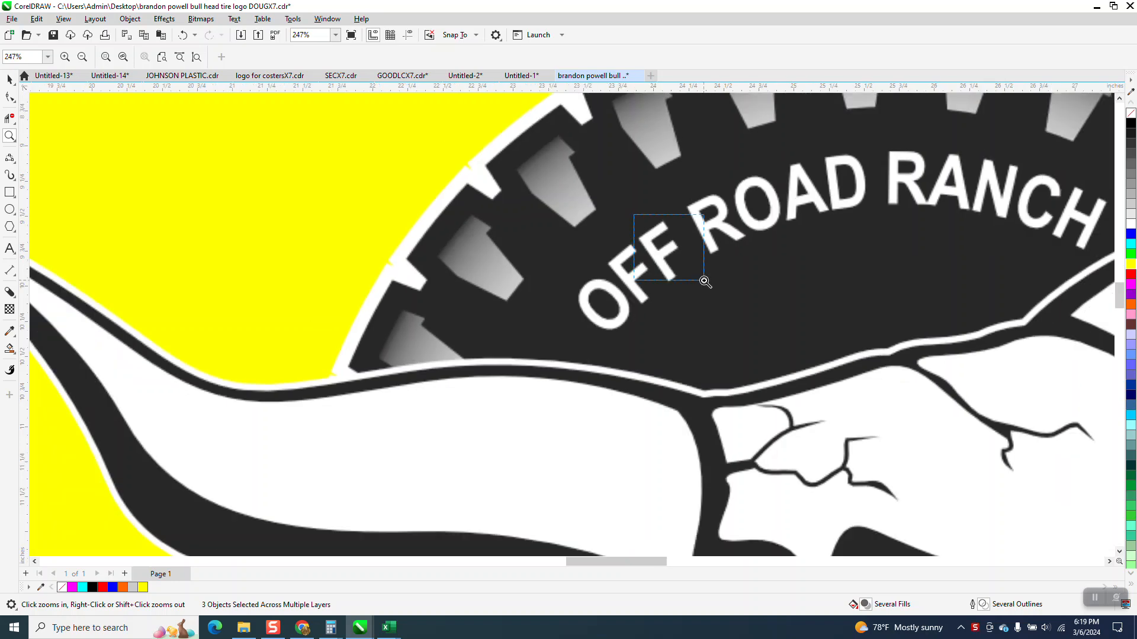
pyautogui.click(704, 282)
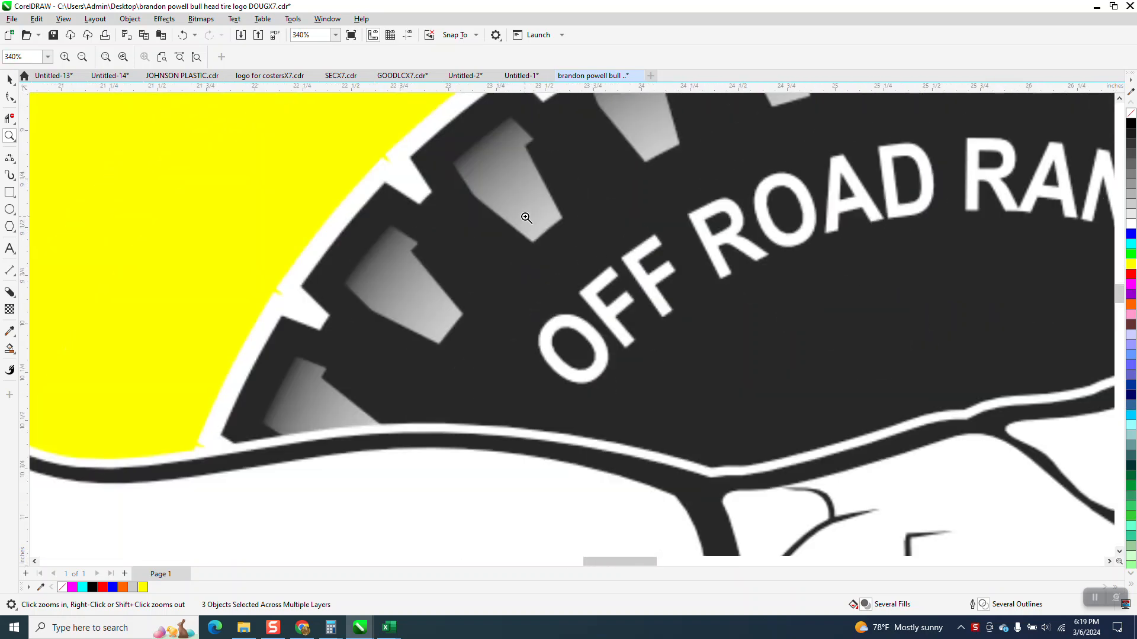
pyautogui.moveTo(536, 218)
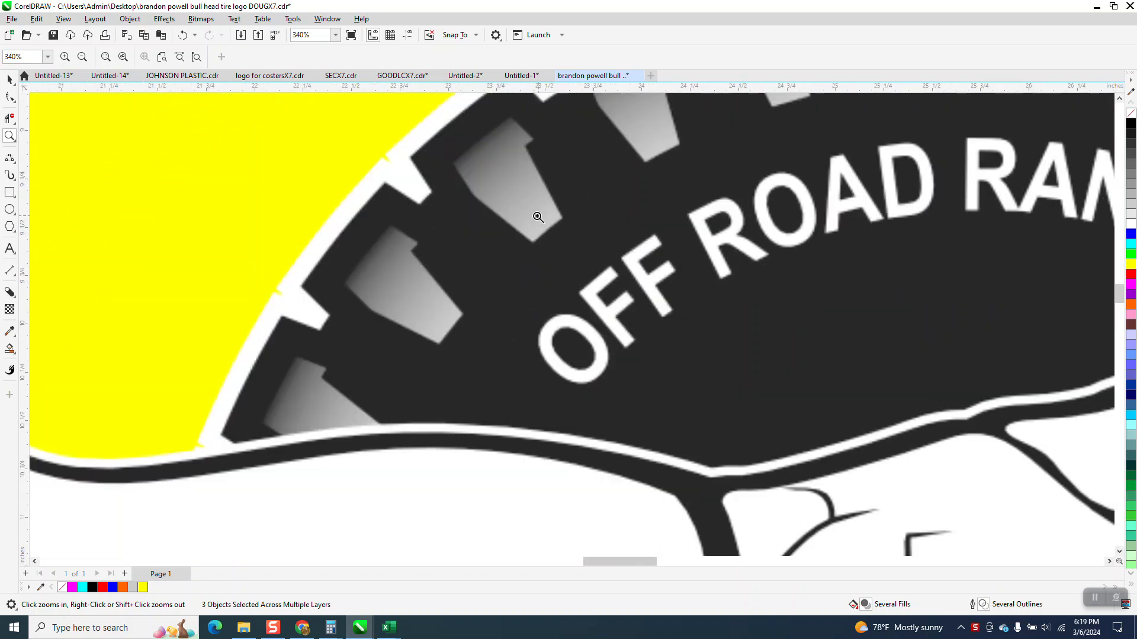
pyautogui.moveTo(503, 164)
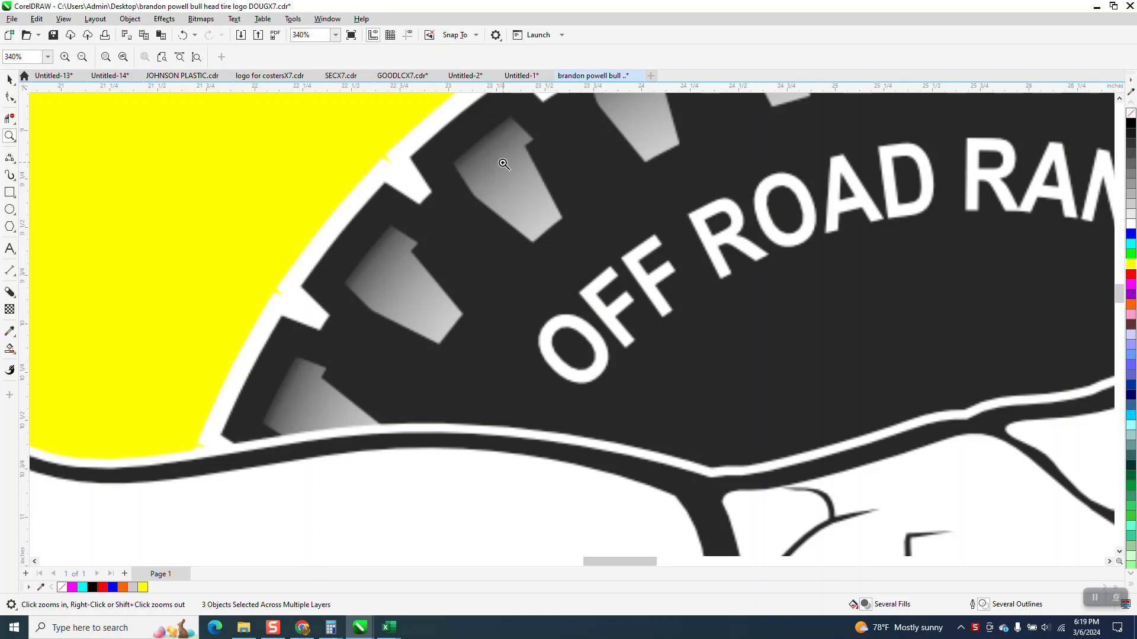
pyautogui.moveTo(525, 202)
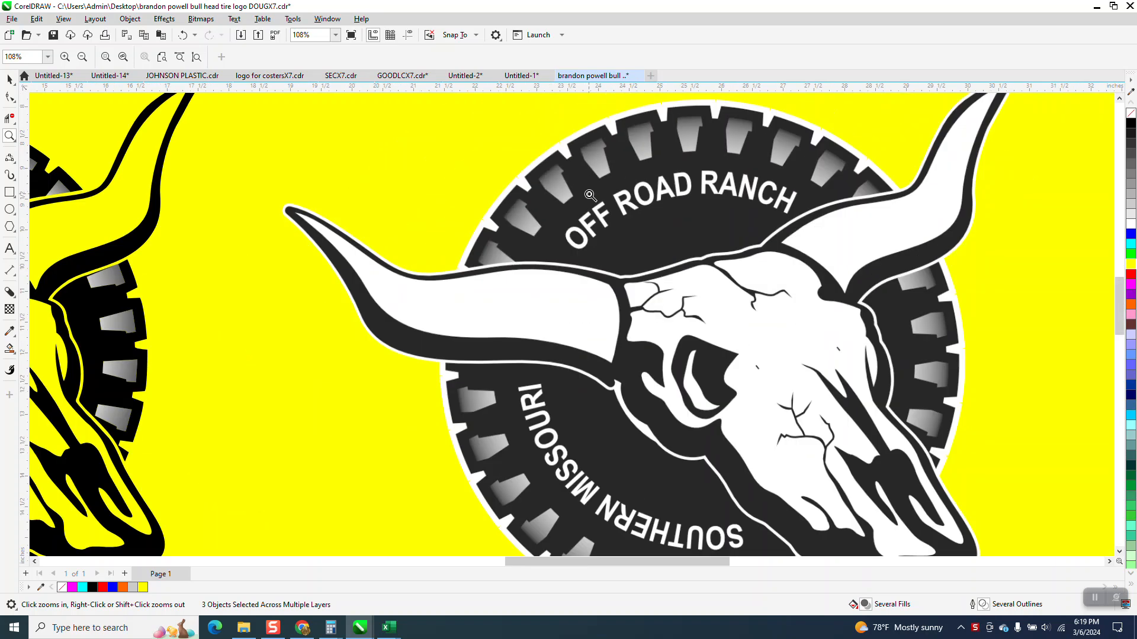
pyautogui.click(590, 196)
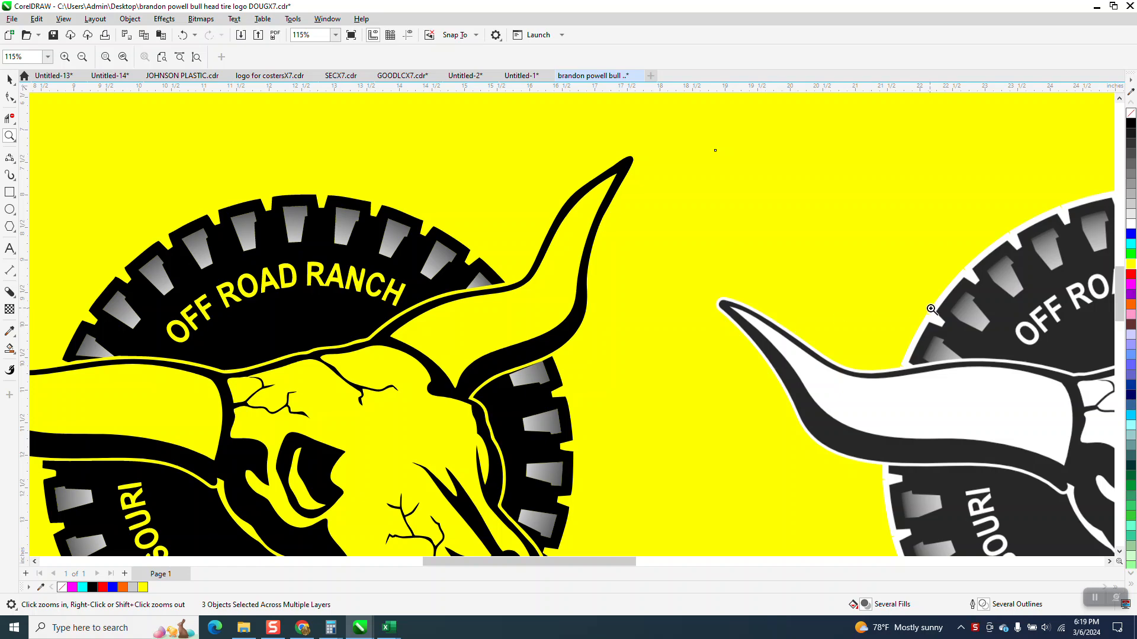
pyautogui.click(932, 309)
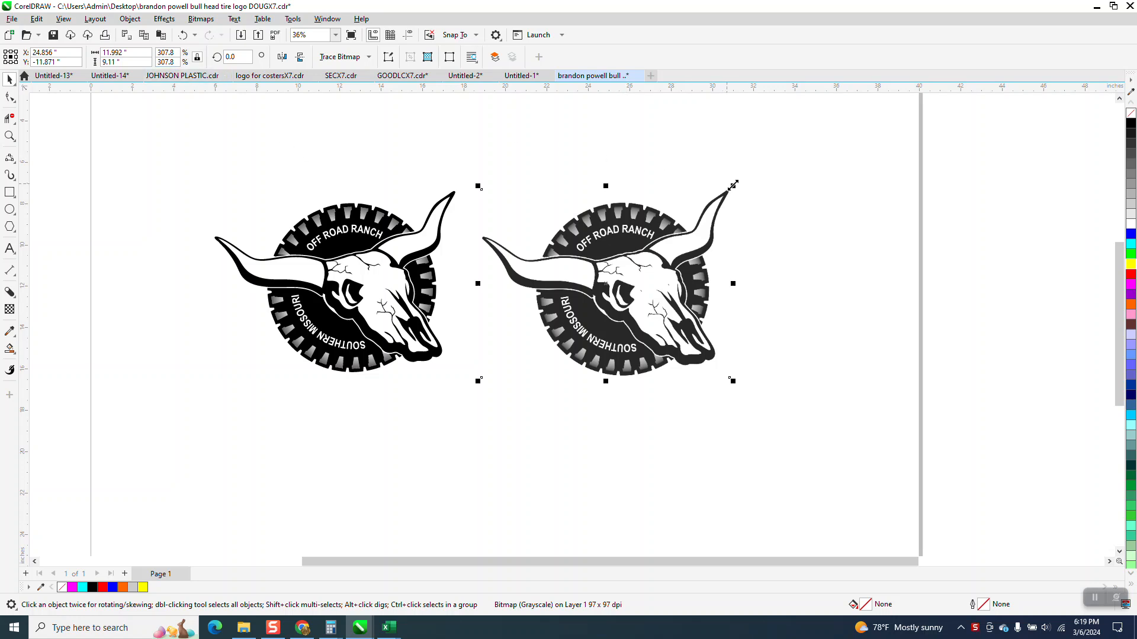
pyautogui.moveTo(732, 185); pyautogui.dragTo(537, 334)
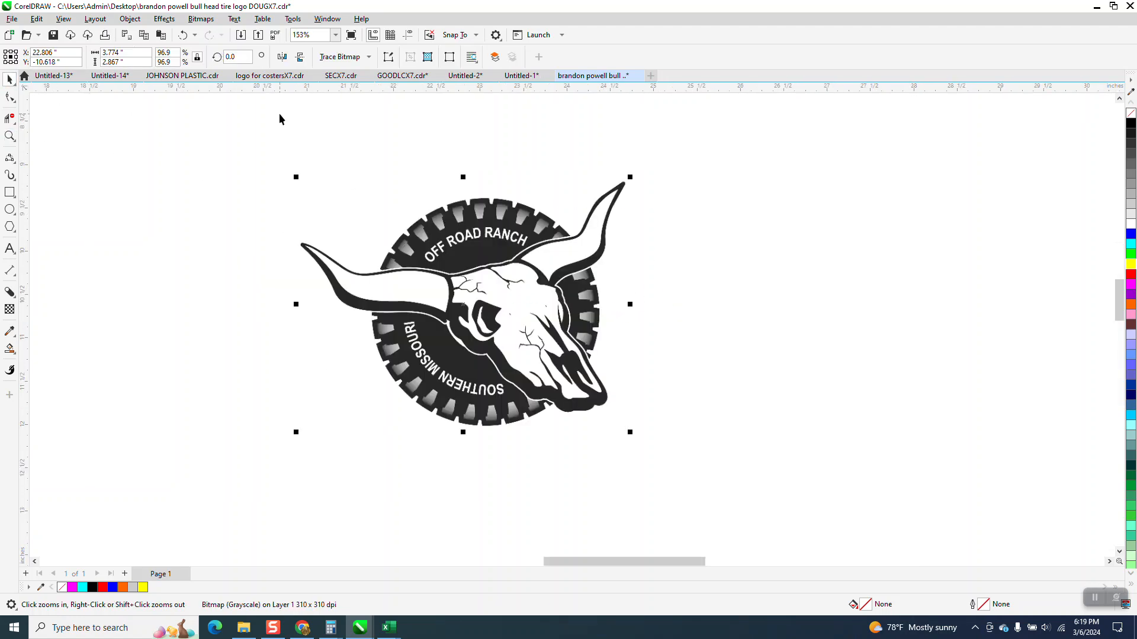
# Trace the bitmap as Clipart outline with six grayscale shades, producing a 143-object vector group.
pyautogui.click(201, 18)
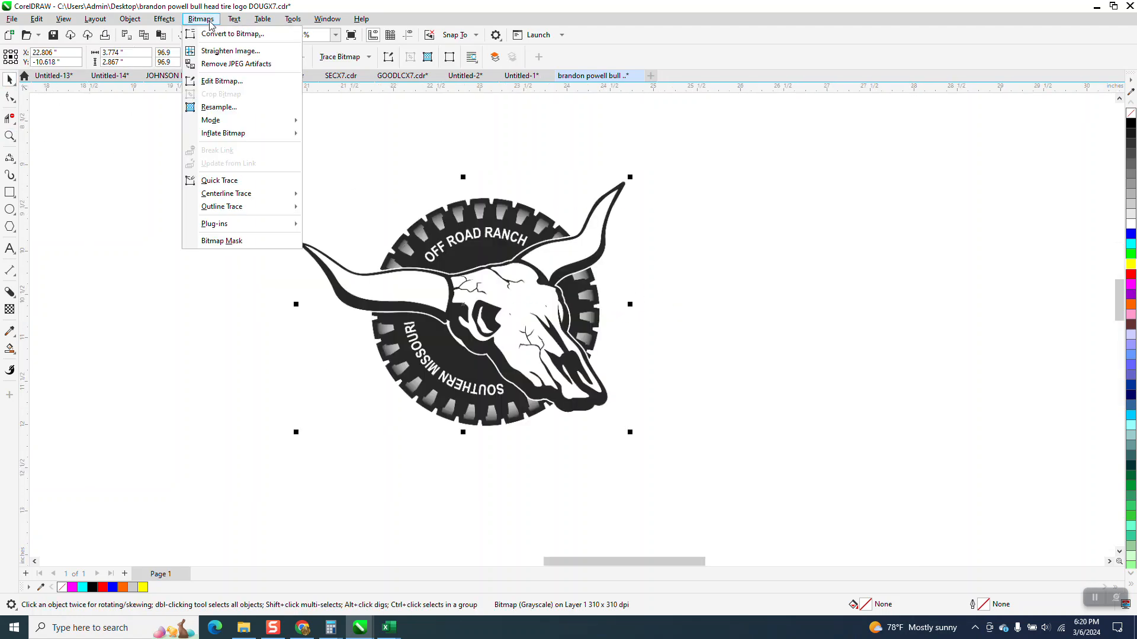
pyautogui.moveTo(232, 35)
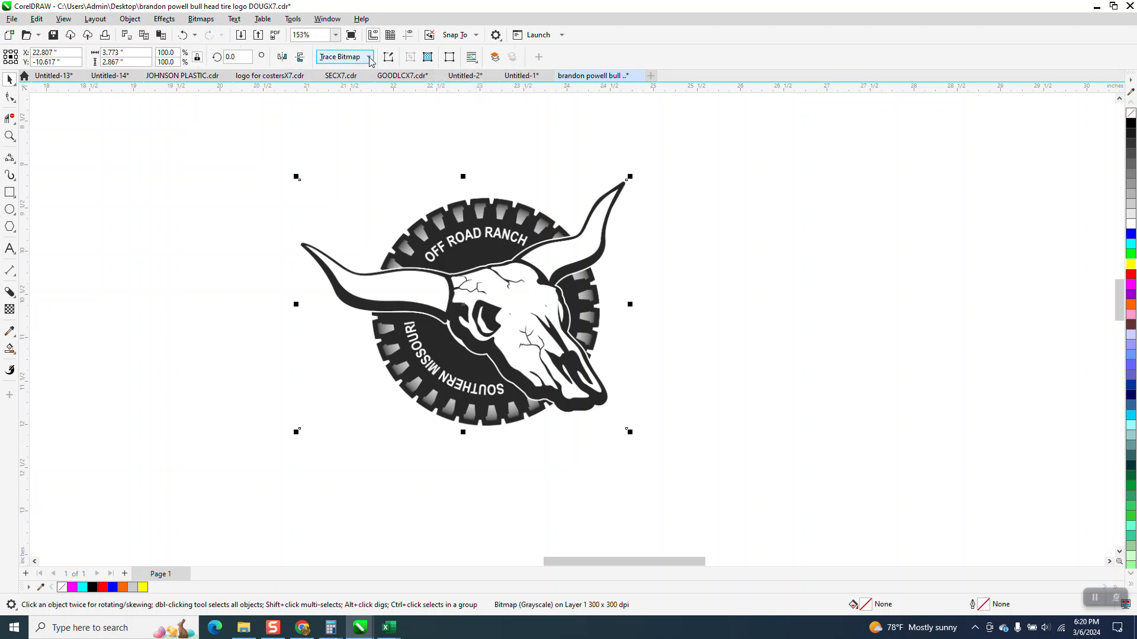
pyautogui.click(367, 57)
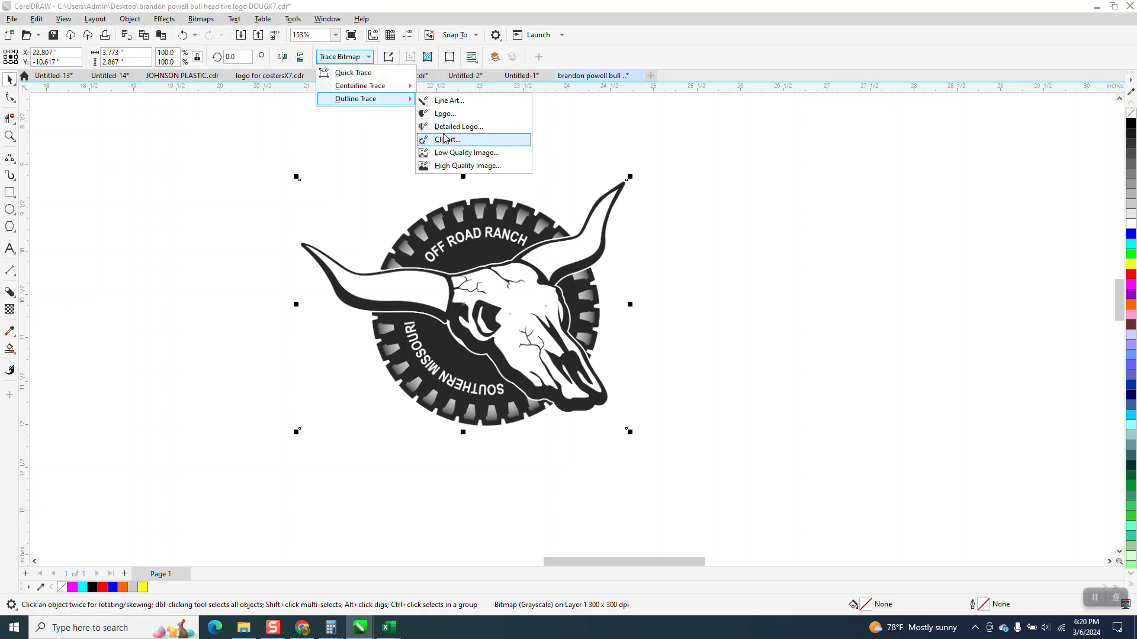
pyautogui.click(448, 140)
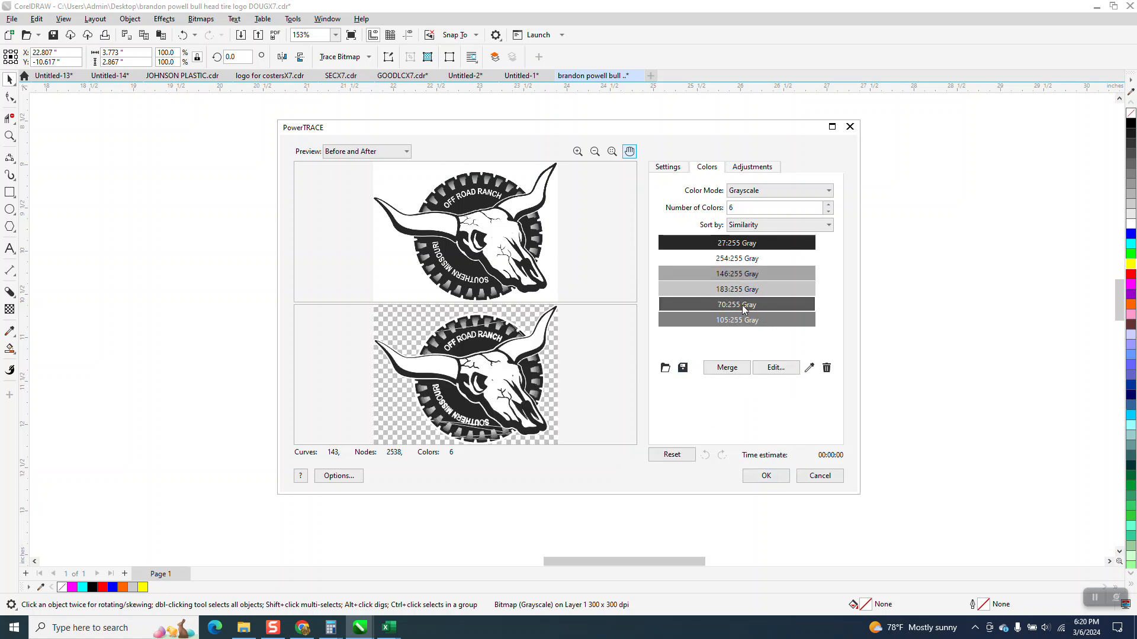
pyautogui.click(765, 476)
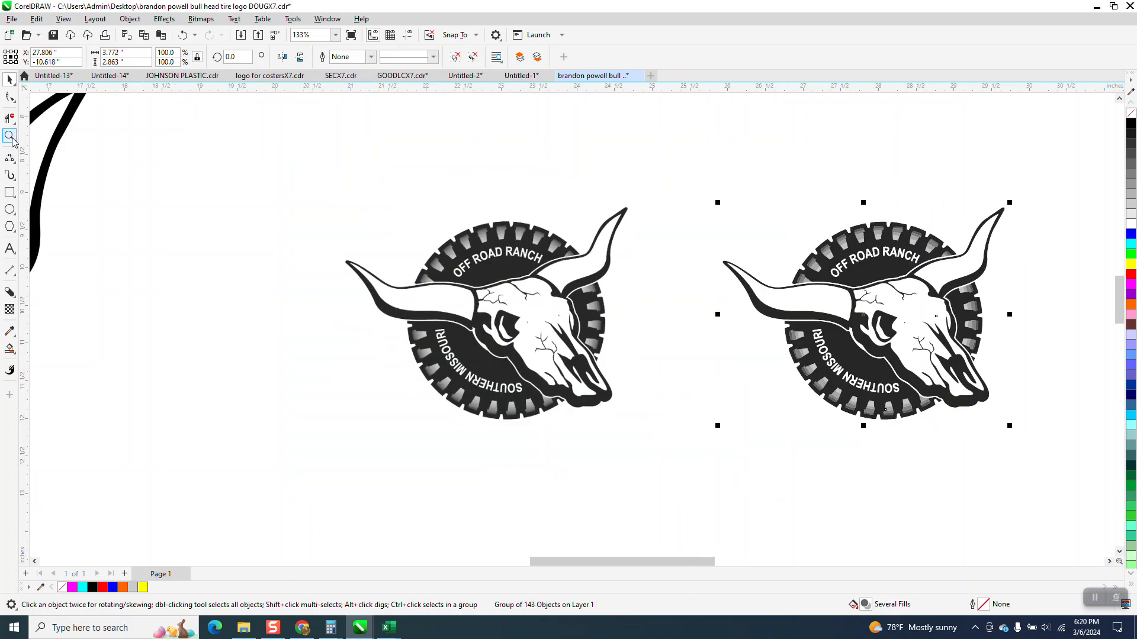
# Ungroup all 143 shapes of the traced logo into individual objects.
pyautogui.click(690, 217)
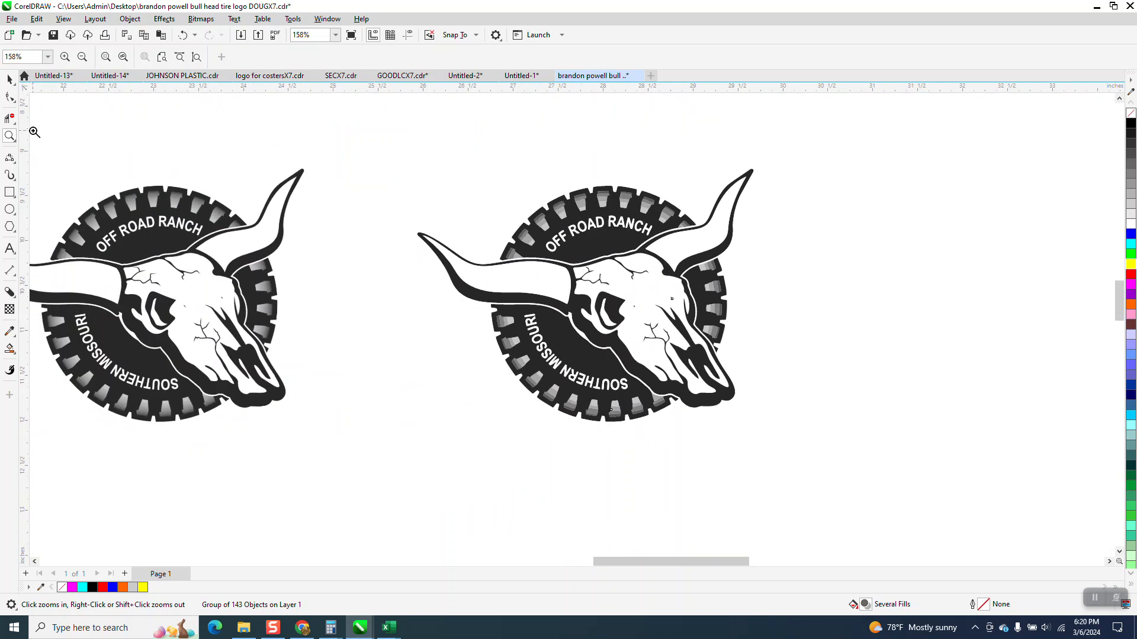
pyautogui.click(612, 296)
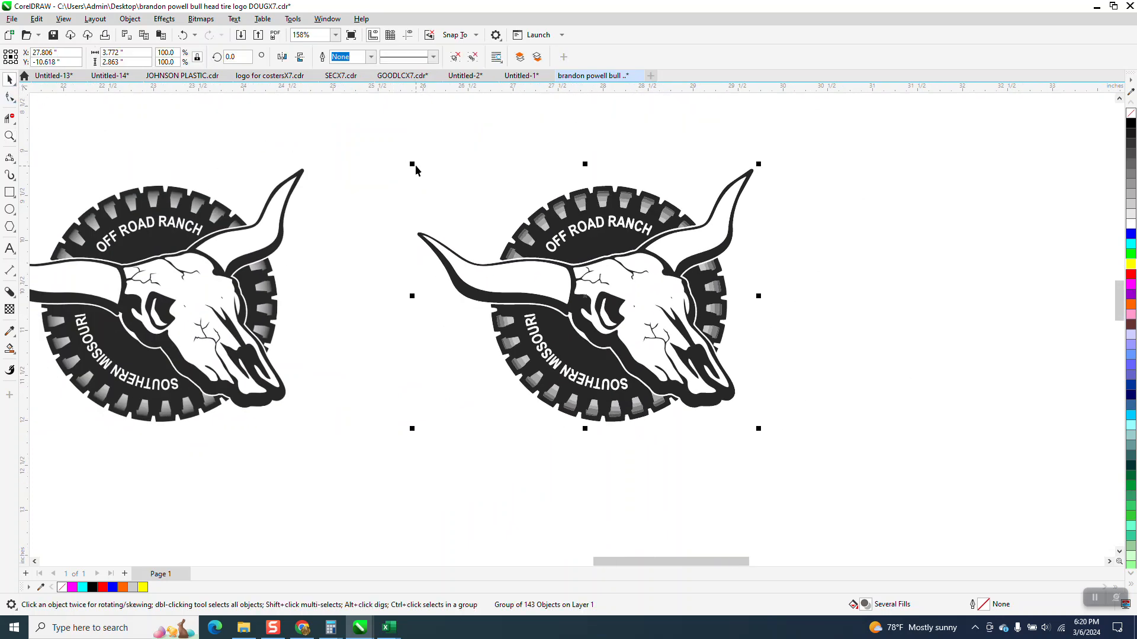
pyautogui.click(131, 18)
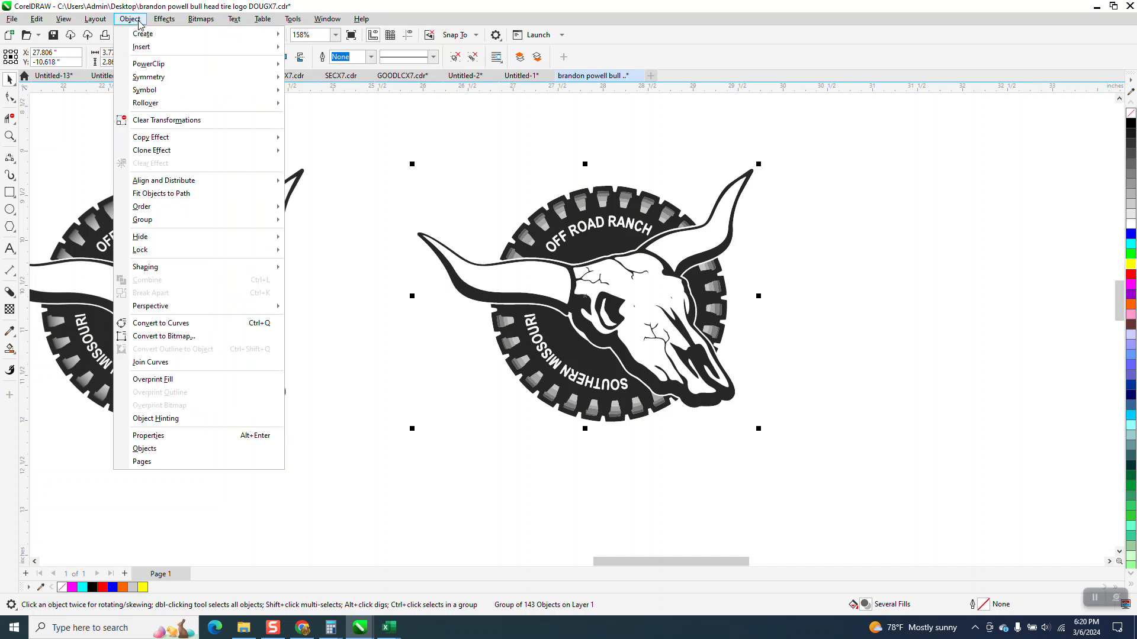
pyautogui.moveTo(143, 219)
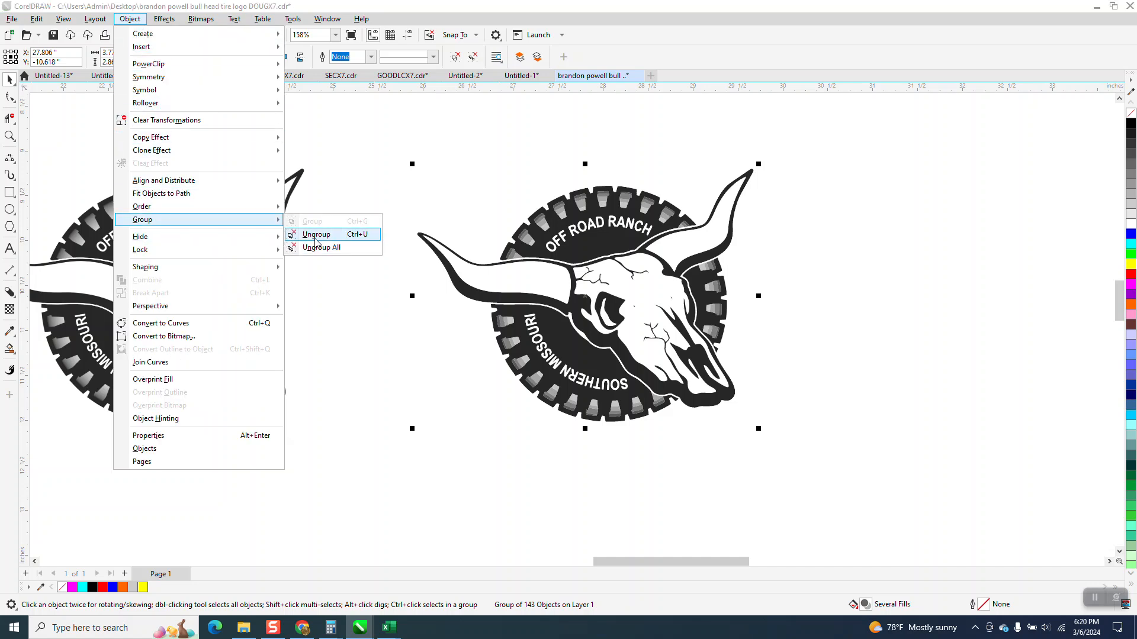
pyautogui.click(315, 234)
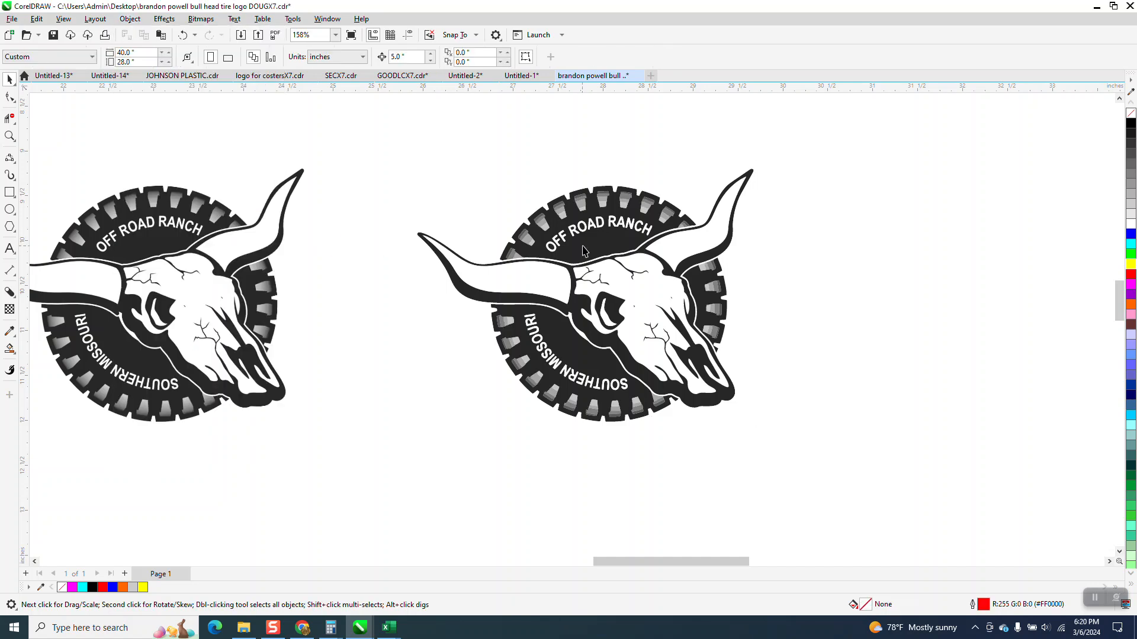
# Remove the tire, skull, lettering curves and stray dots, keeping only the gradient tread ring.
pyautogui.click(594, 247)
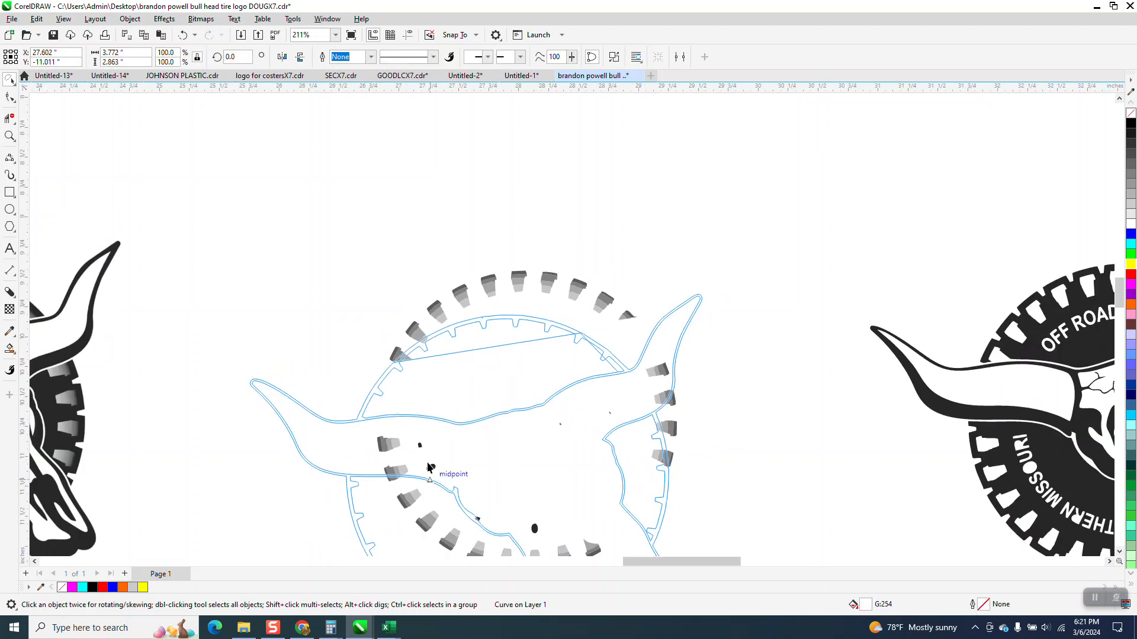
pyautogui.click(322, 229)
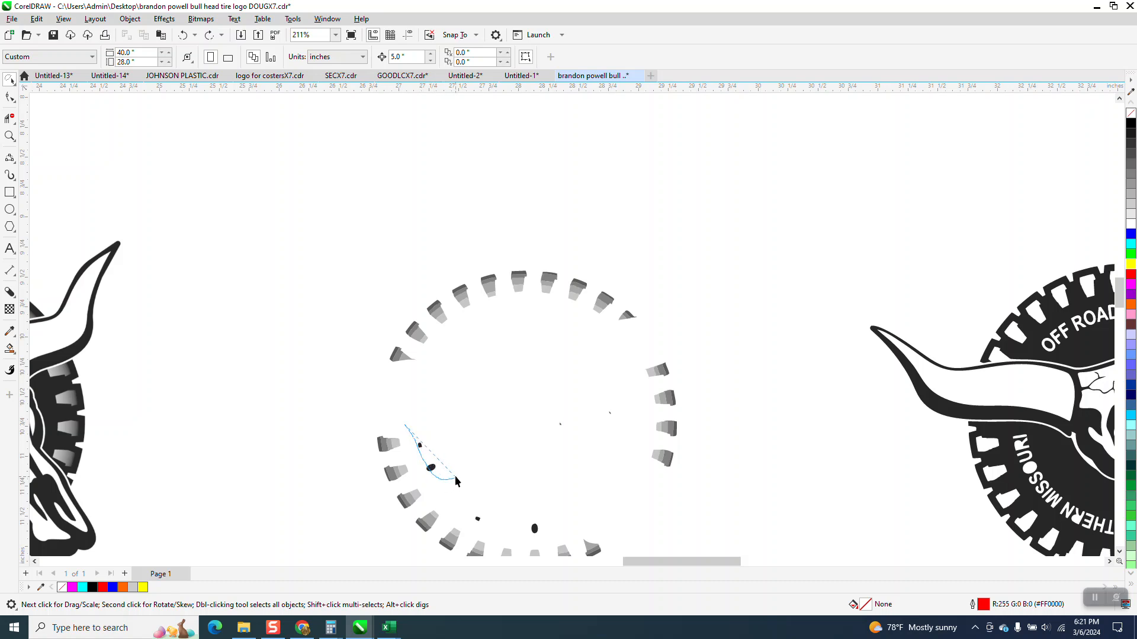
pyautogui.click(427, 468)
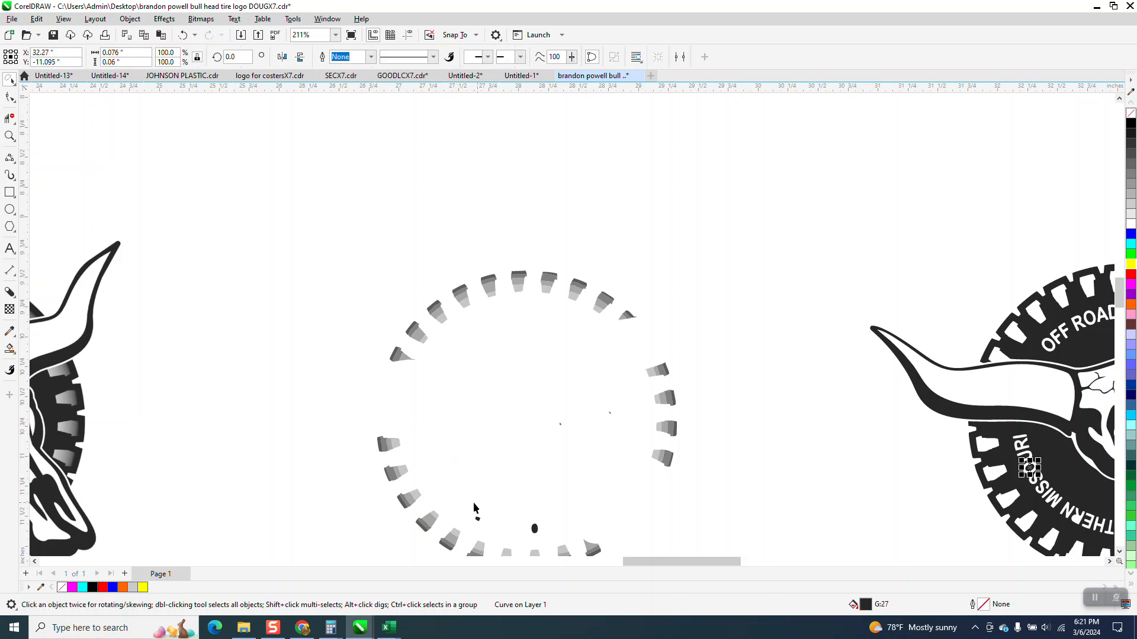
pyautogui.click(185, 34)
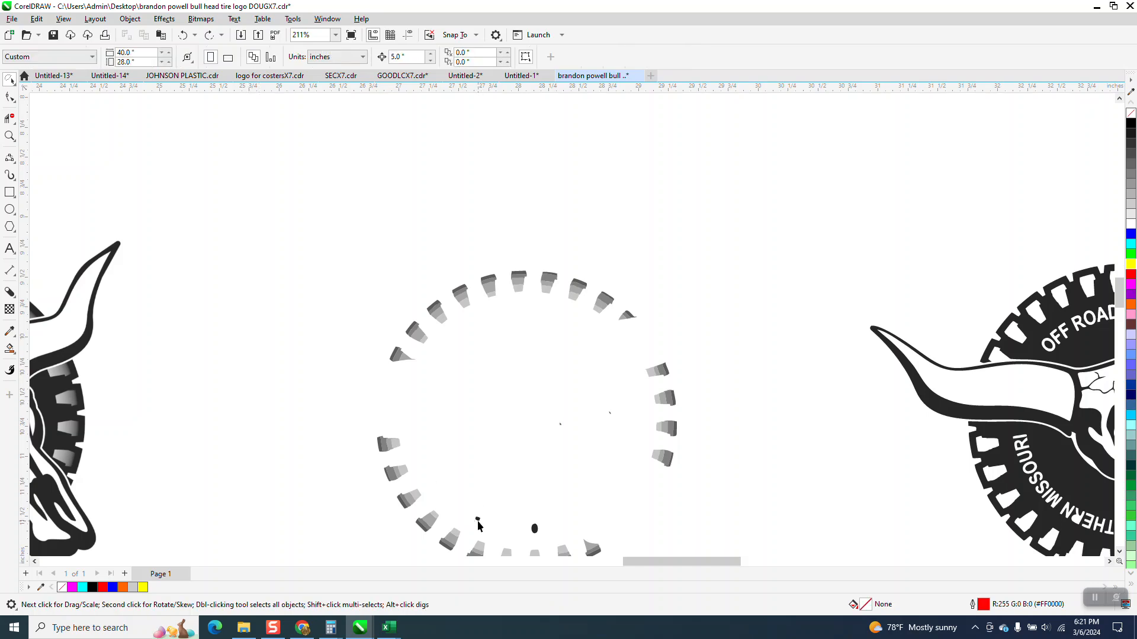
pyautogui.click(534, 529)
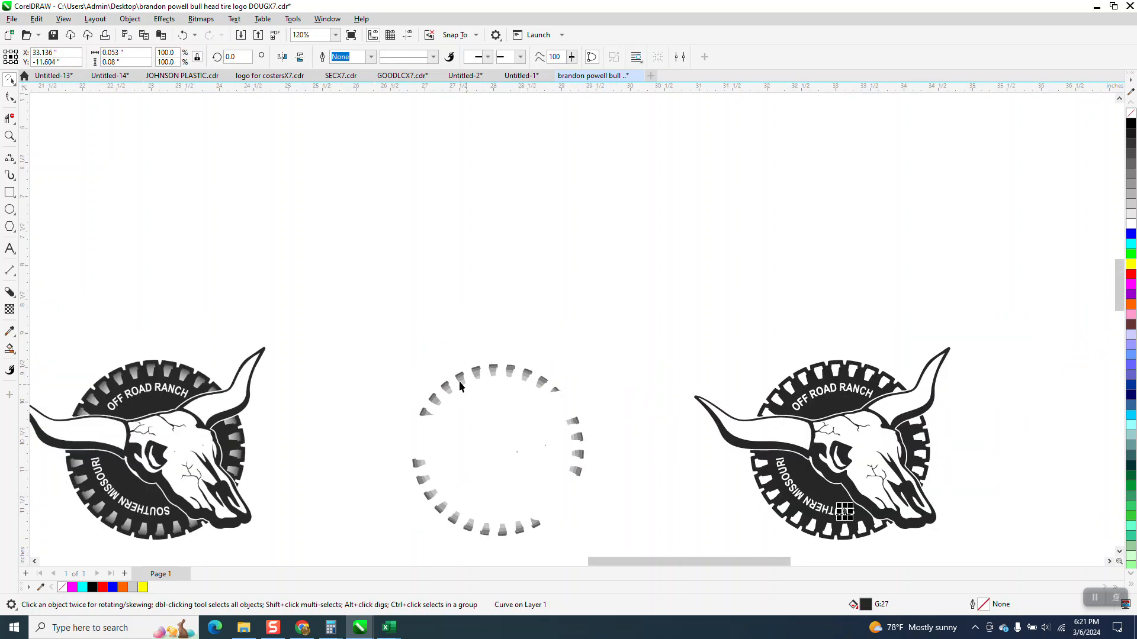
pyautogui.click(64, 18)
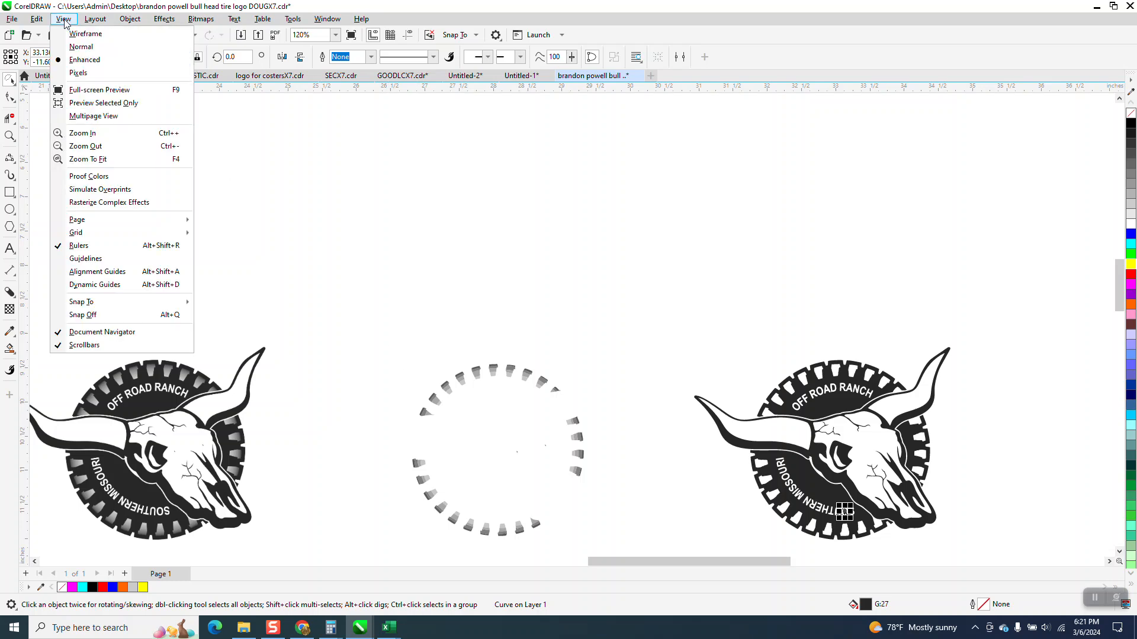
pyautogui.click(85, 33)
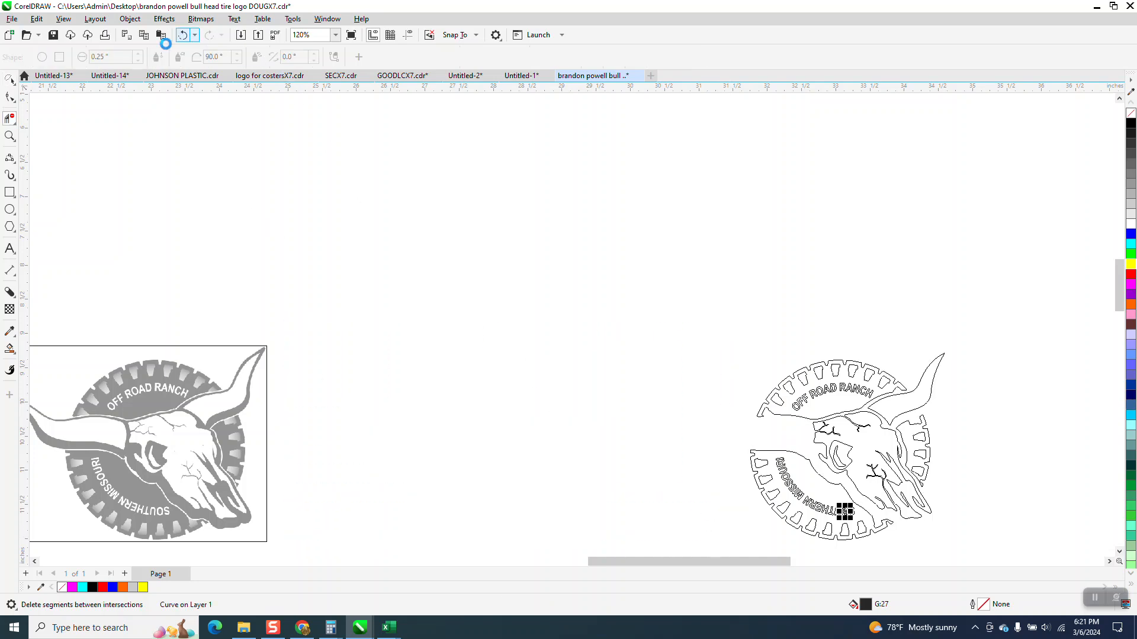
pyautogui.click(844, 512)
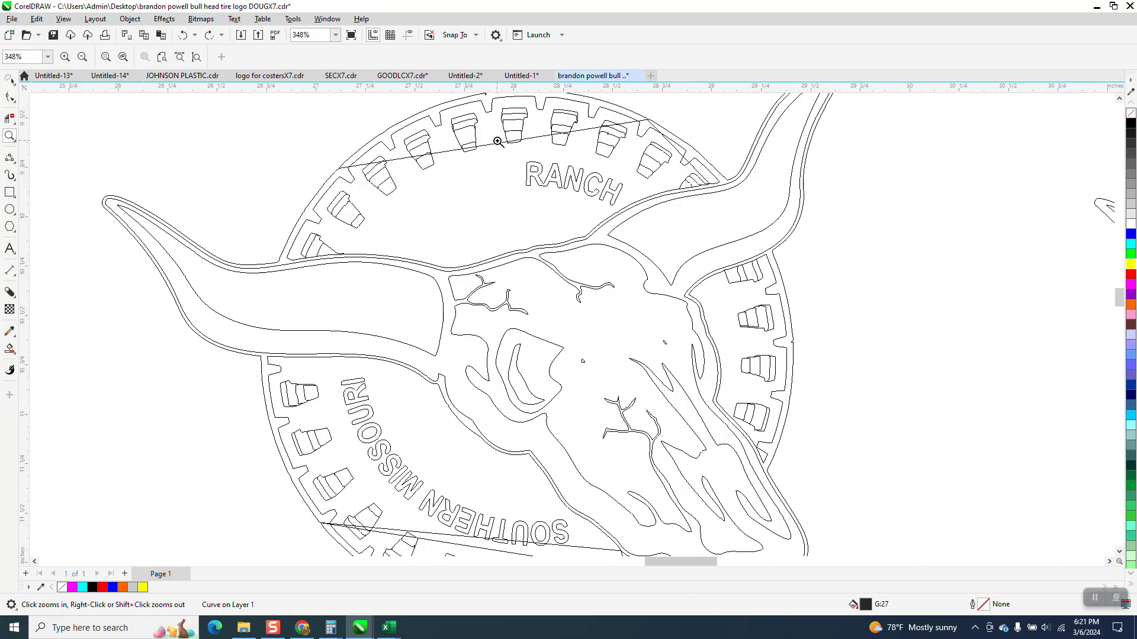
pyautogui.click(83, 57)
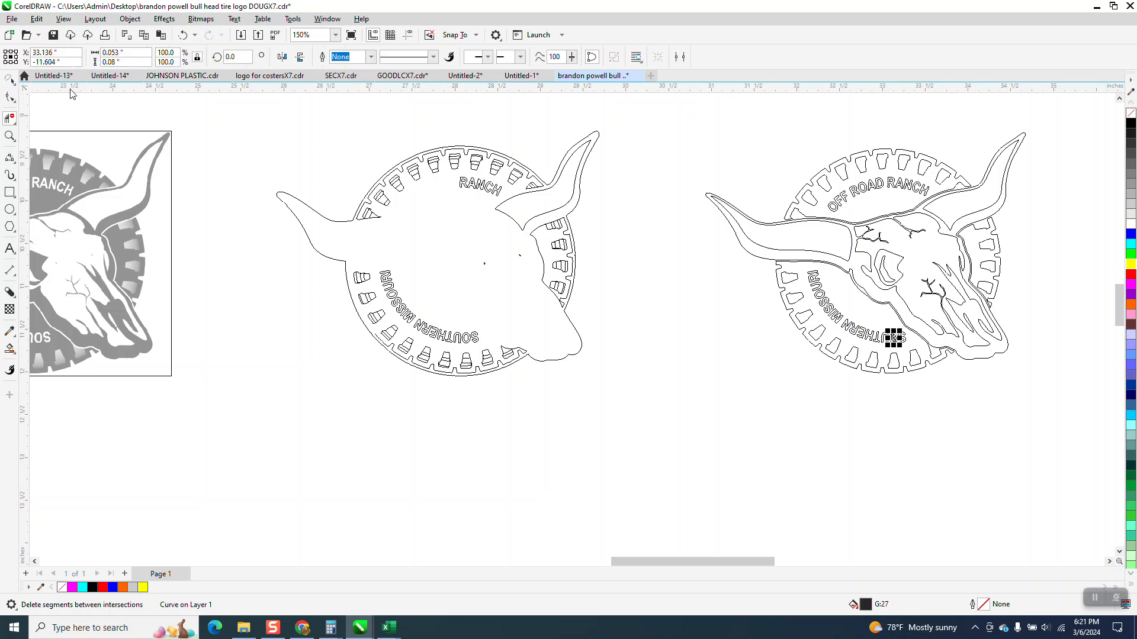
pyautogui.click(63, 18)
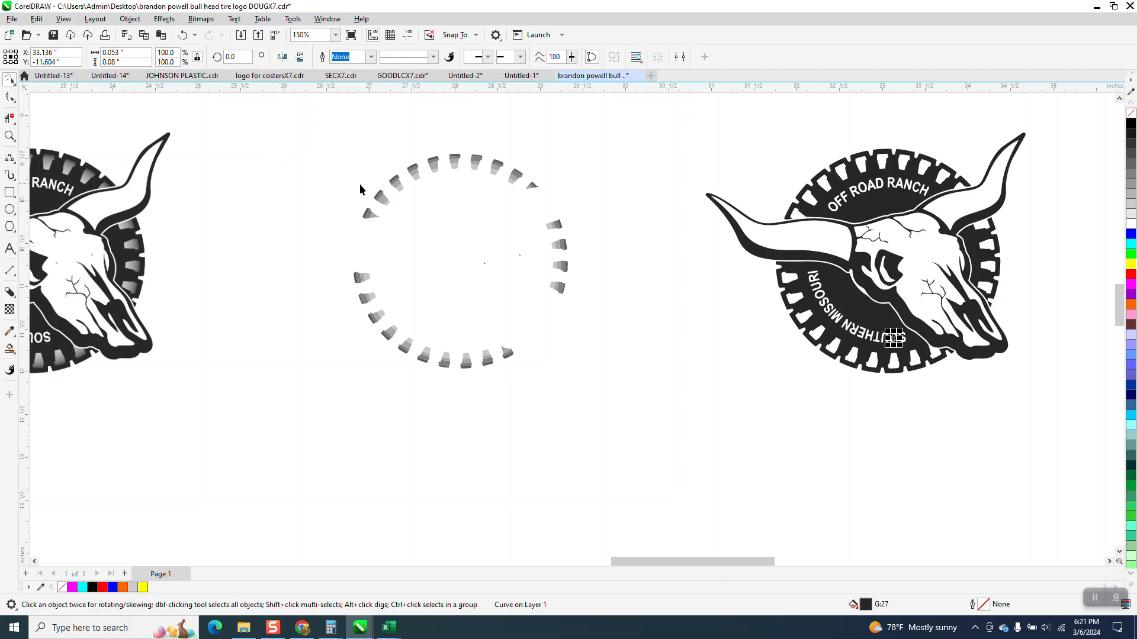
pyautogui.moveTo(362, 188); pyautogui.dragTo(598, 406)
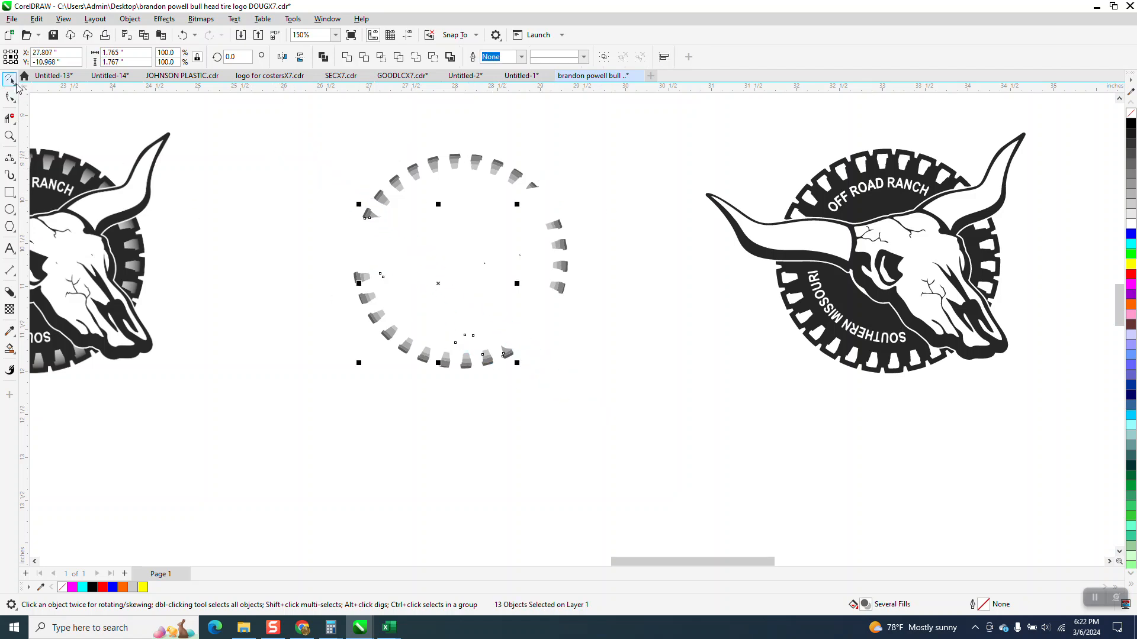
# Fill the tire with black, then view both bull-skull logos side by side.
pyautogui.click(11, 78)
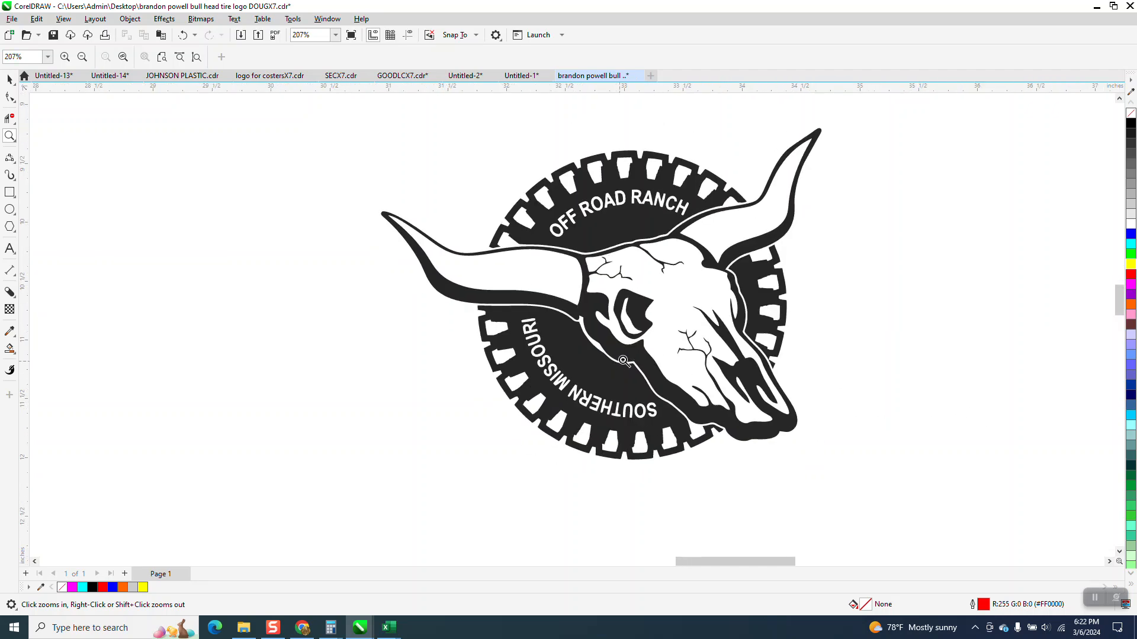
pyautogui.click(622, 360)
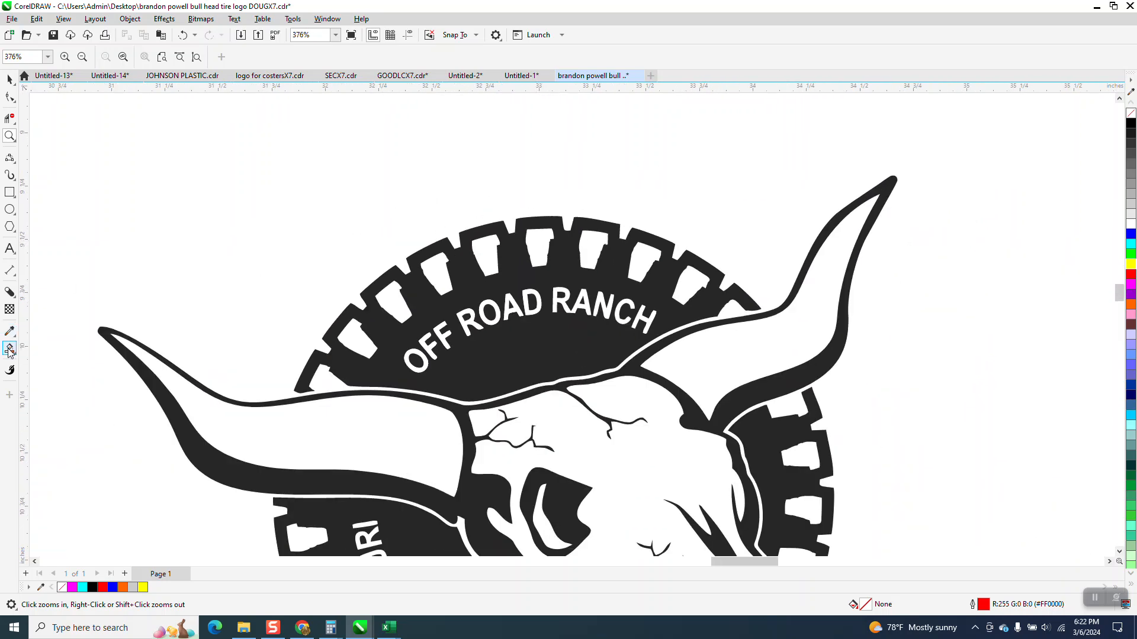
pyautogui.click(10, 348)
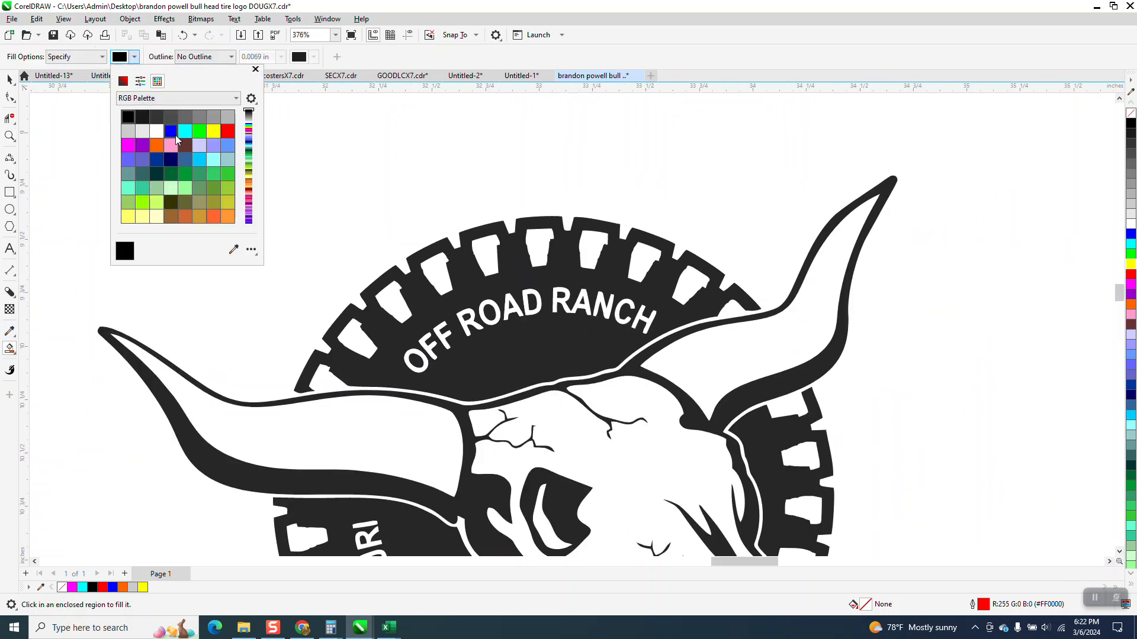
pyautogui.click(171, 145)
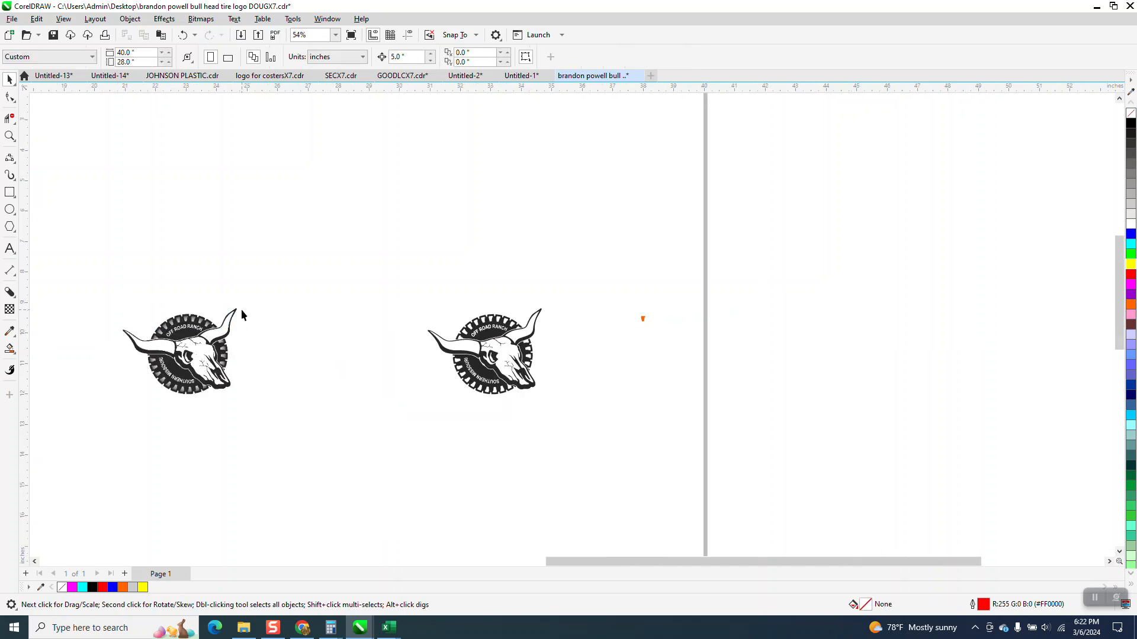
pyautogui.click(243, 315)
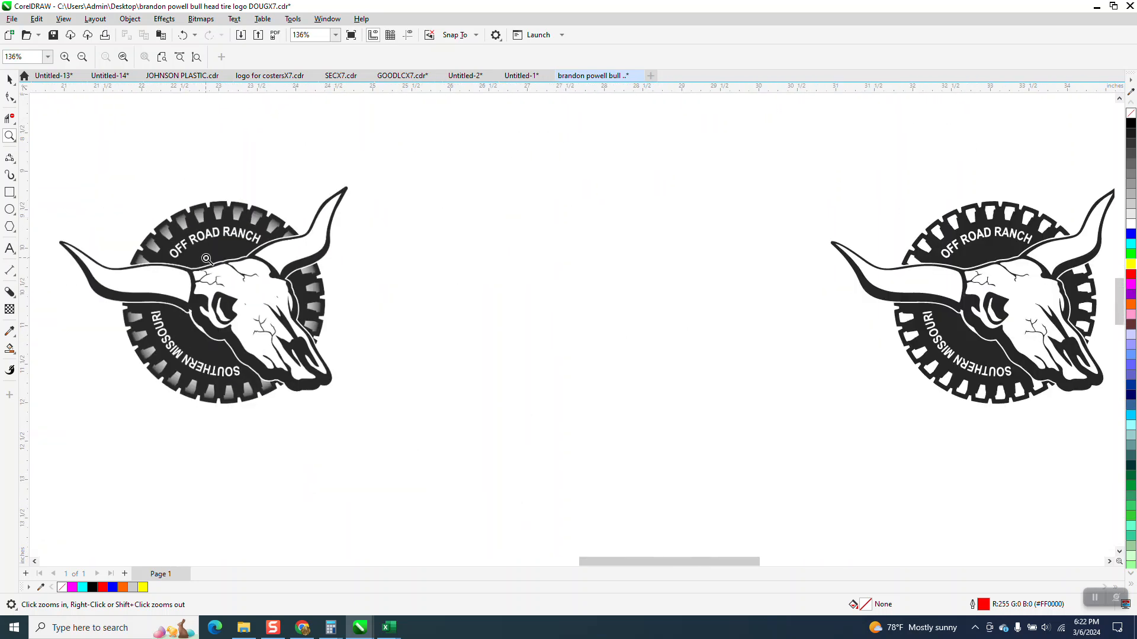
# Strip the orange tread piece's fill and convert its curved inner segment To Line.
pyautogui.click(206, 260)
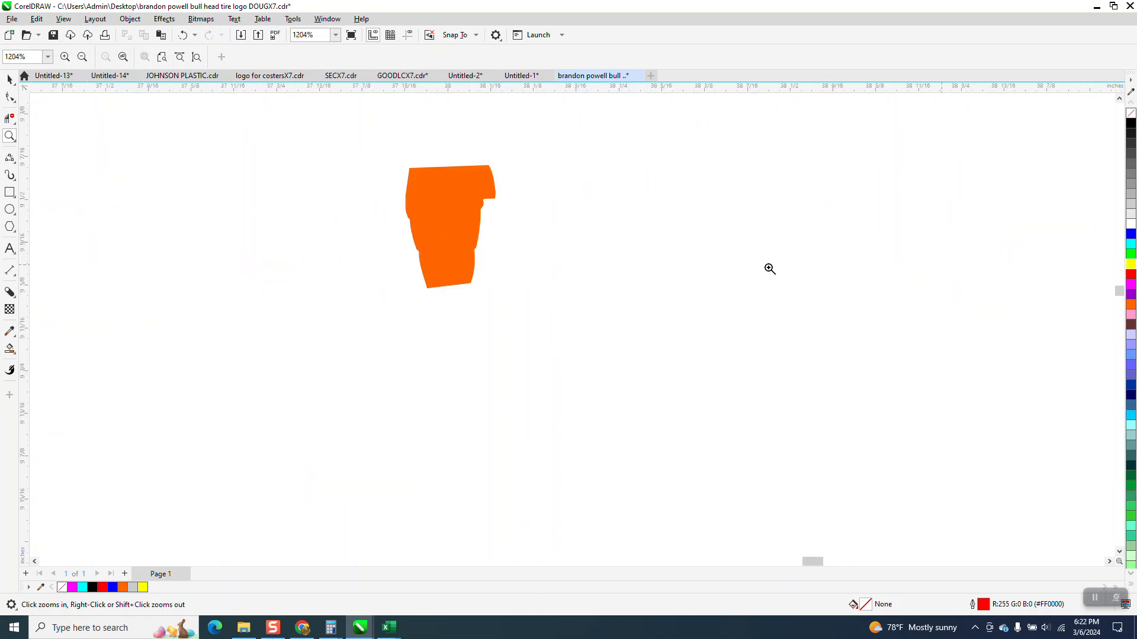
pyautogui.click(410, 203)
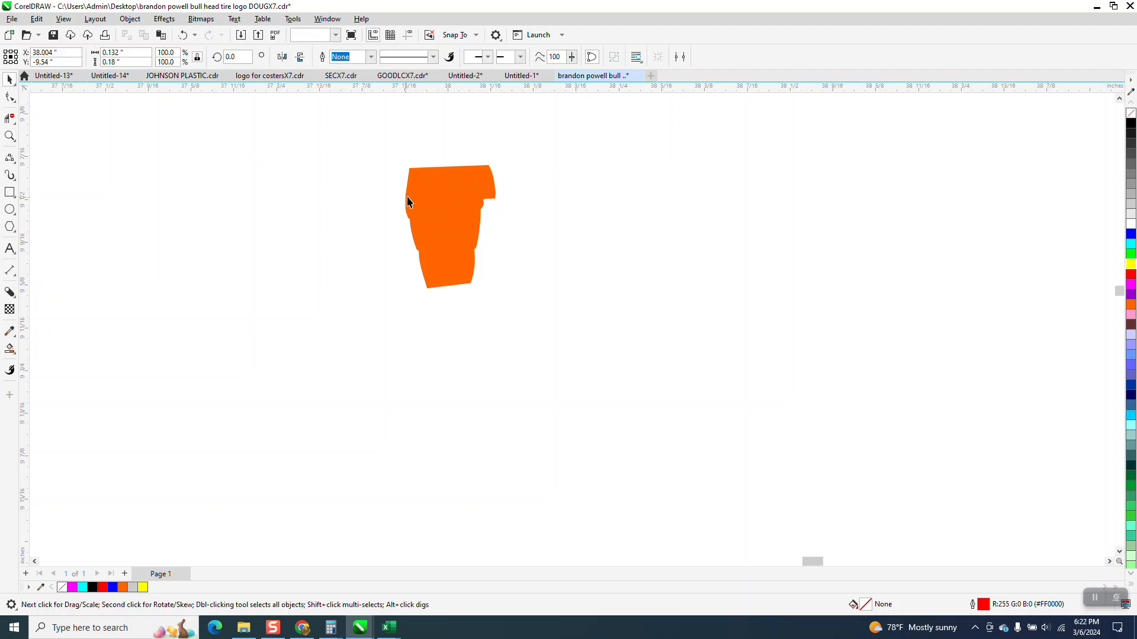
pyautogui.click(450, 225)
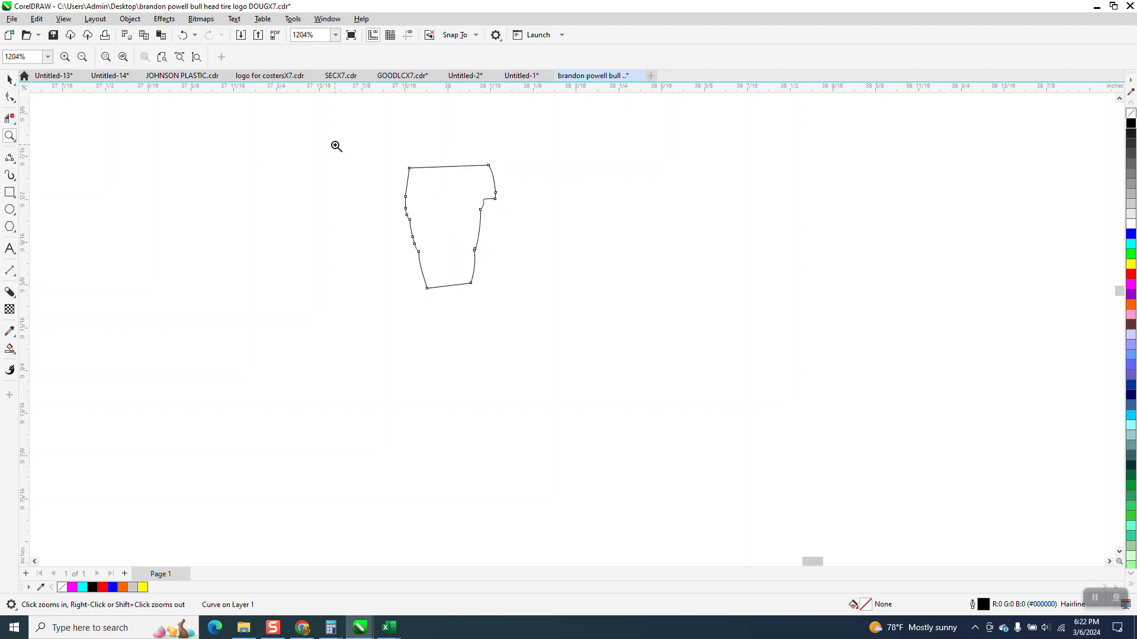
pyautogui.click(335, 146)
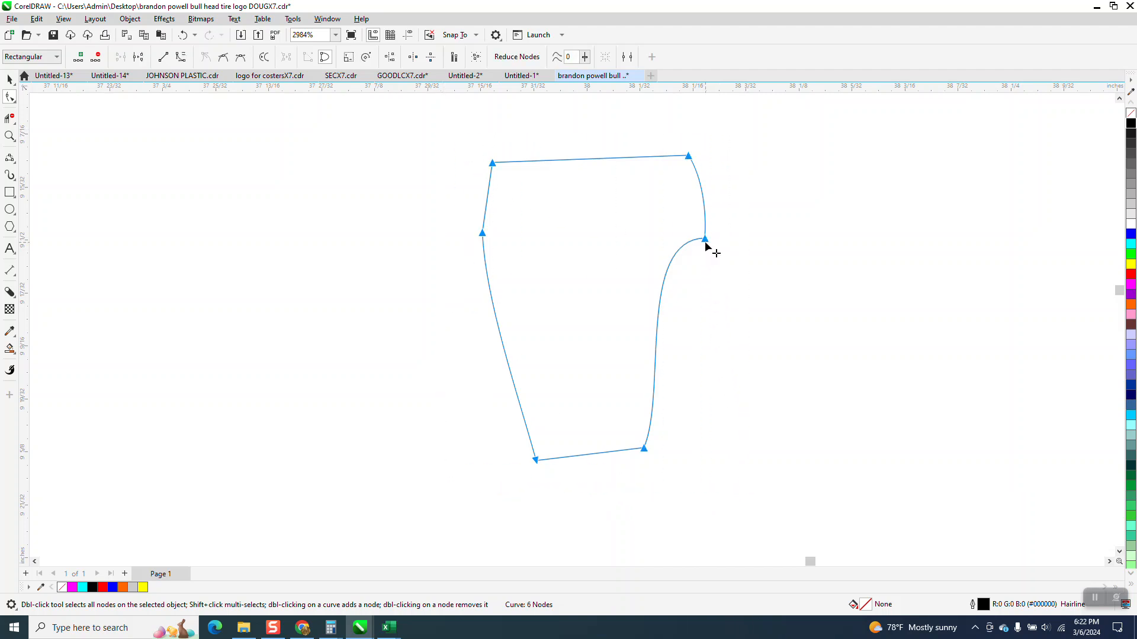
pyautogui.rightClick(704, 239)
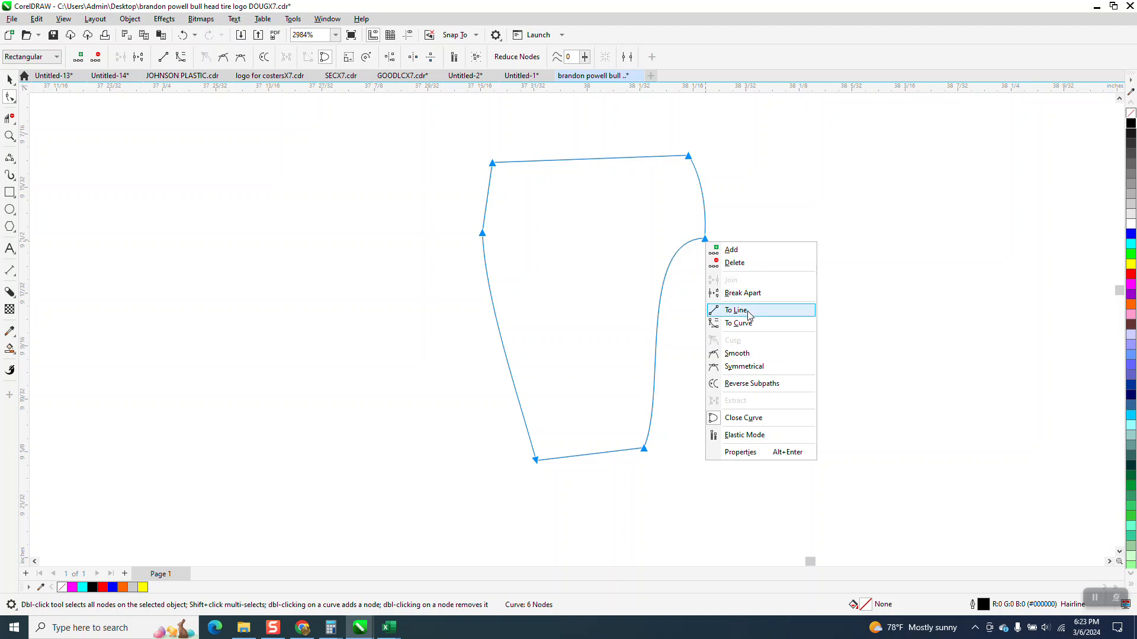
pyautogui.click(736, 309)
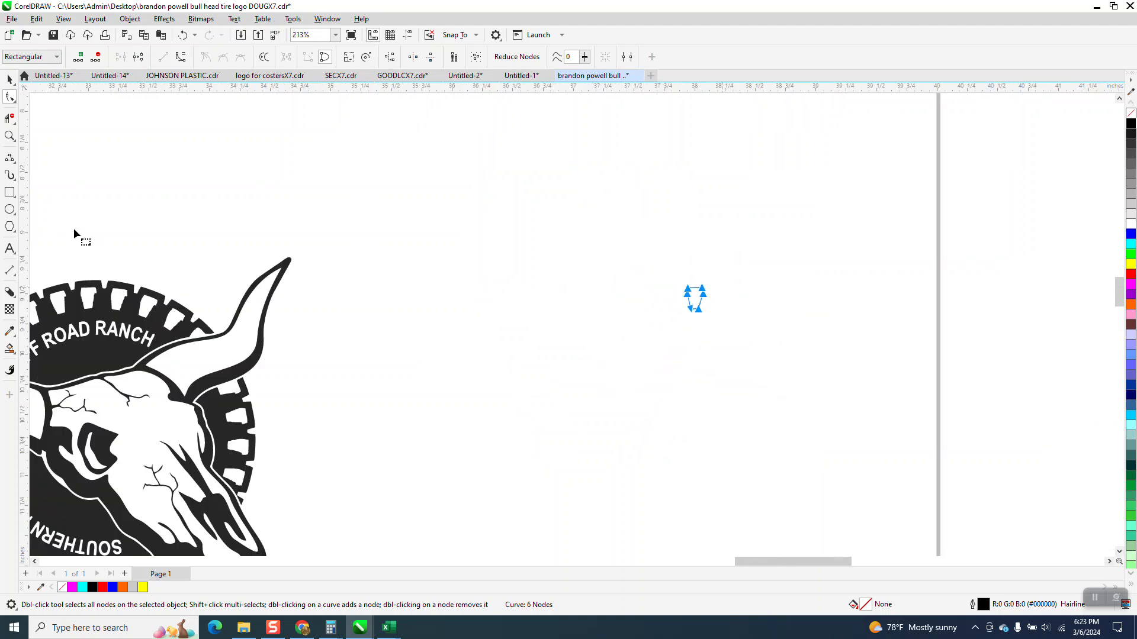
pyautogui.moveTo(10, 149)
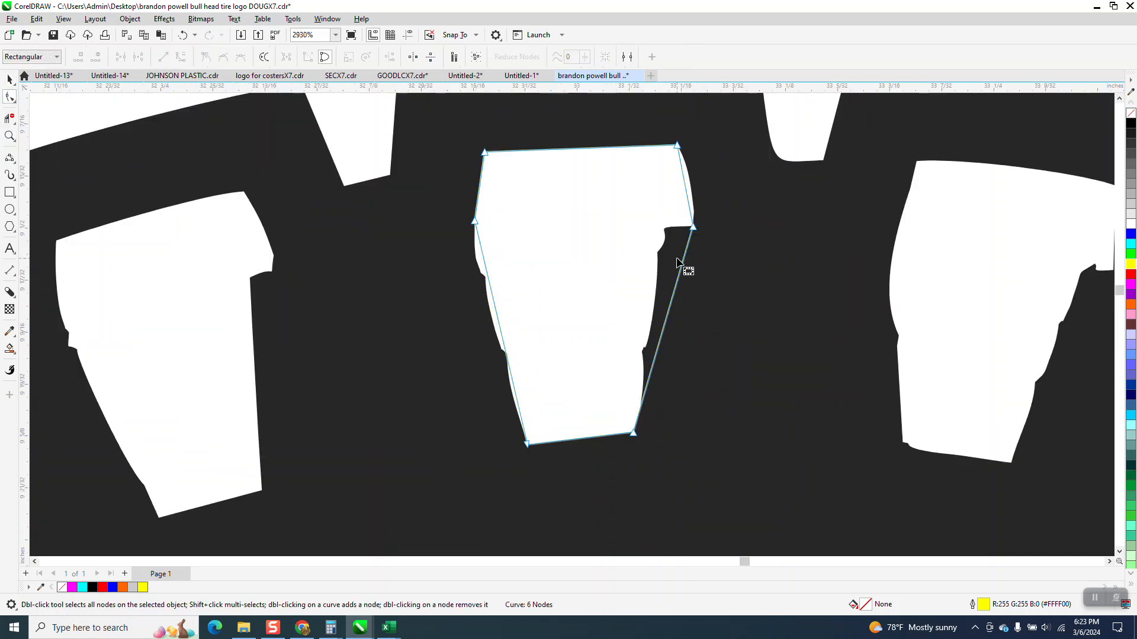
# Adjust the nodes and give the reshaped tread piece a light grey uniform fill.
pyautogui.click(683, 252)
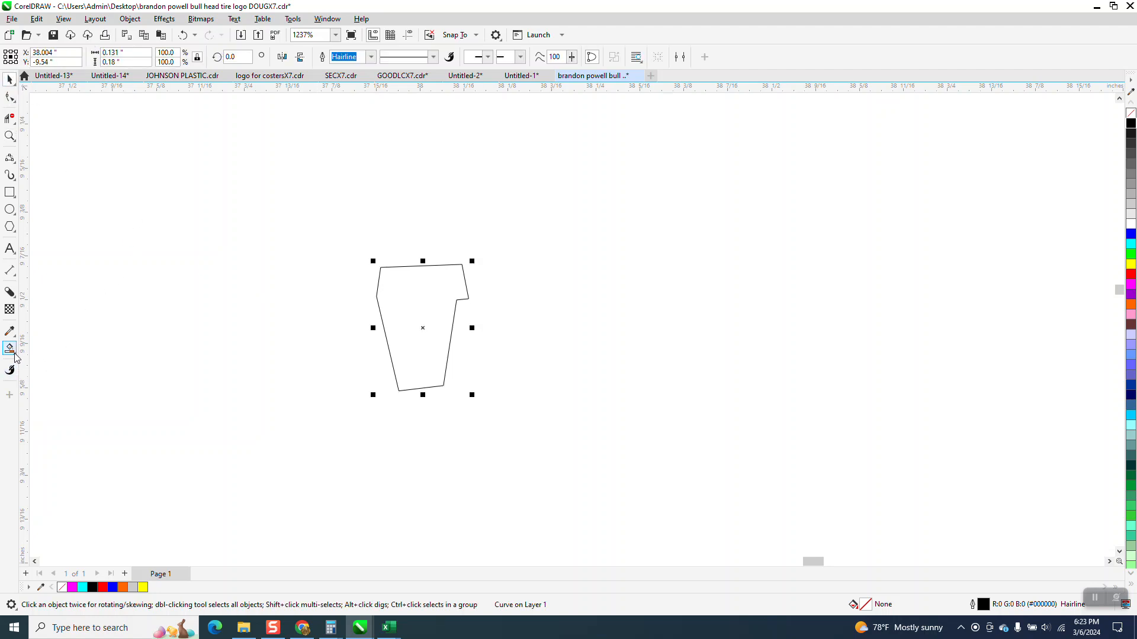
pyautogui.click(10, 348)
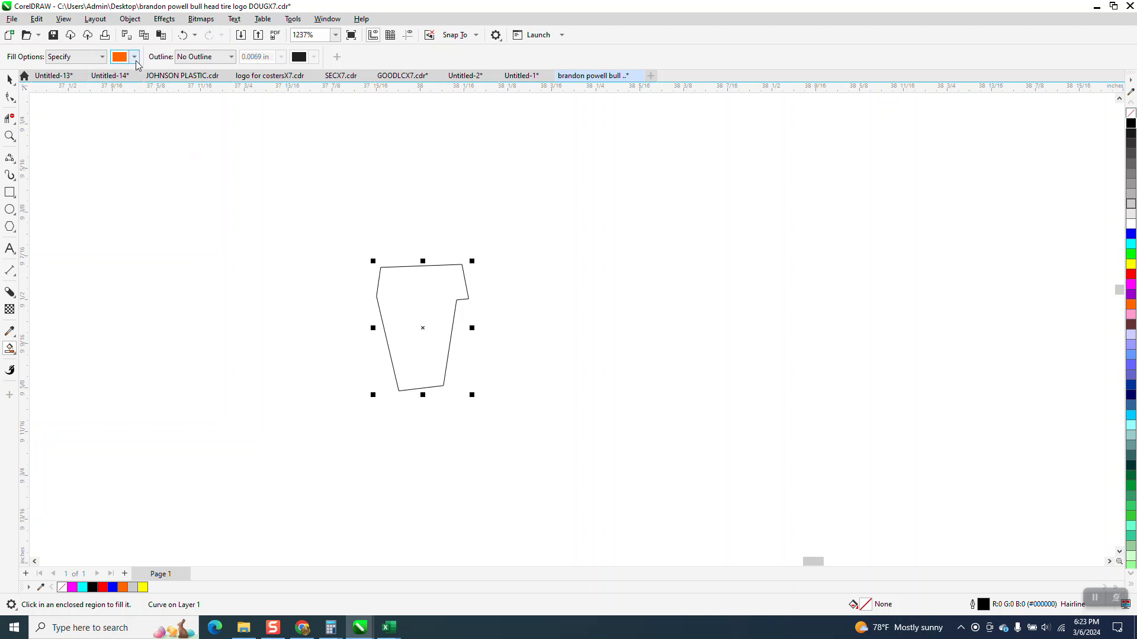
pyautogui.click(134, 57)
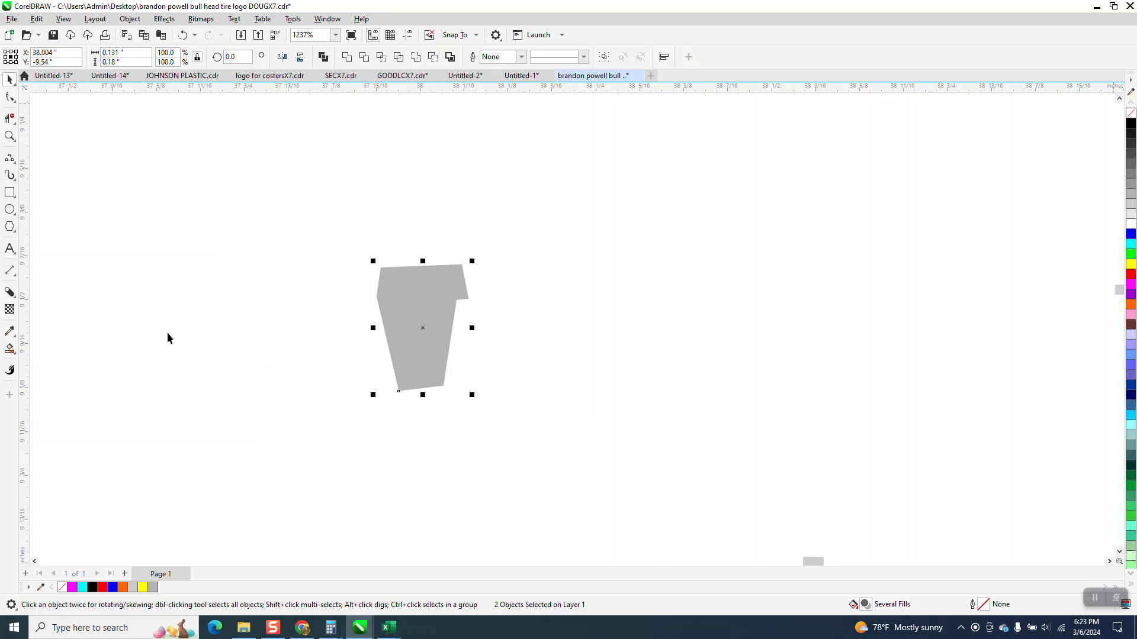
pyautogui.click(10, 348)
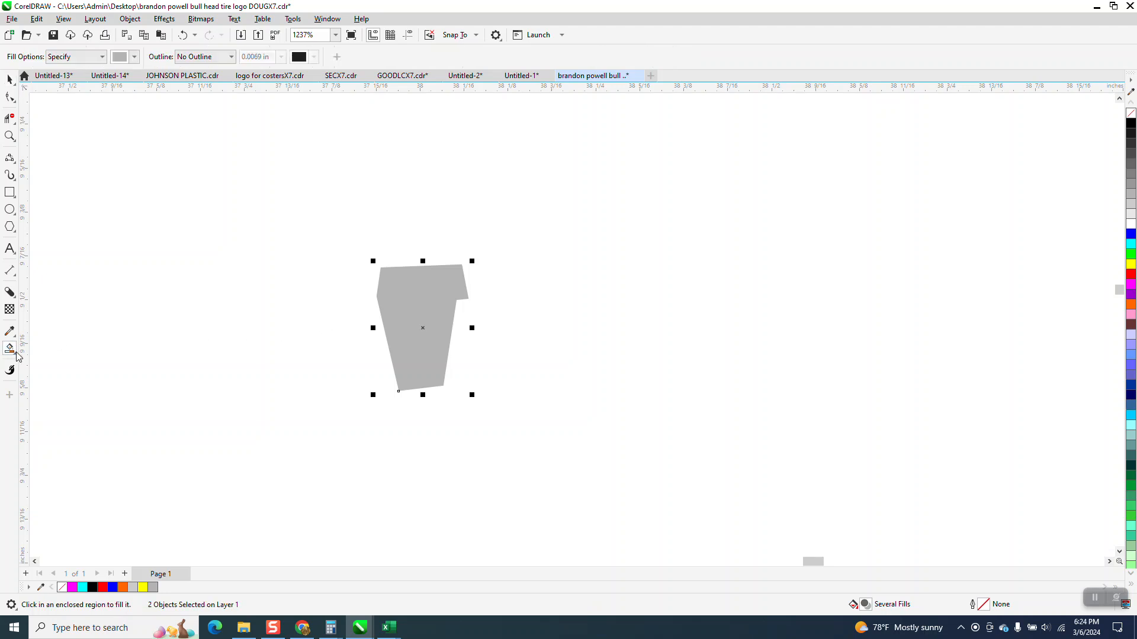
# Apply a dark-to-light grey linear gradient across the tread with Interactive Fill.
pyautogui.click(10, 348)
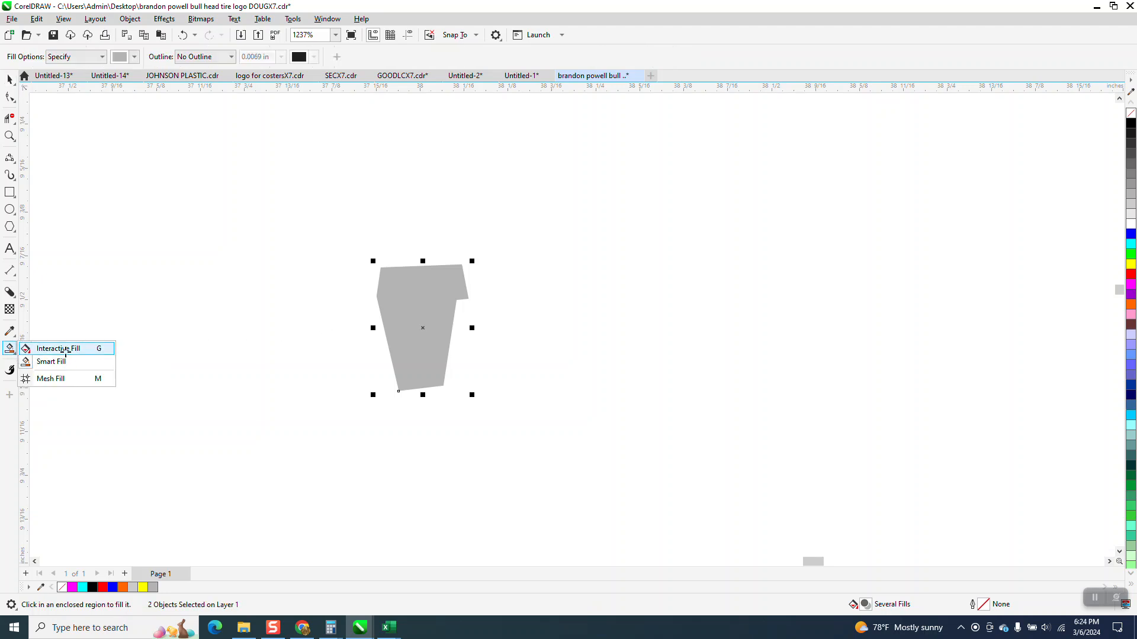
pyautogui.click(58, 348)
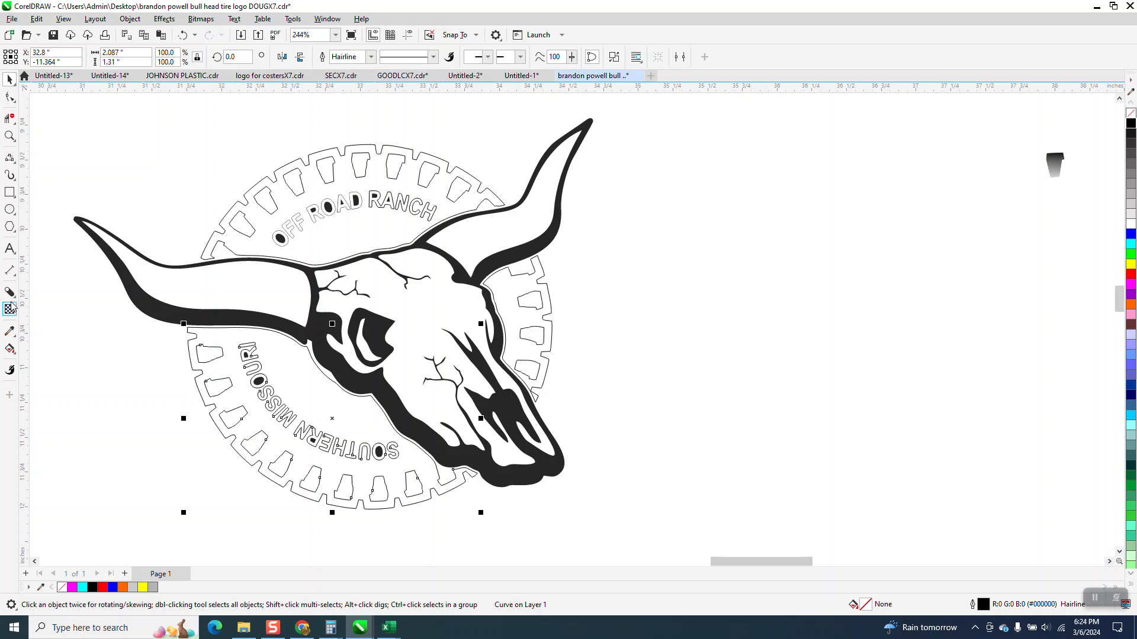
# Draw a 2.62-inch circle with a red .01 outline positioned over the tire ring.
pyautogui.click(11, 289)
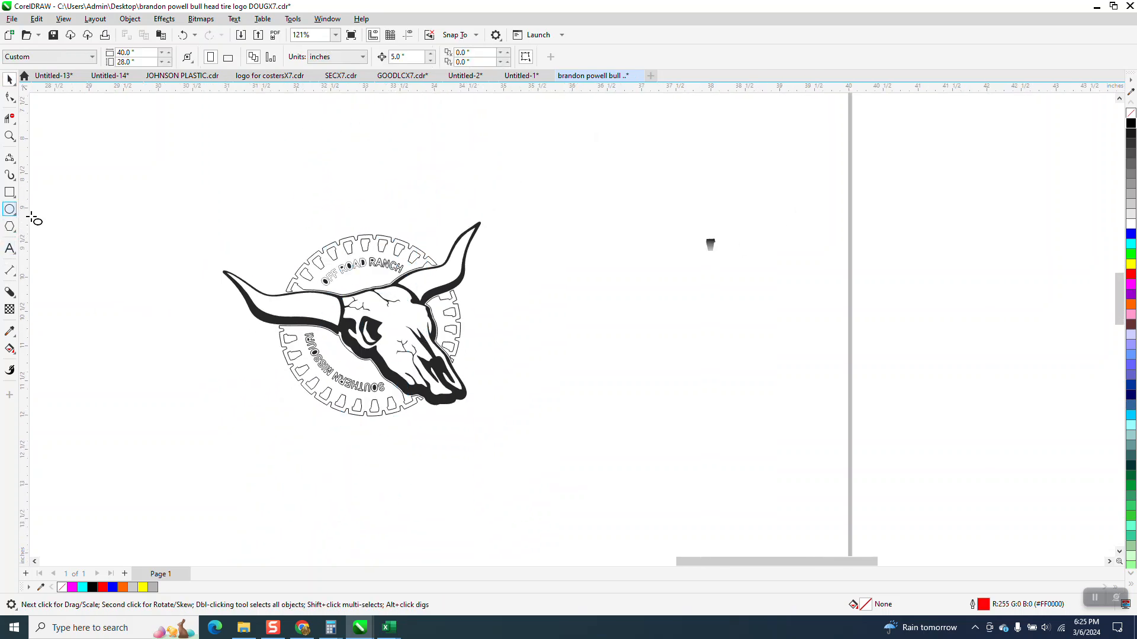
pyautogui.moveTo(594, 311); pyautogui.dragTo(754, 464)
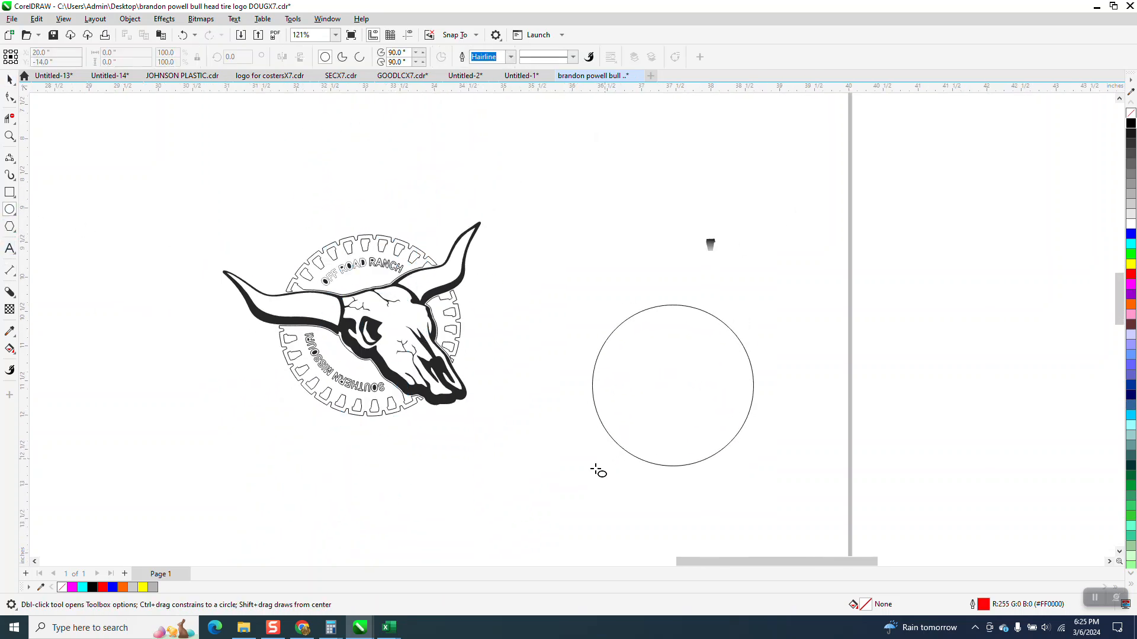
pyautogui.click(667, 389)
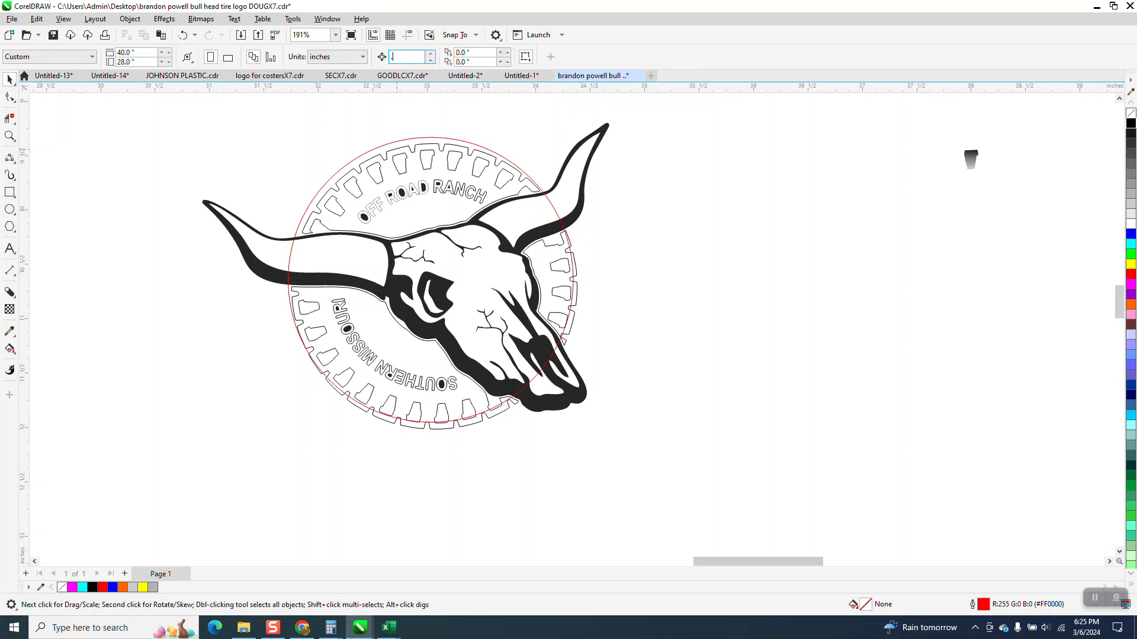
pyautogui.write('.01')
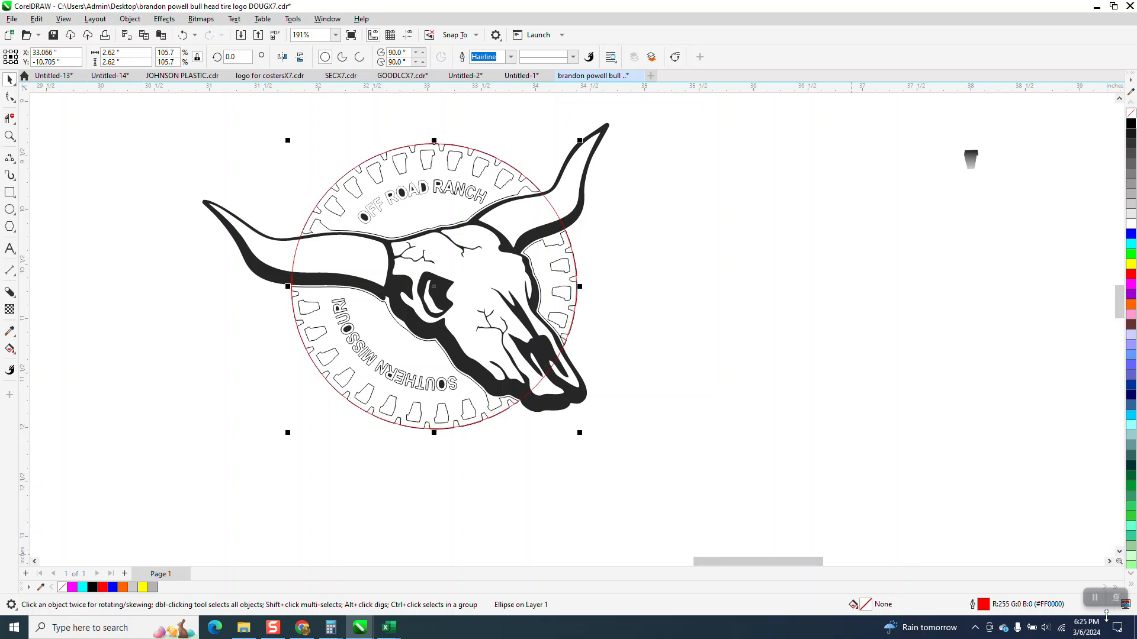
pyautogui.moveTo(525, 542)
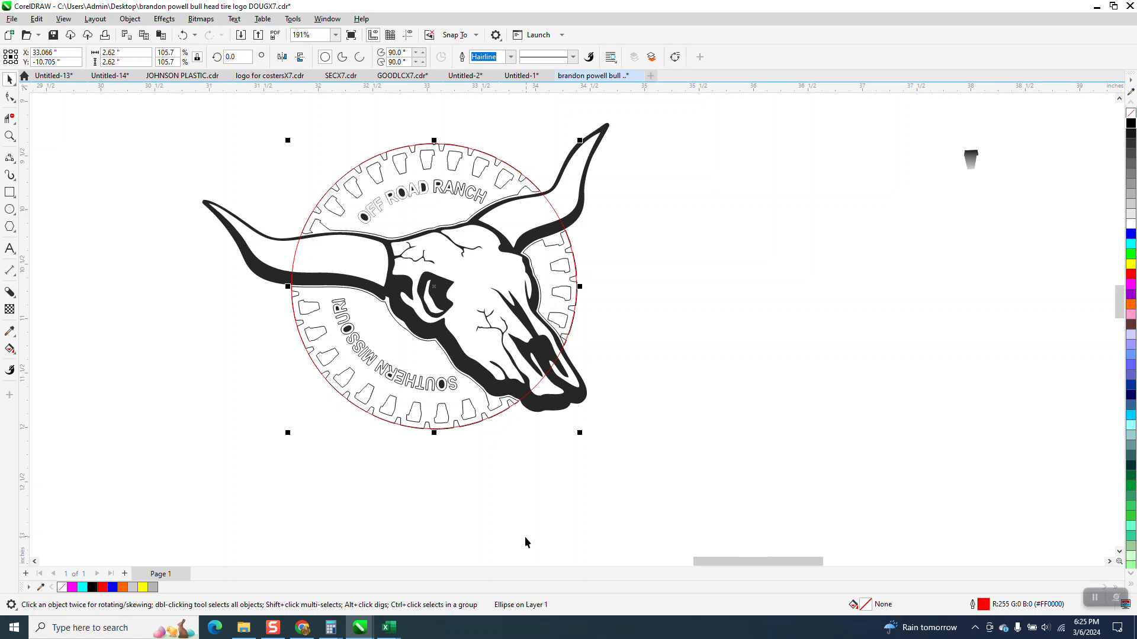
pyautogui.moveTo(357, 319)
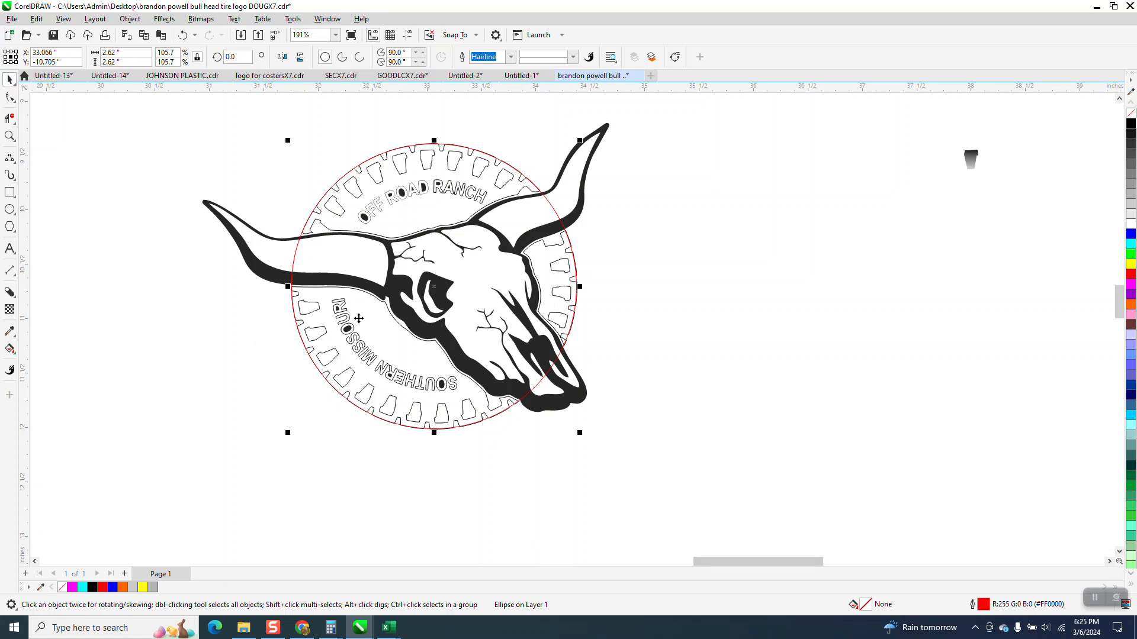
pyautogui.moveTo(406, 137)
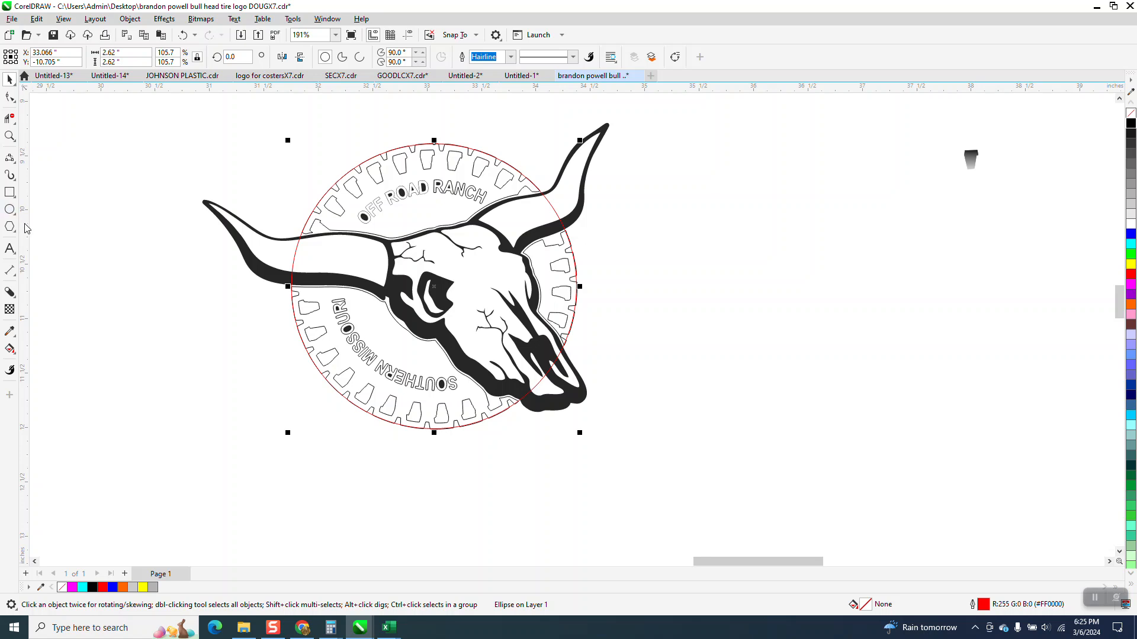
pyautogui.moveTo(327, 148)
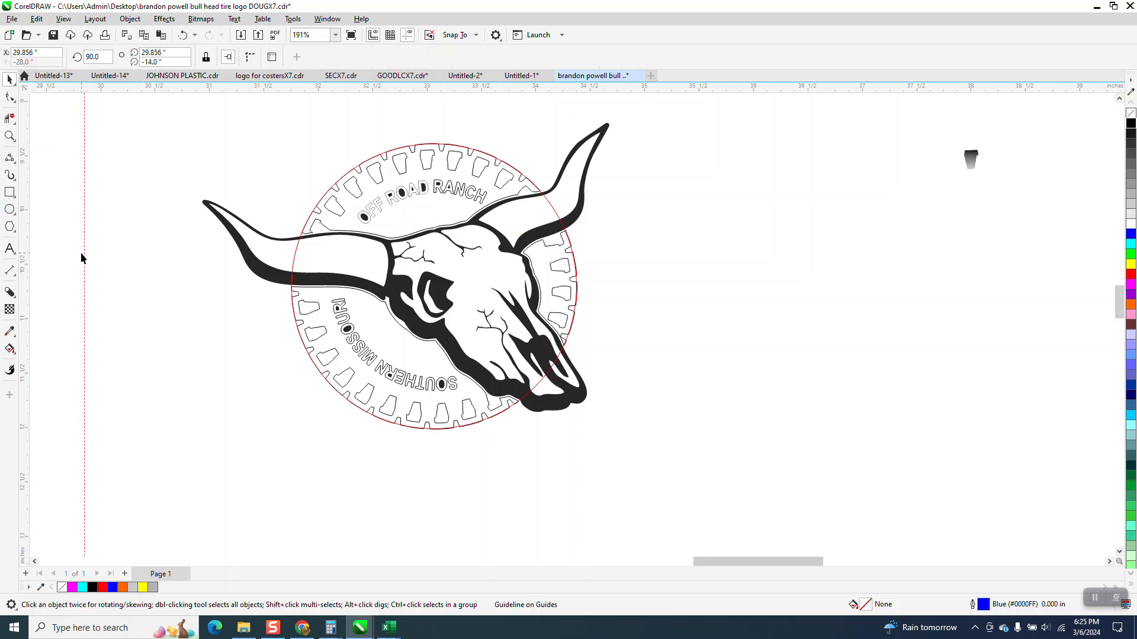
pyautogui.moveTo(470, 153)
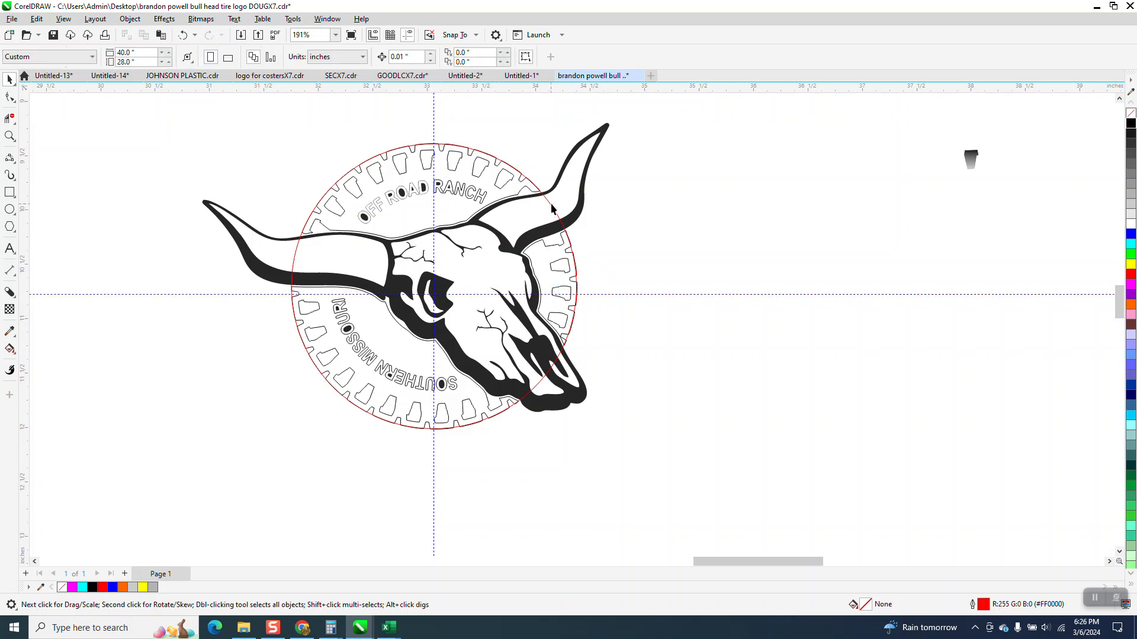
# Verify the vertical and horizontal guidelines cross at the red circle's centre, zooming in on the skull.
pyautogui.click(551, 208)
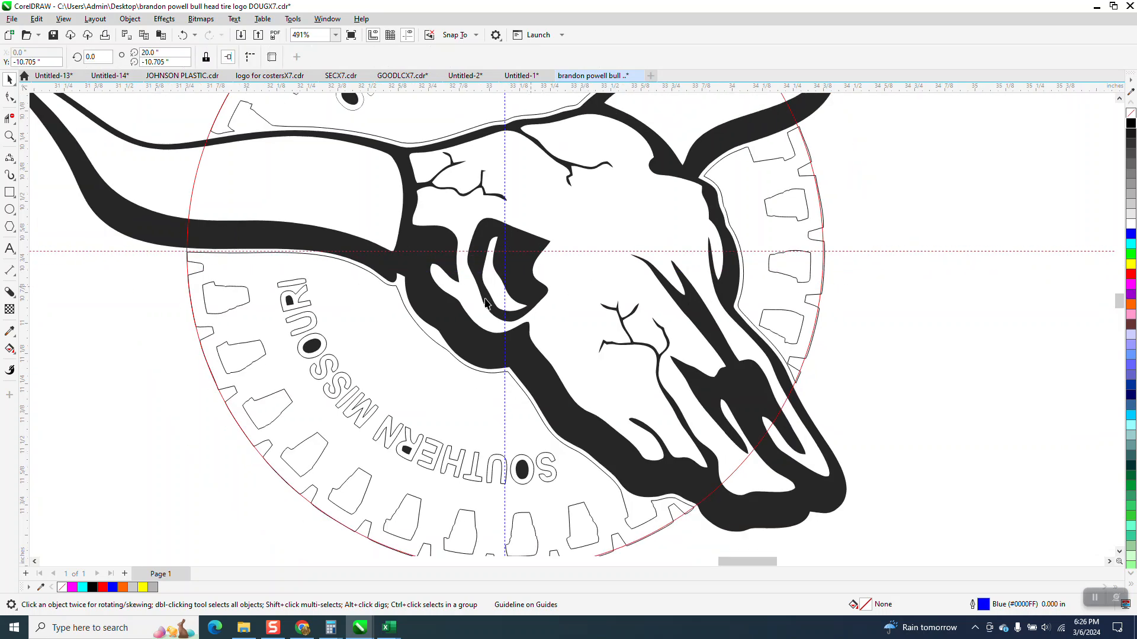
pyautogui.scroll(-3)
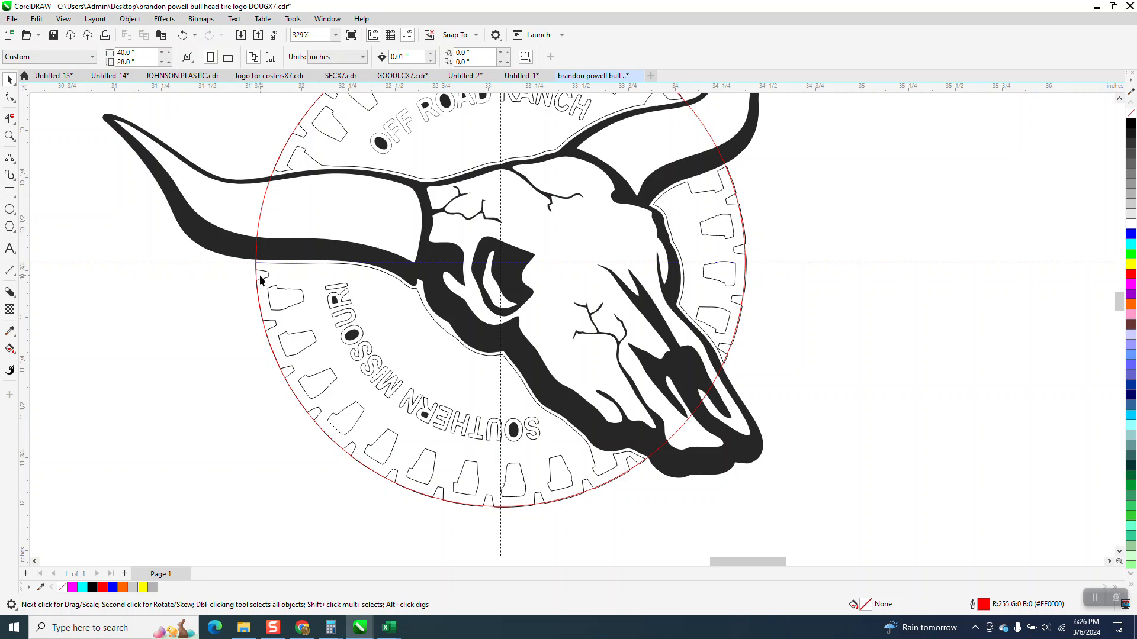
pyautogui.click(261, 281)
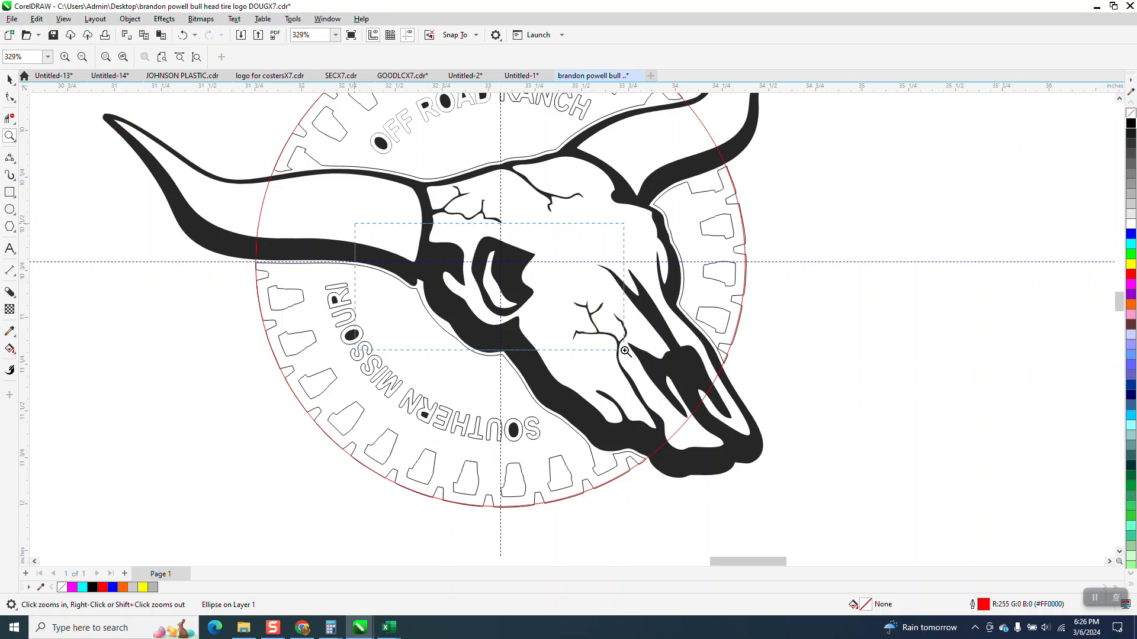
pyautogui.click(625, 351)
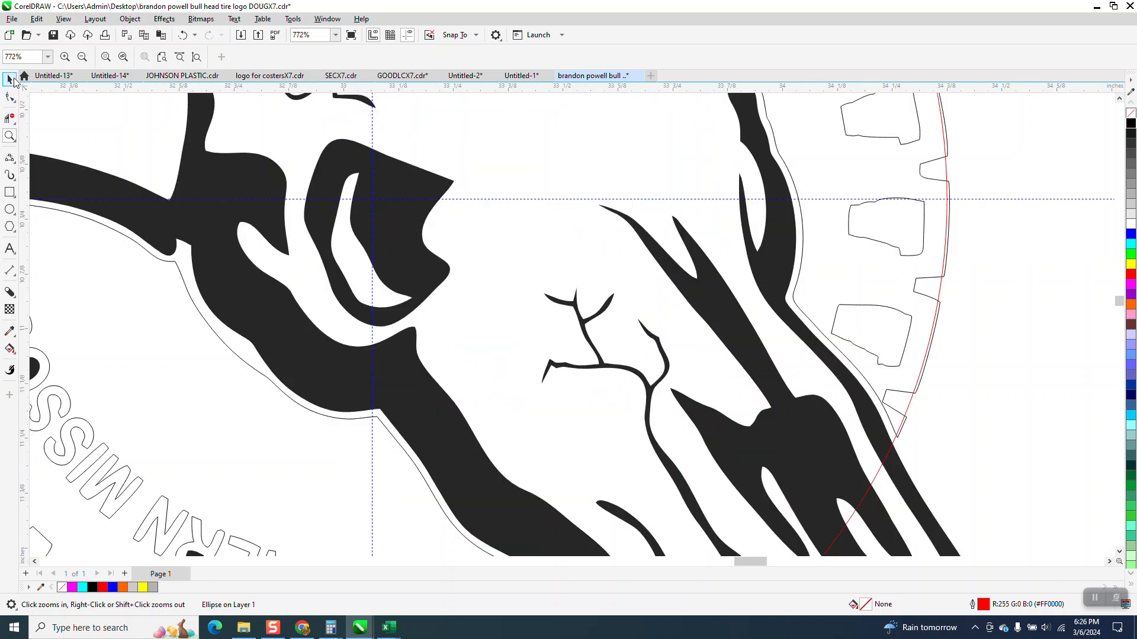
pyautogui.click(11, 78)
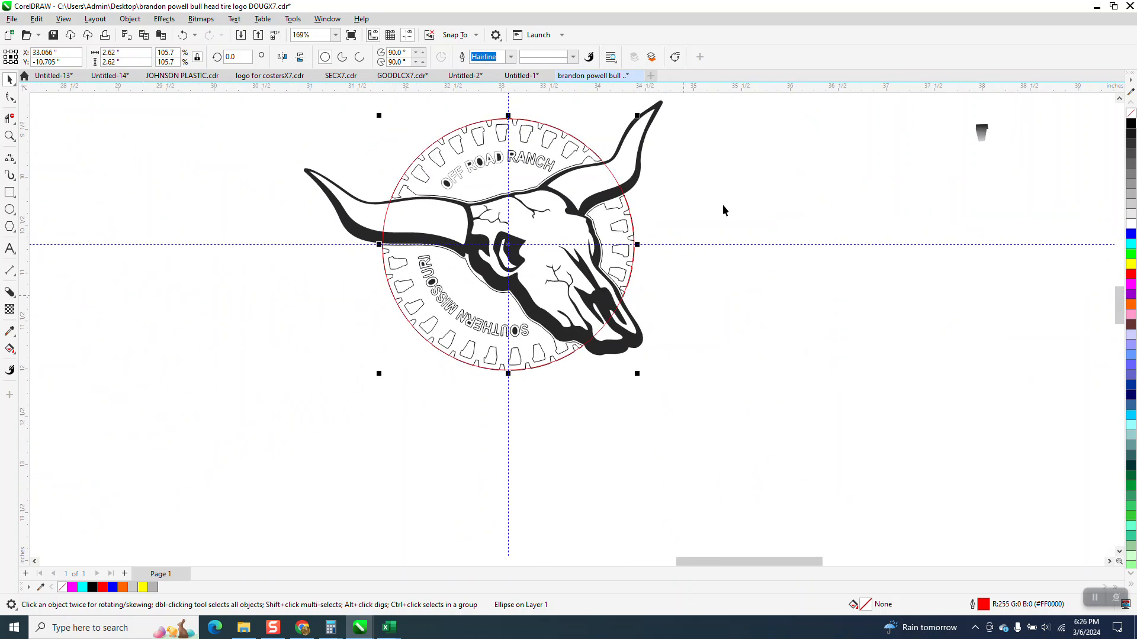
pyautogui.moveTo(580, 162)
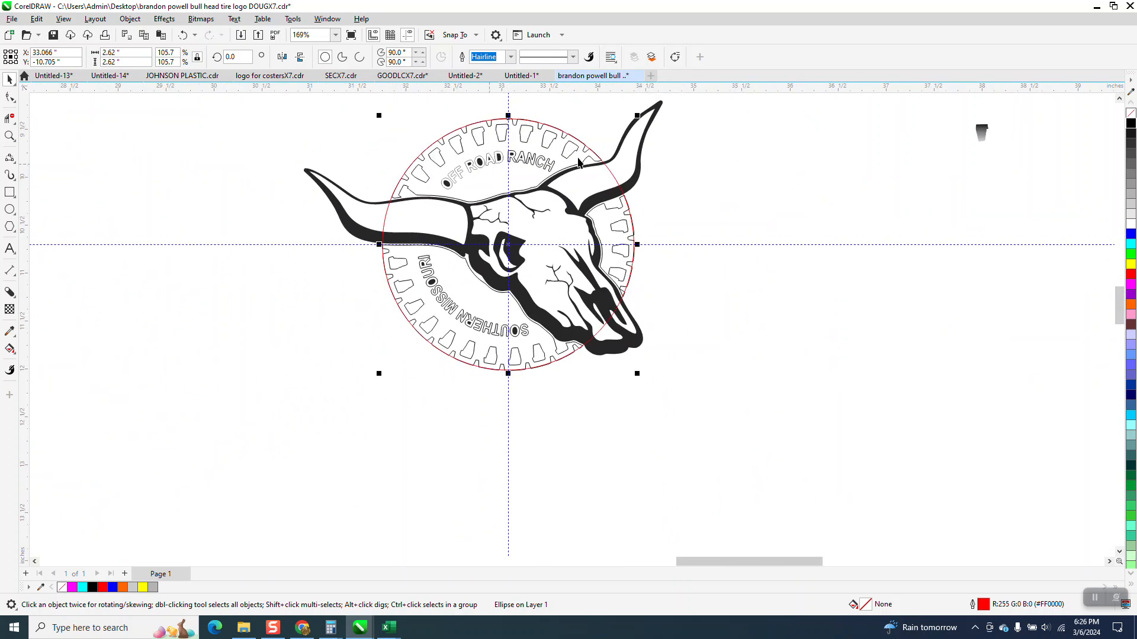
pyautogui.moveTo(569, 149)
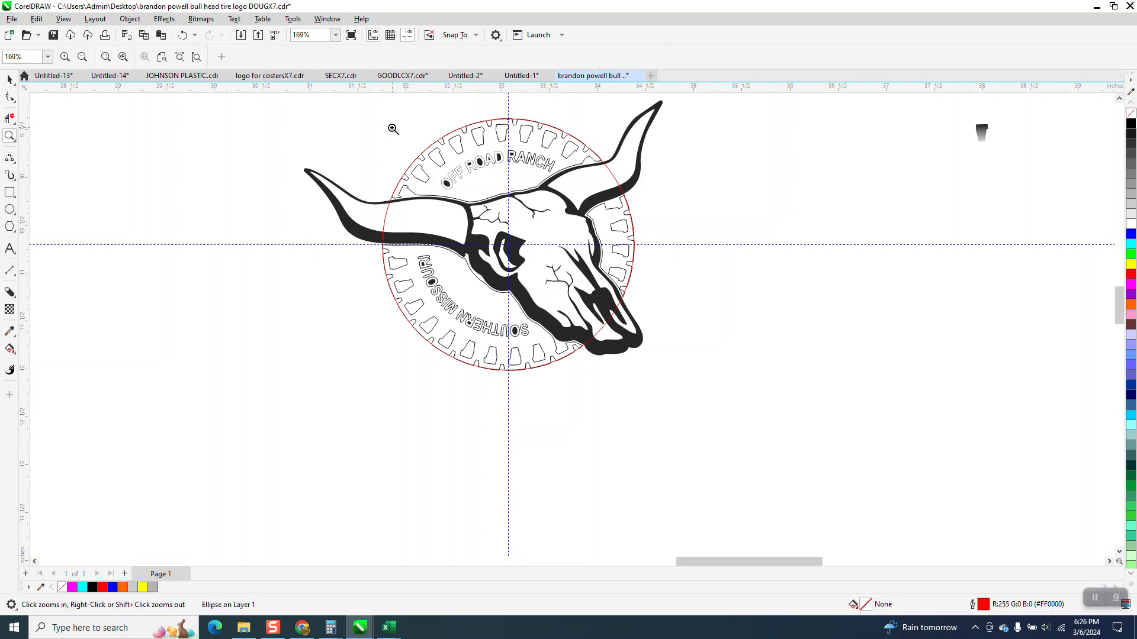
# Zoom in on the spot where the horn crosses the tire ring outline.
pyautogui.click(393, 129)
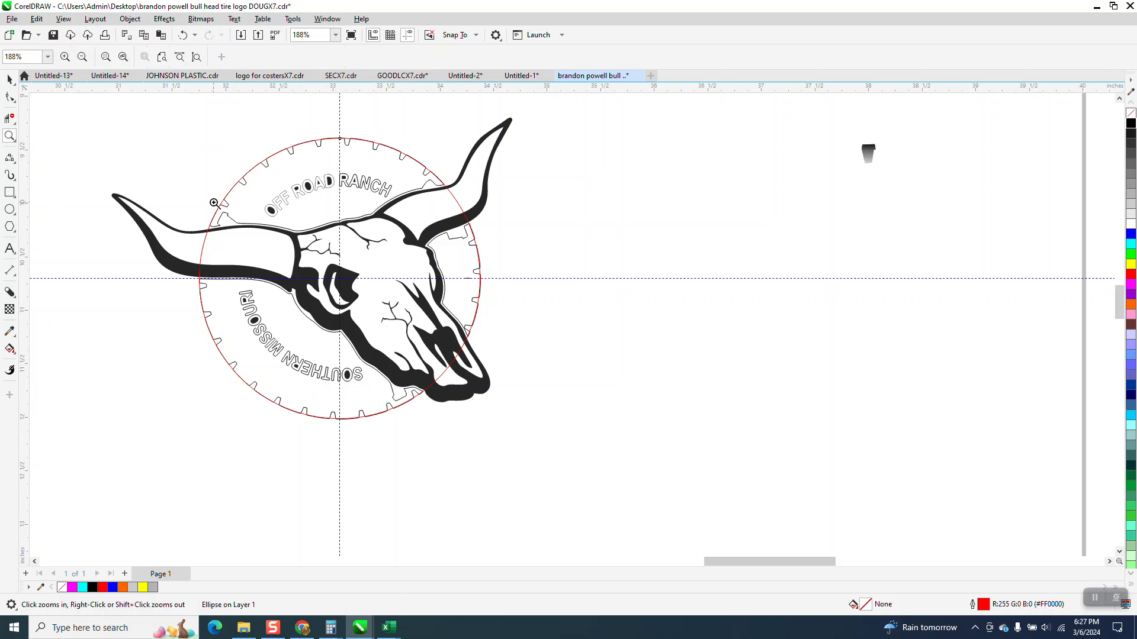
pyautogui.click(213, 201)
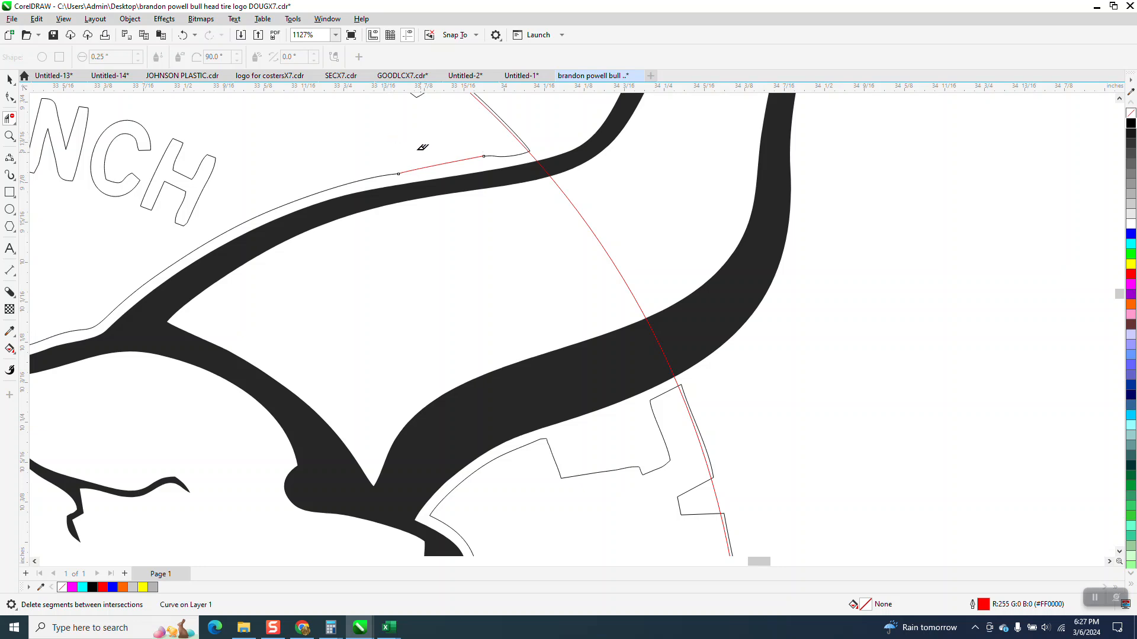
pyautogui.scroll(-3)
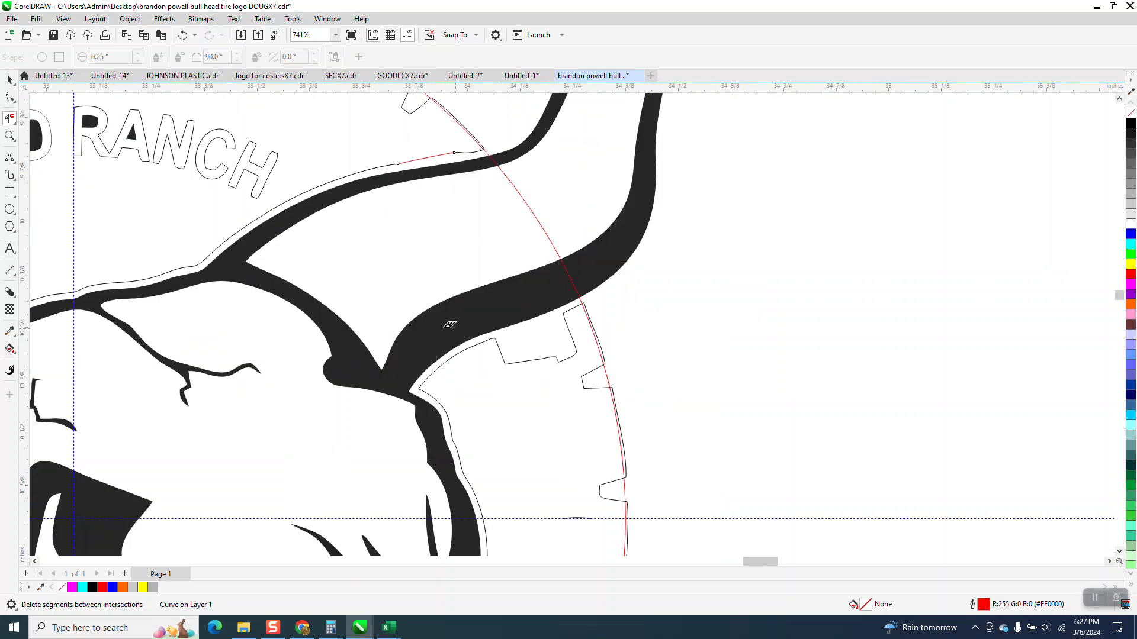
pyautogui.click(11, 157)
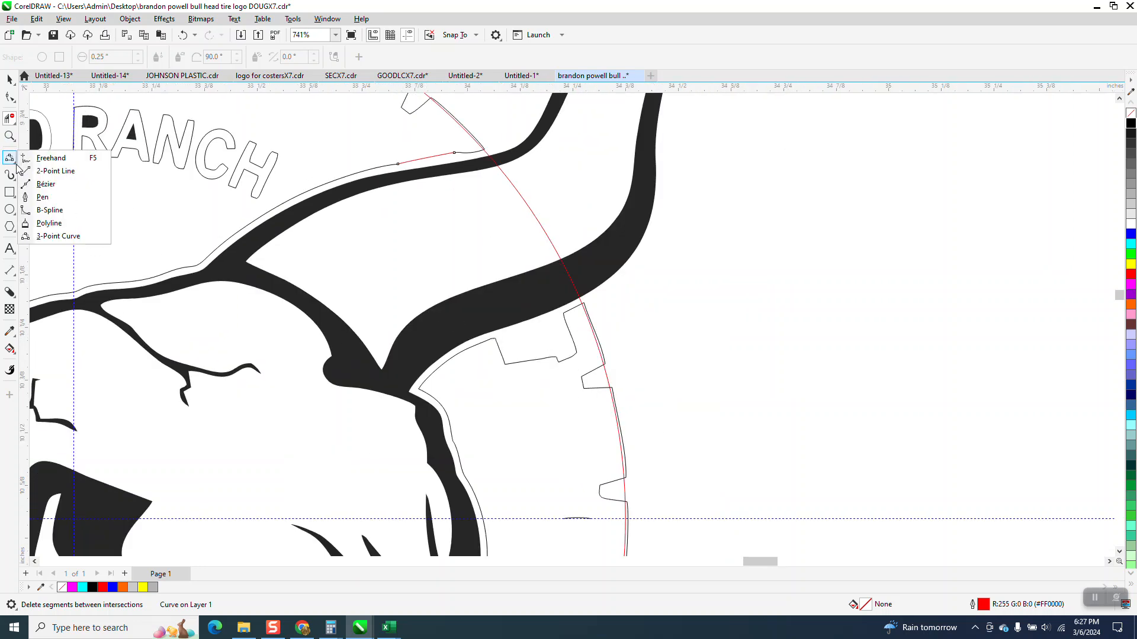
pyautogui.moveTo(50, 222)
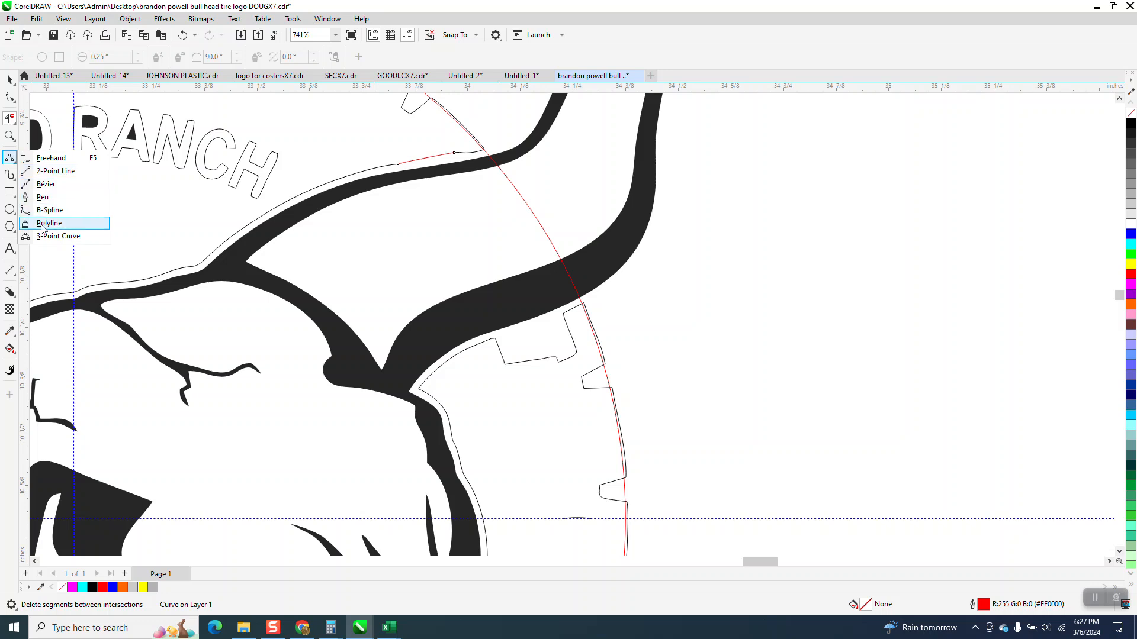
pyautogui.click(50, 222)
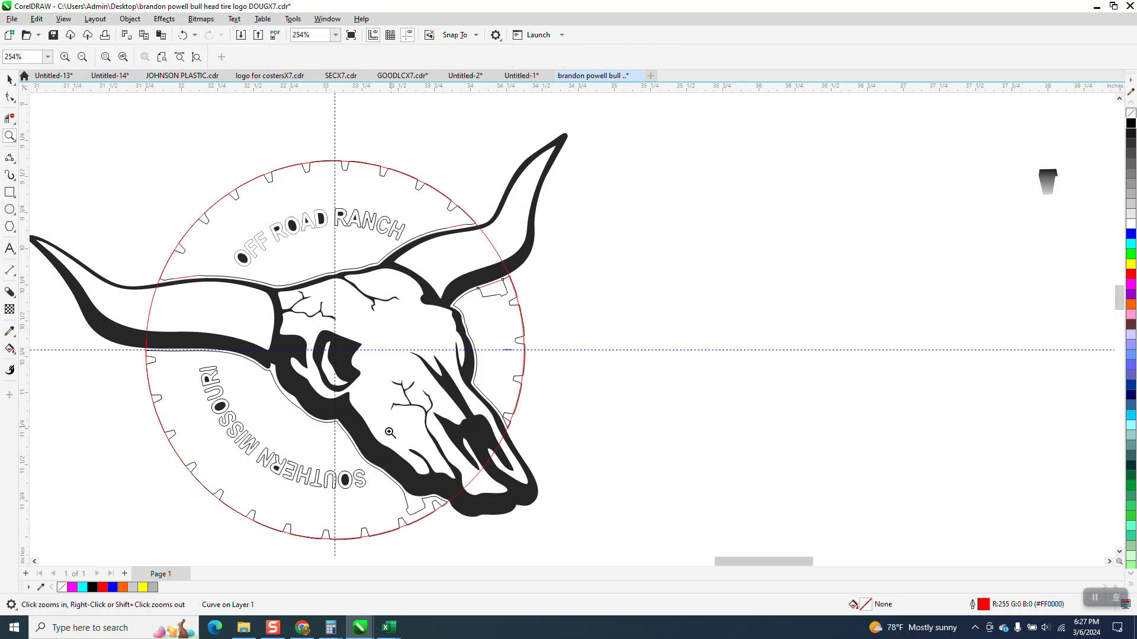
pyautogui.click(390, 432)
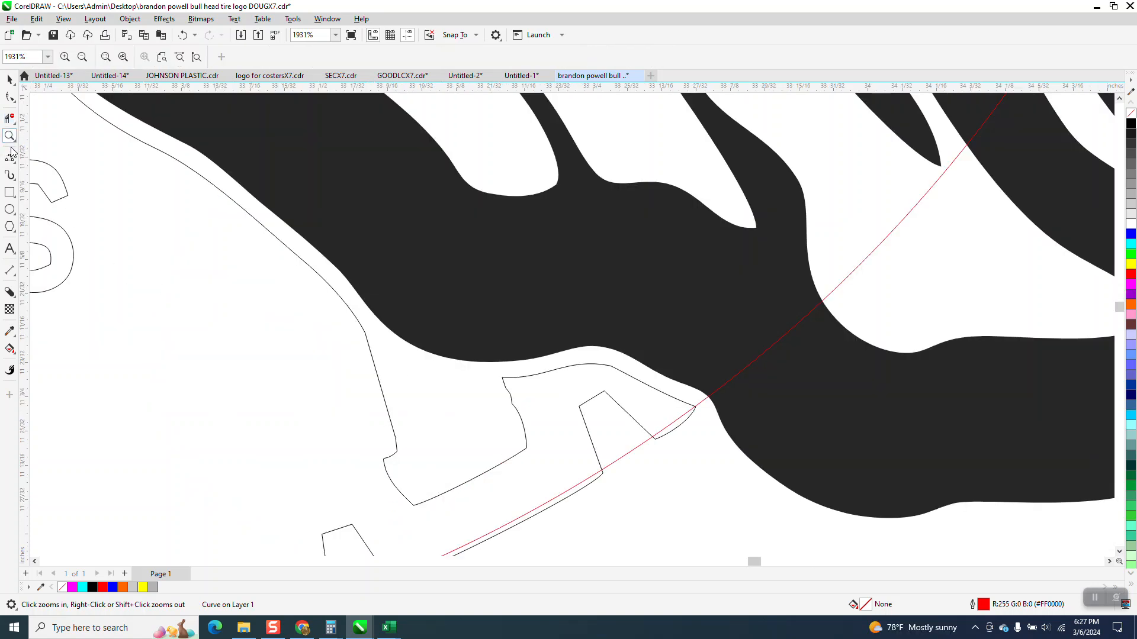
pyautogui.click(10, 158)
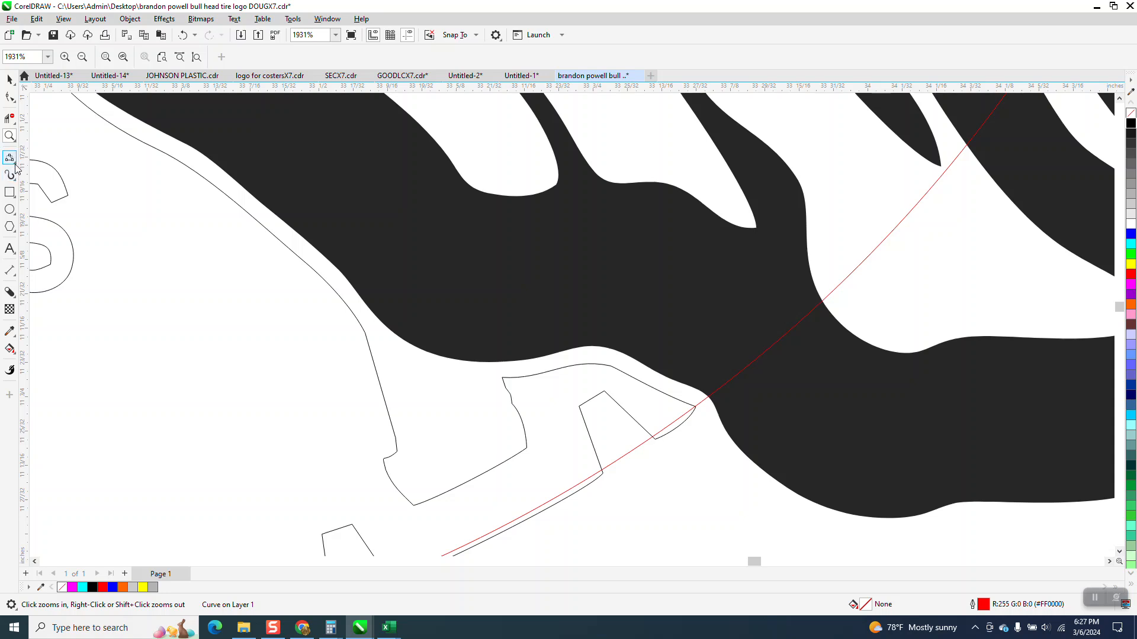
pyautogui.click(11, 158)
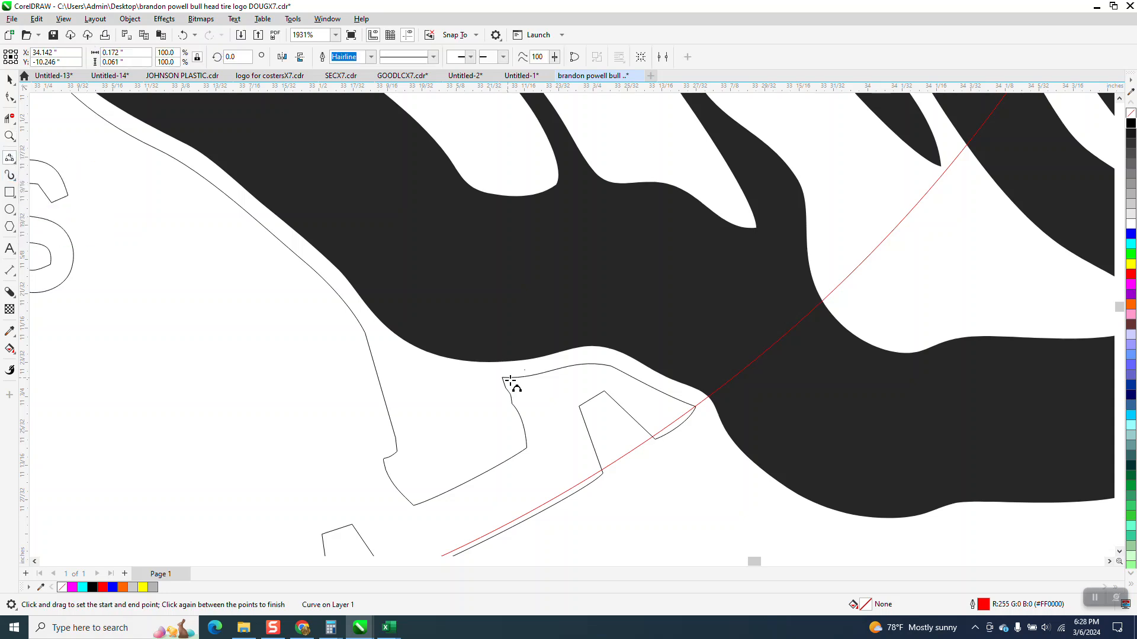
pyautogui.moveTo(359, 319)
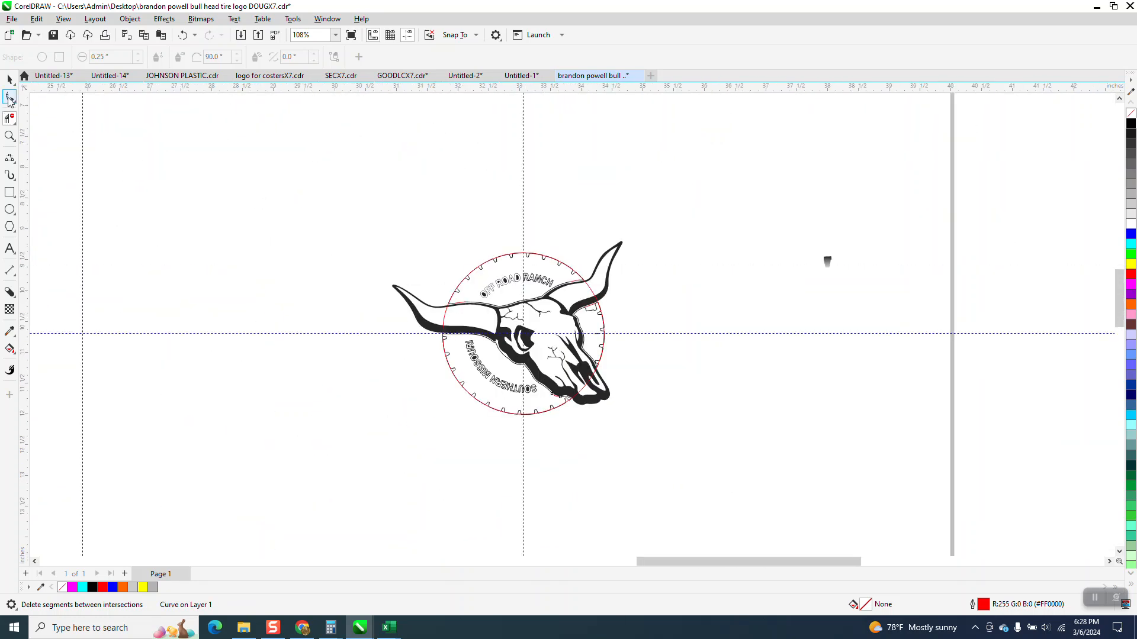
# Set the Pick tool's nudge distance to 5.0 and select the tread at the top of the tire.
pyautogui.click(11, 78)
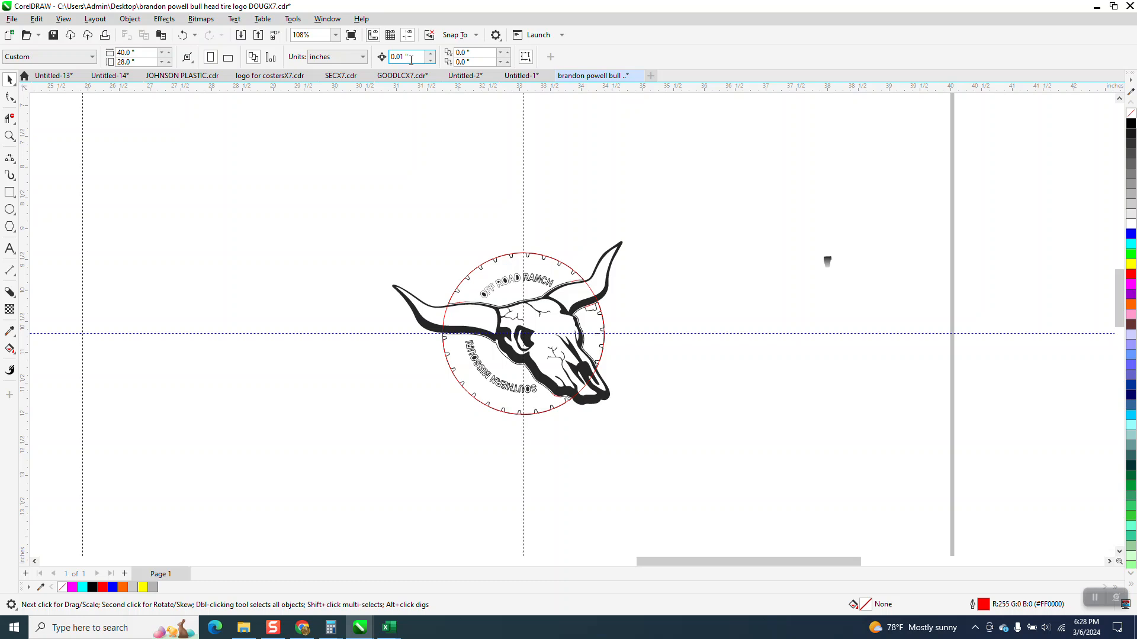
pyautogui.write('5.0')
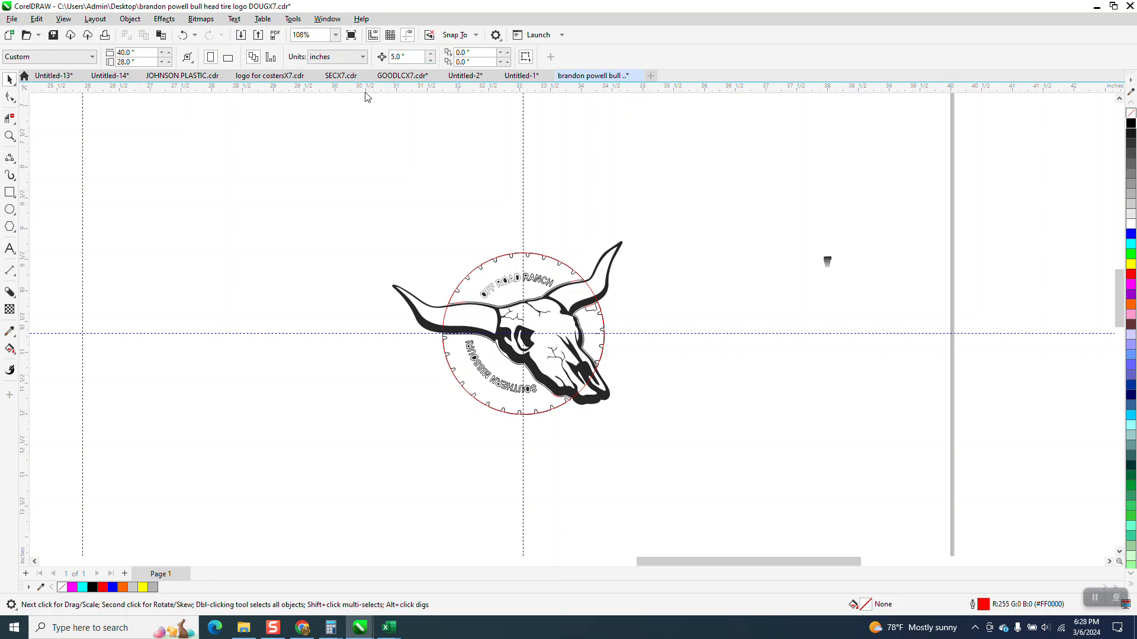
pyautogui.click(519, 260)
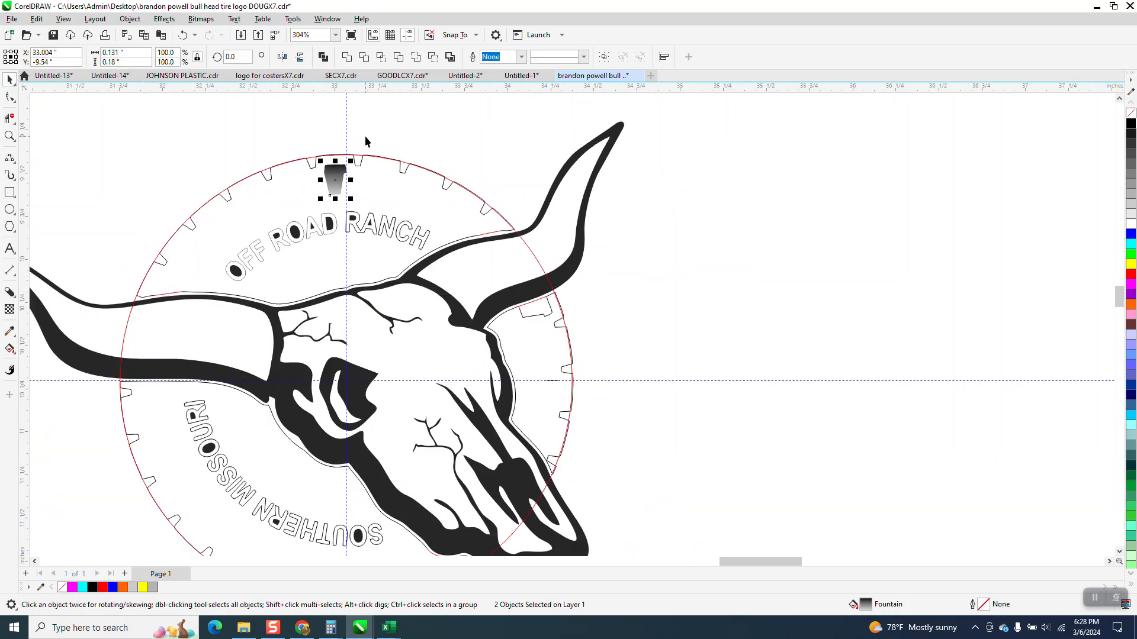
pyautogui.click(334, 179)
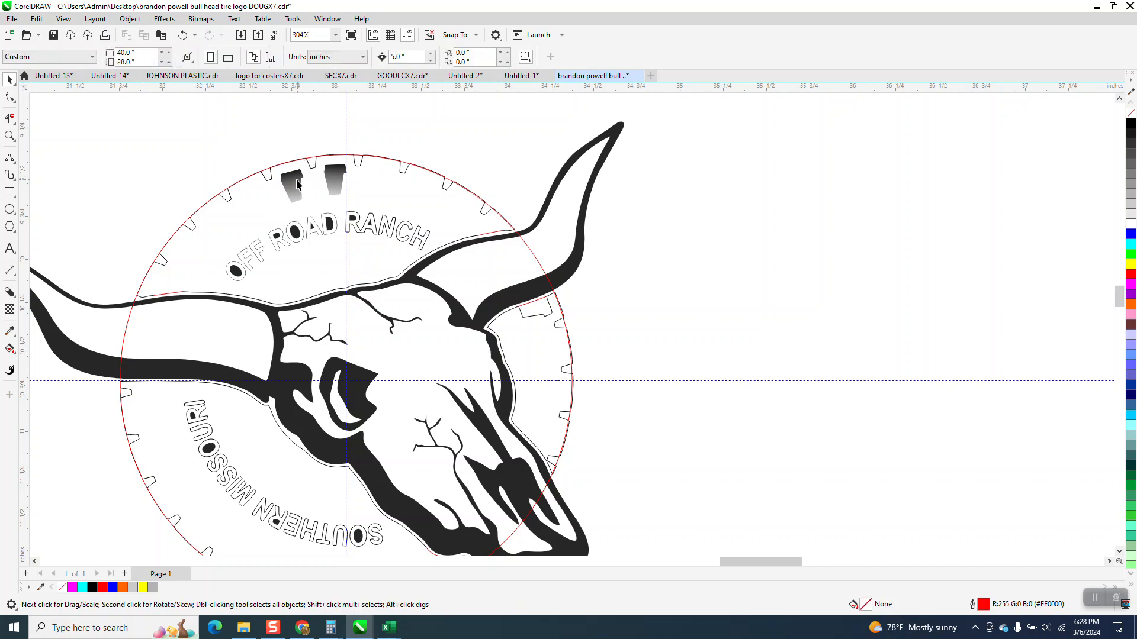
# Rotate tread copies around the tire circle's center until treads ring the whole tire.
pyautogui.click(297, 181)
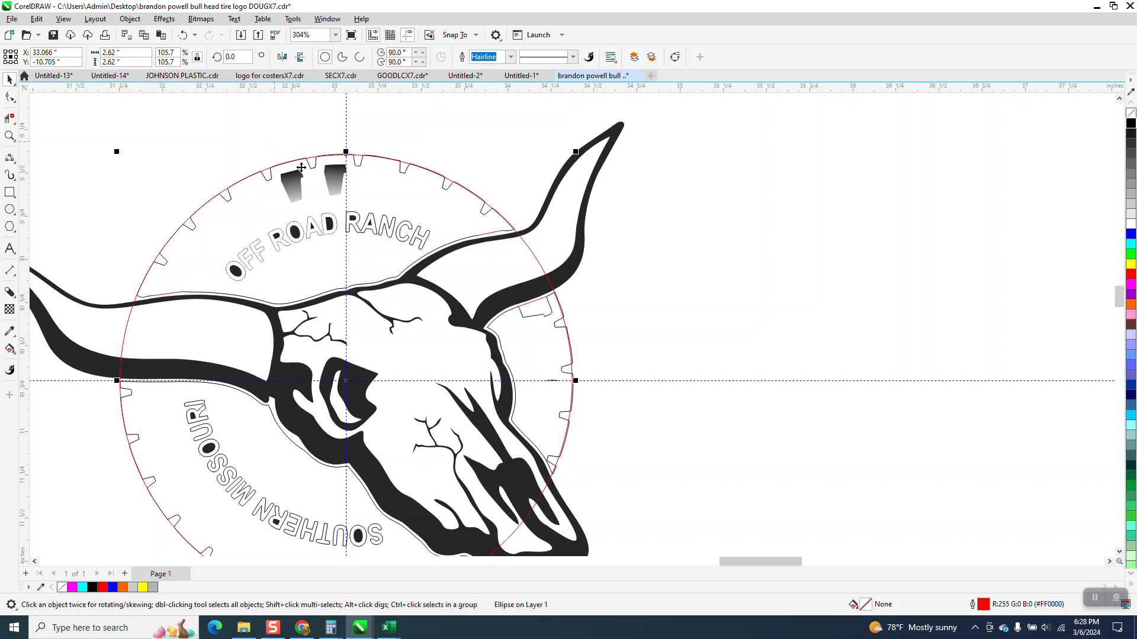
pyautogui.moveTo(289, 143)
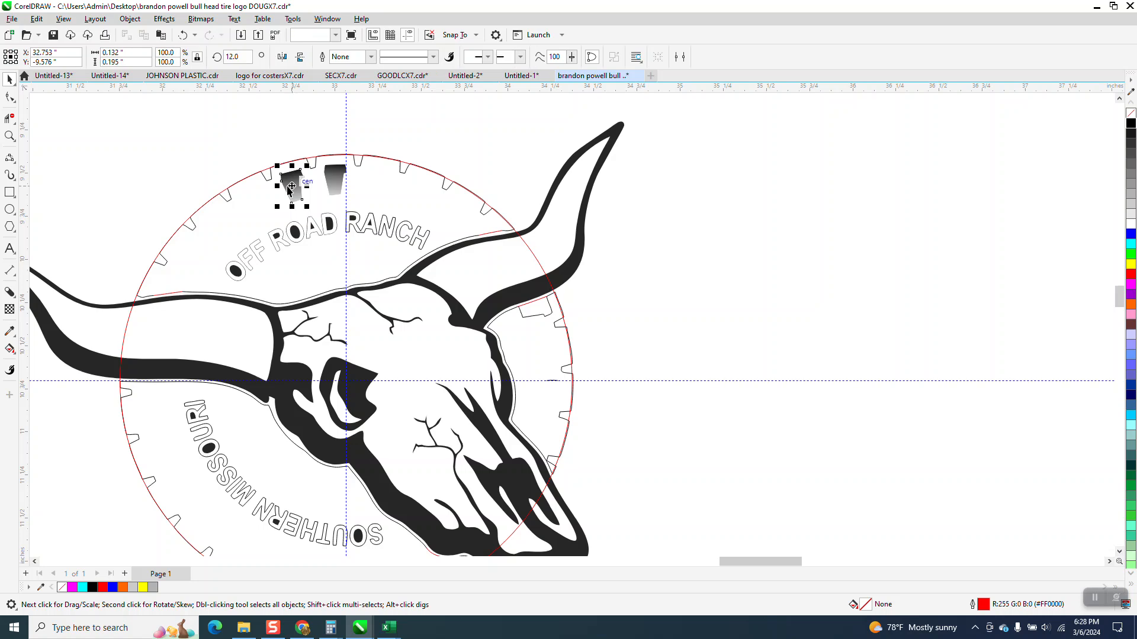
pyautogui.click(290, 185)
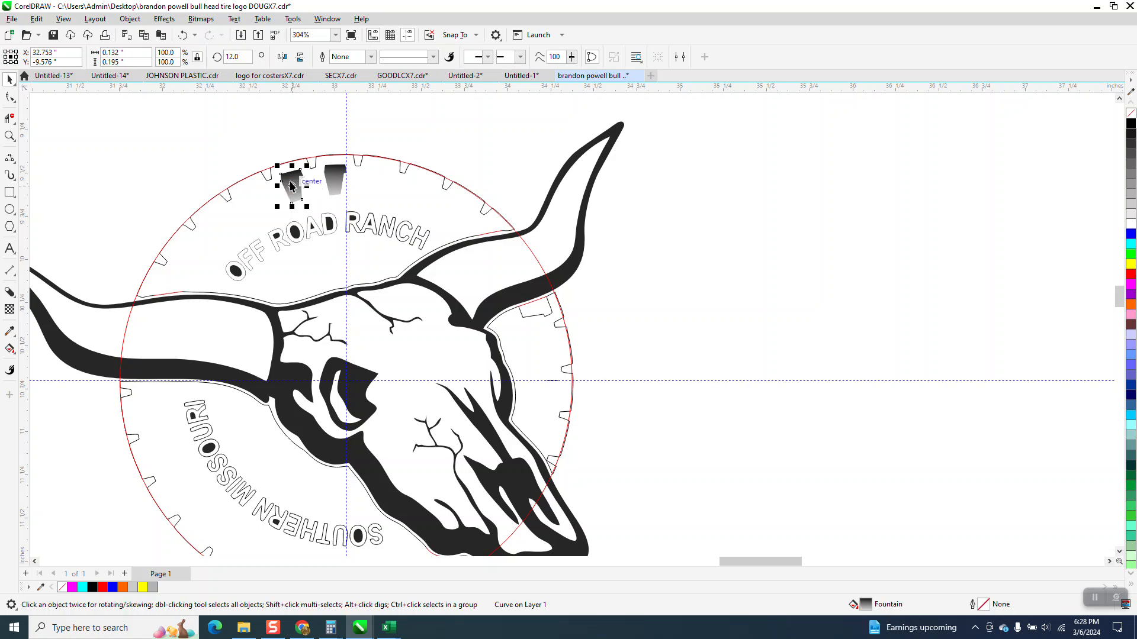
pyautogui.click(289, 184)
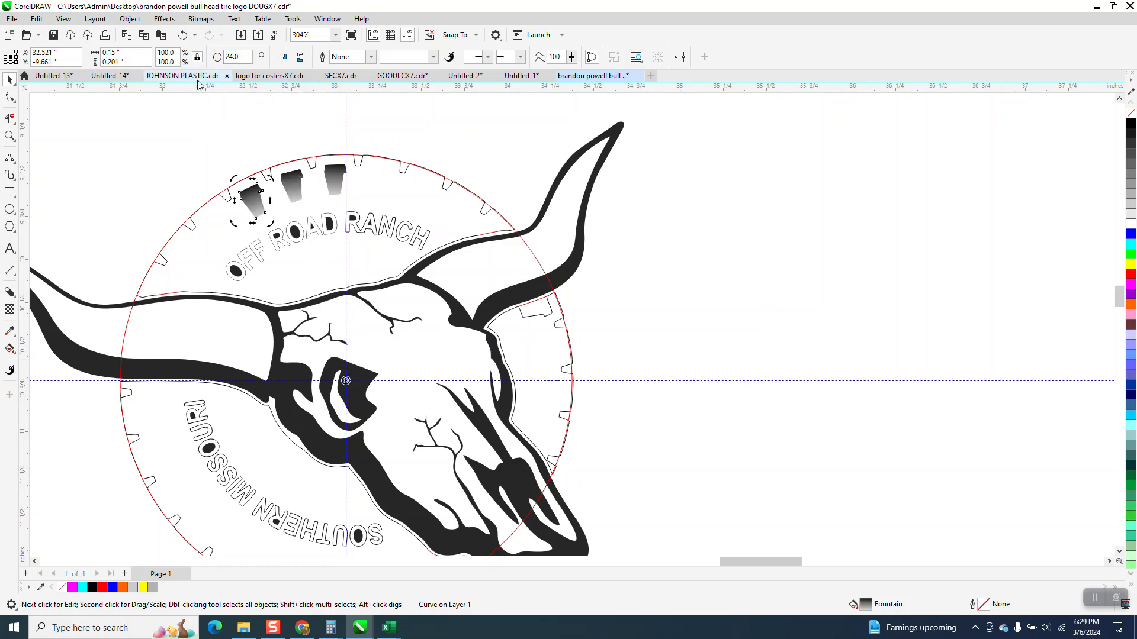
pyautogui.moveTo(253, 195); pyautogui.dragTo(153, 327)
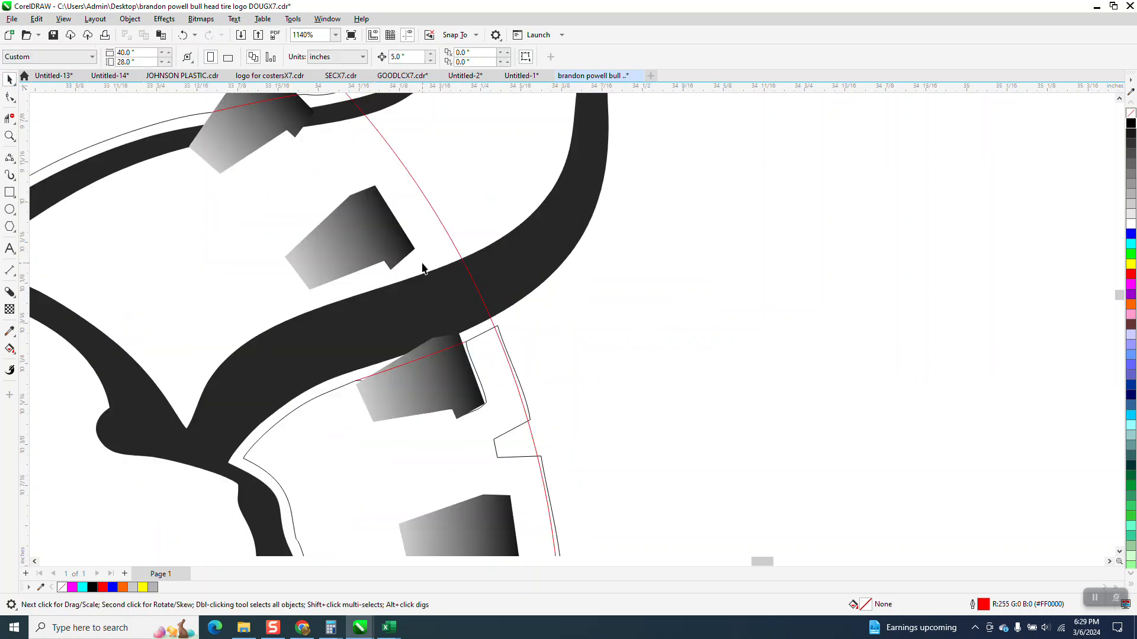
pyautogui.click(351, 239)
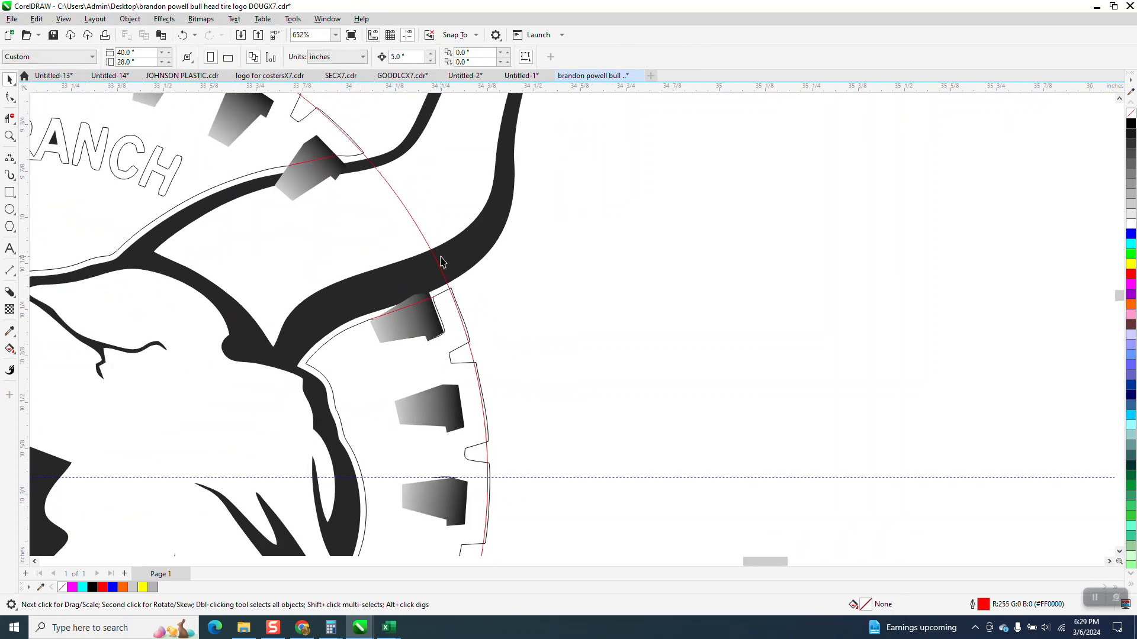
# Delete the treads overlapping the skull's snout.
pyautogui.click(11, 136)
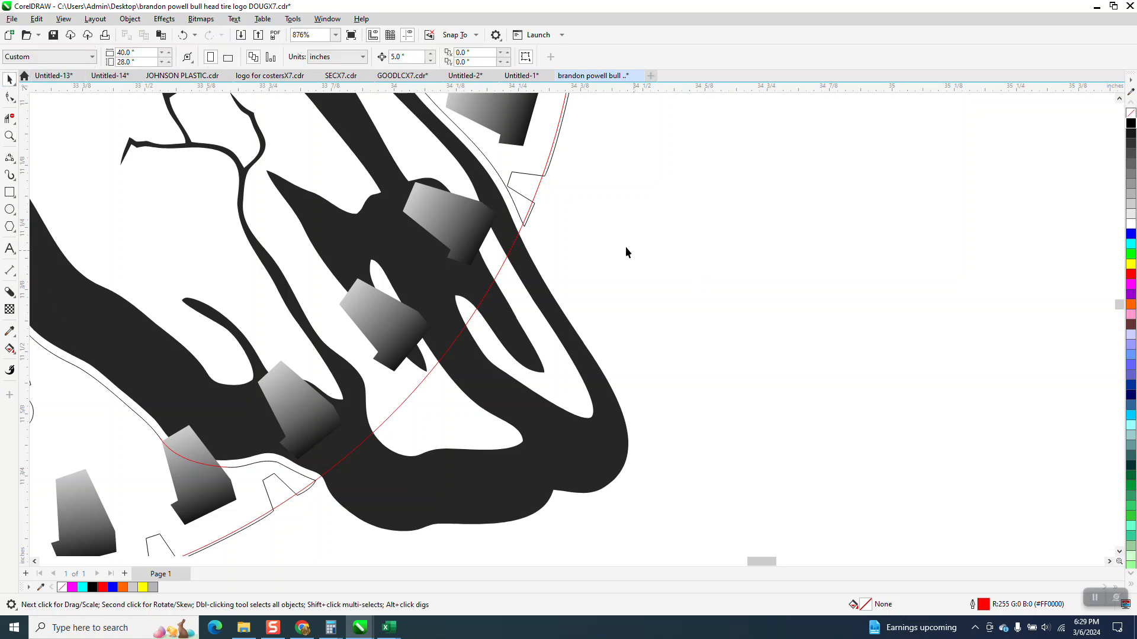
pyautogui.click(450, 225)
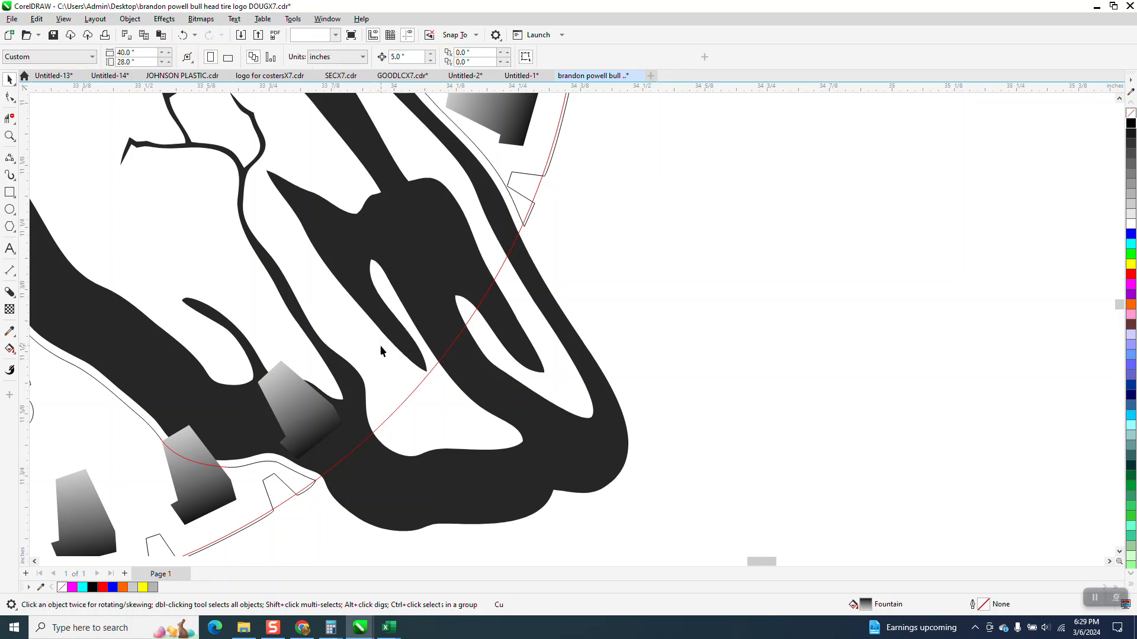
pyautogui.click(300, 410)
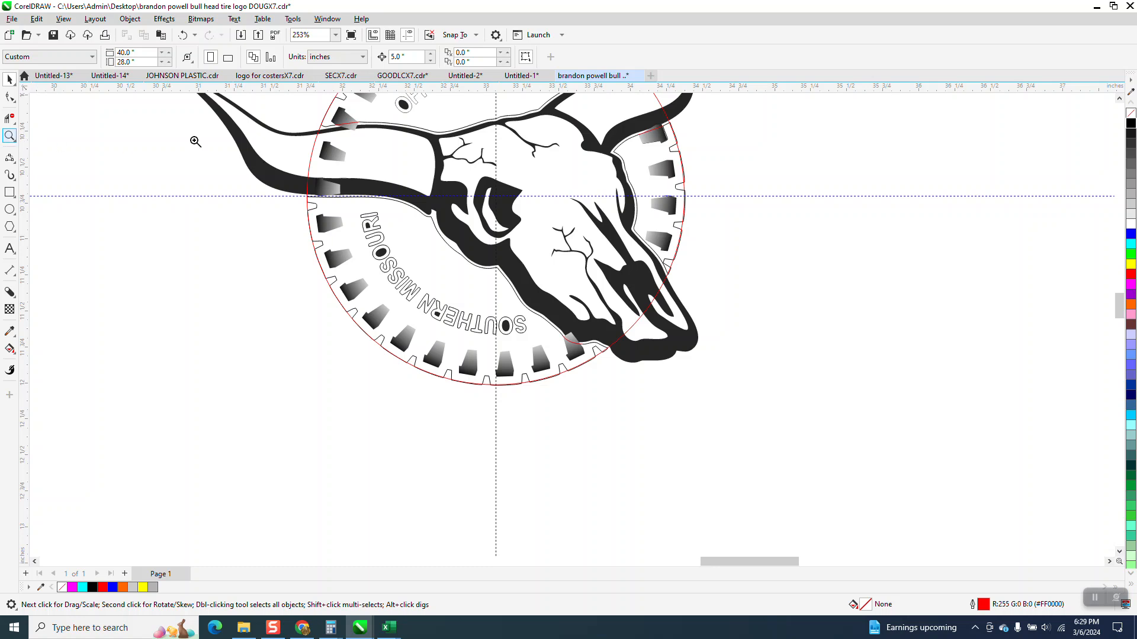
# Zoom in on the horn and select the treads sitting on and just above it for removal.
pyautogui.click(195, 140)
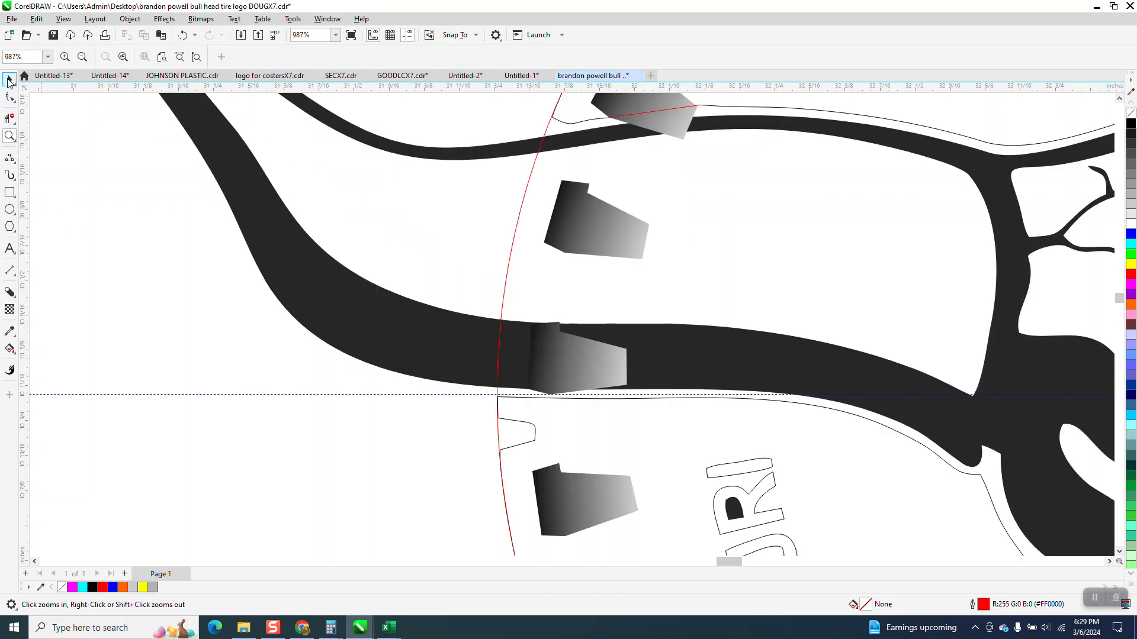
pyautogui.click(11, 79)
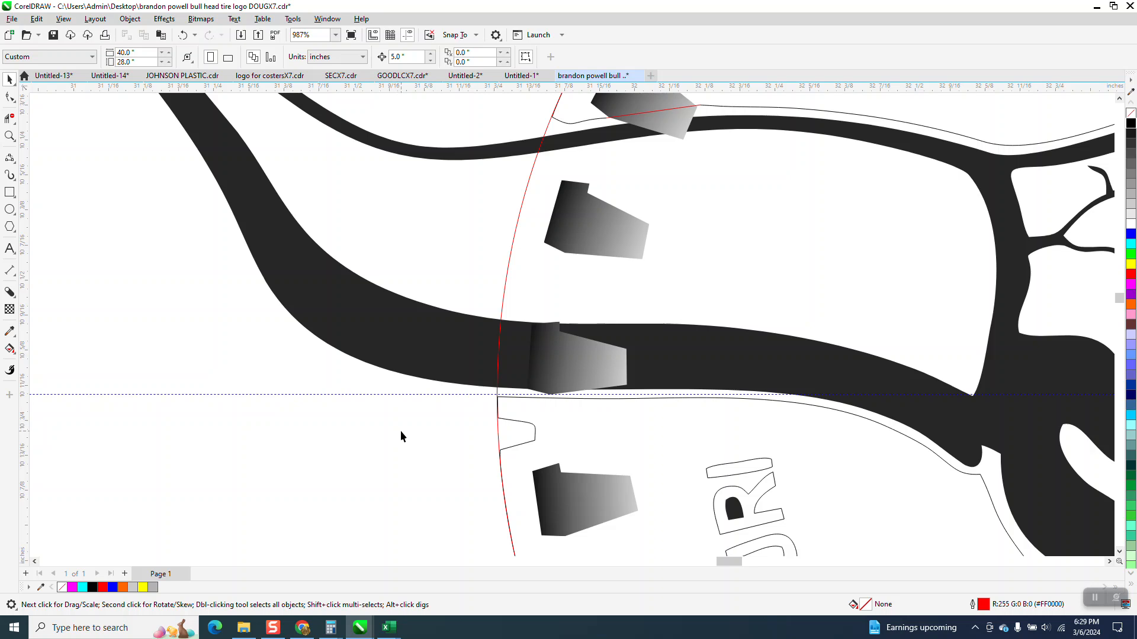
pyautogui.click(577, 370)
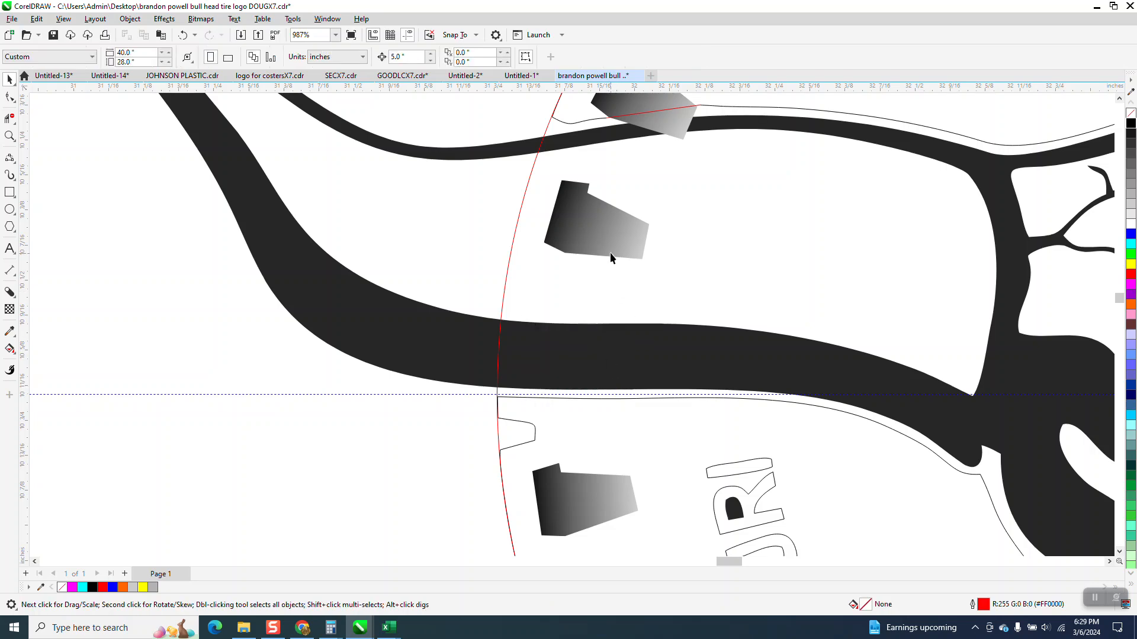
pyautogui.click(595, 218)
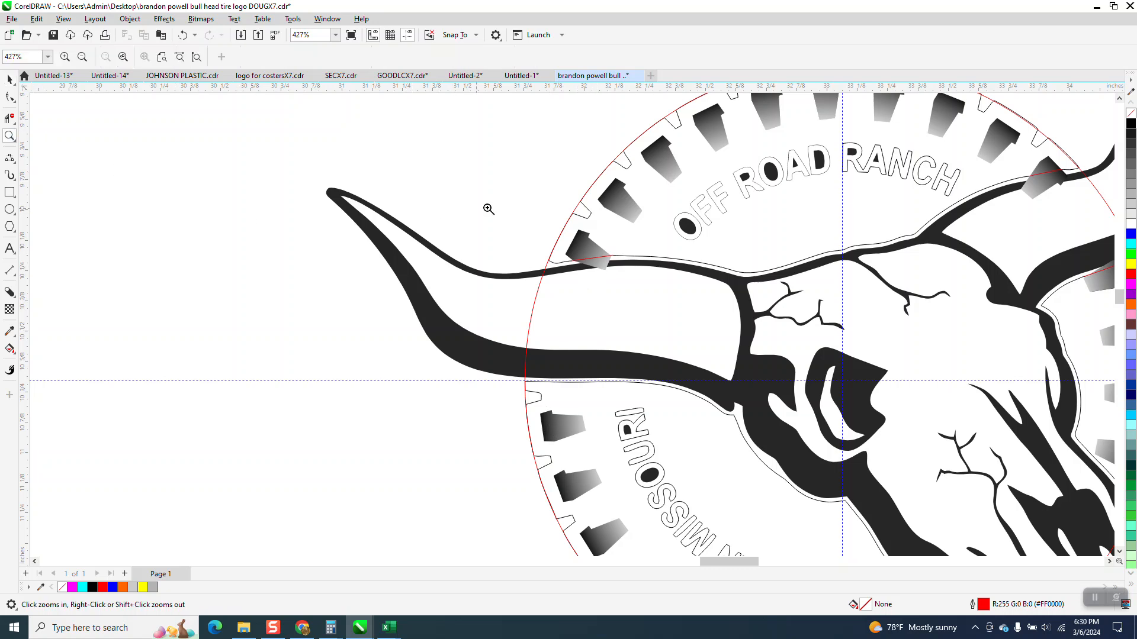
# Select the tread crossing the horn and show its outline nodes with the Shape tool.
pyautogui.click(487, 210)
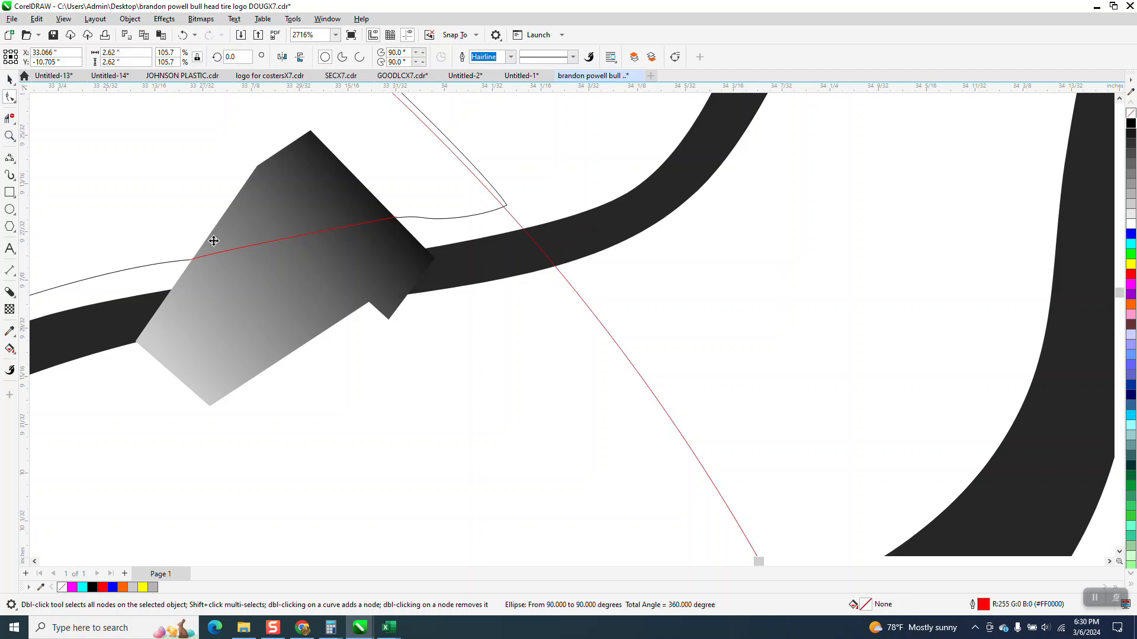
pyautogui.click(13, 628)
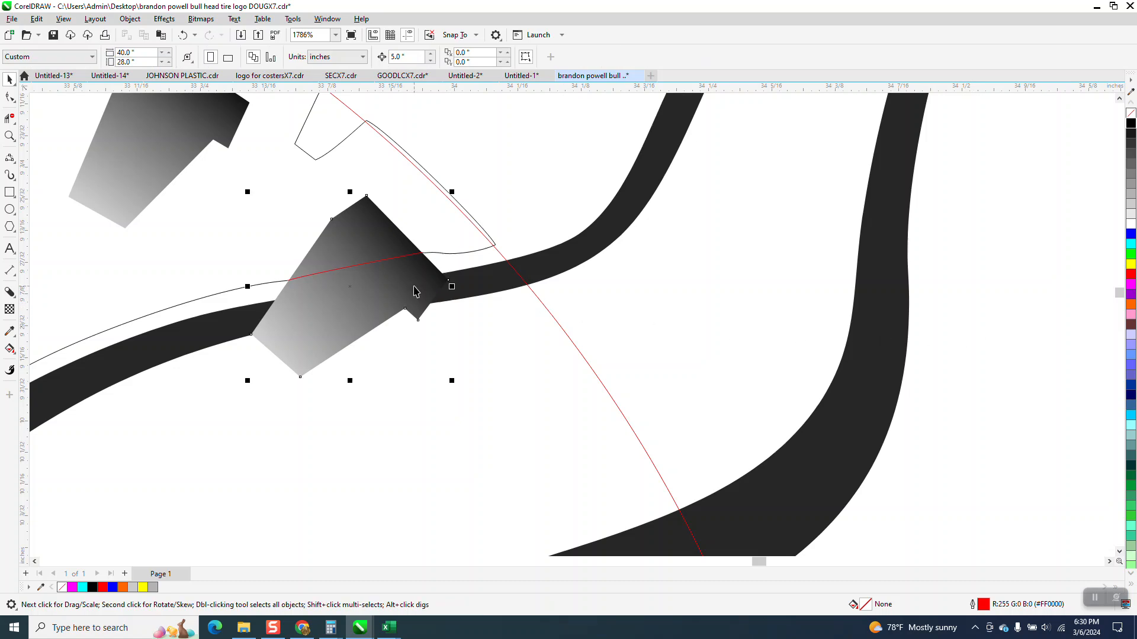
pyautogui.click(11, 98)
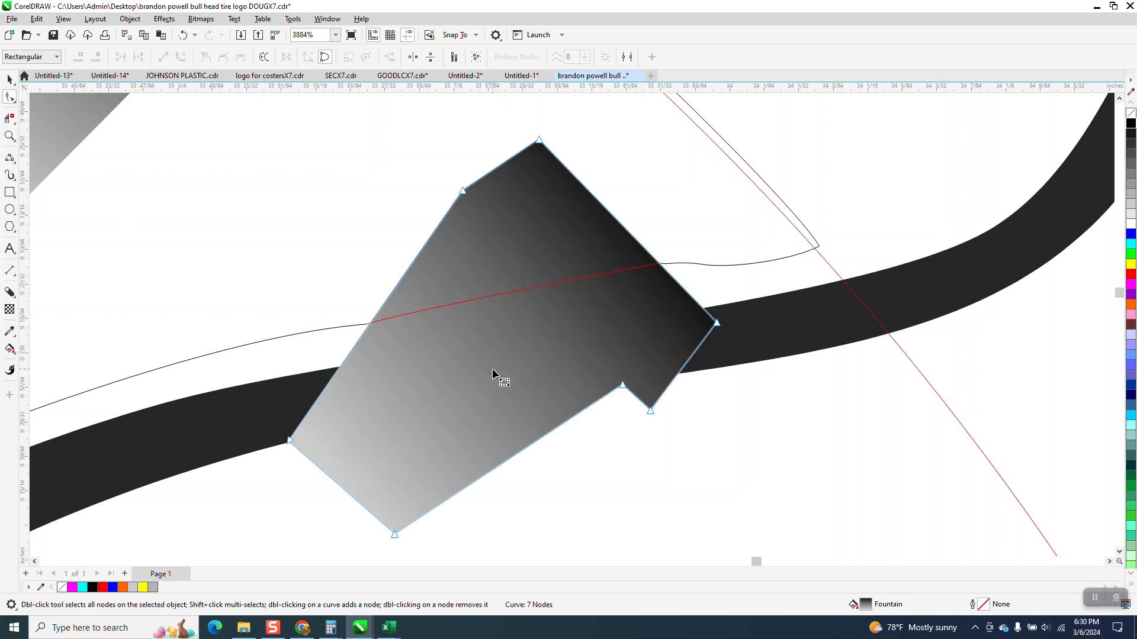
pyautogui.moveTo(658, 270)
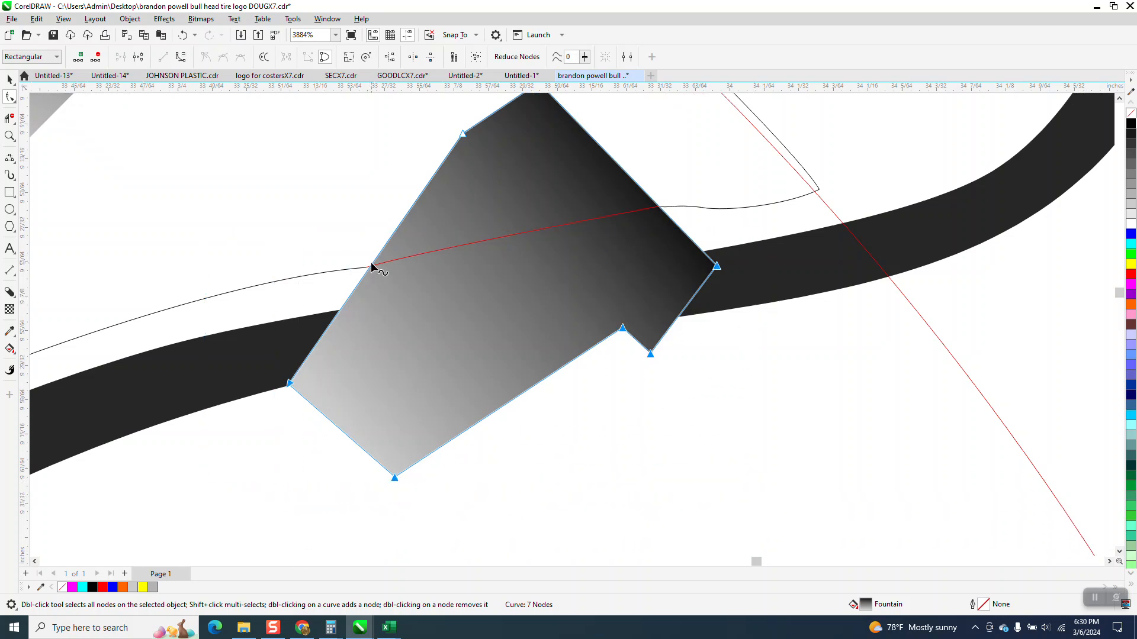
# Add a node where the tread meets the tire outline and bring up its node editing options.
pyautogui.doubleClick(372, 266)
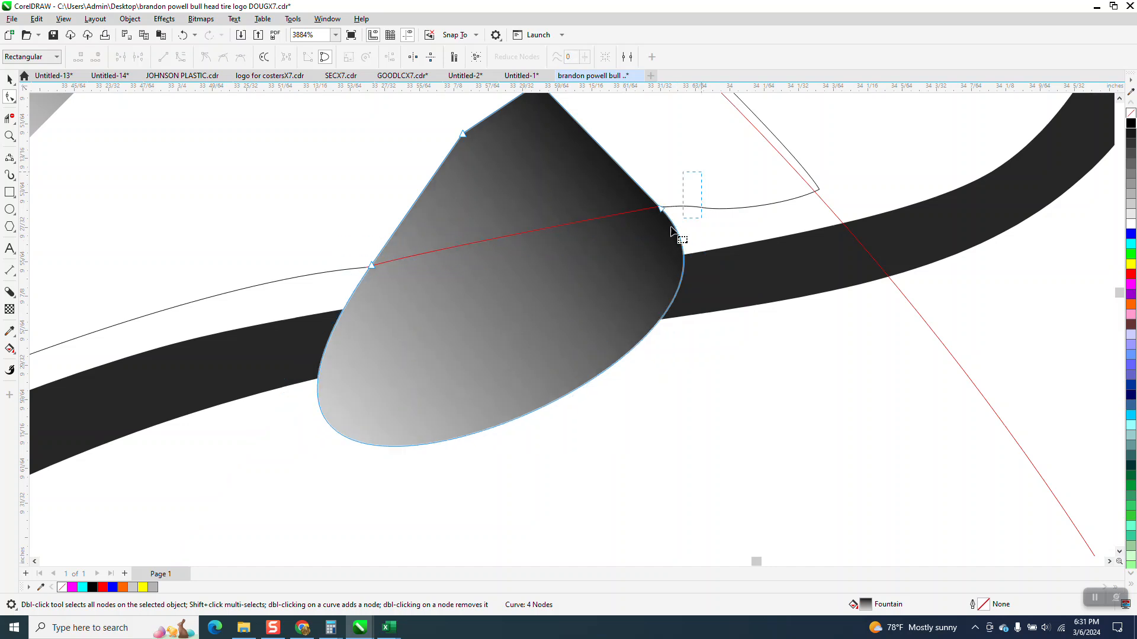
pyautogui.rightClick(370, 267)
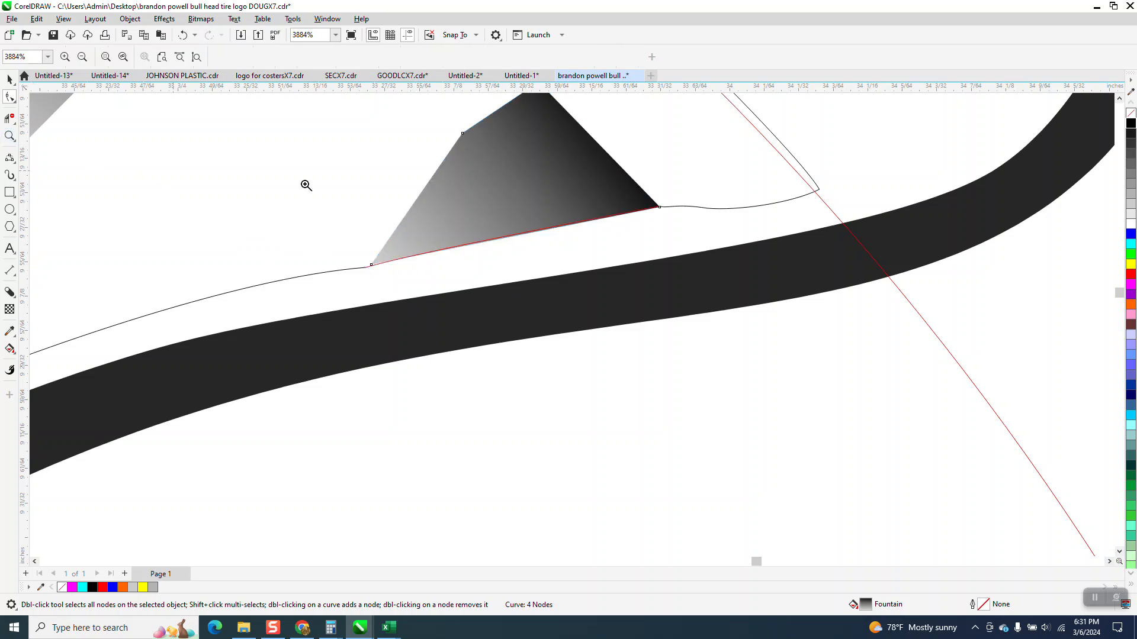
pyautogui.click(306, 185)
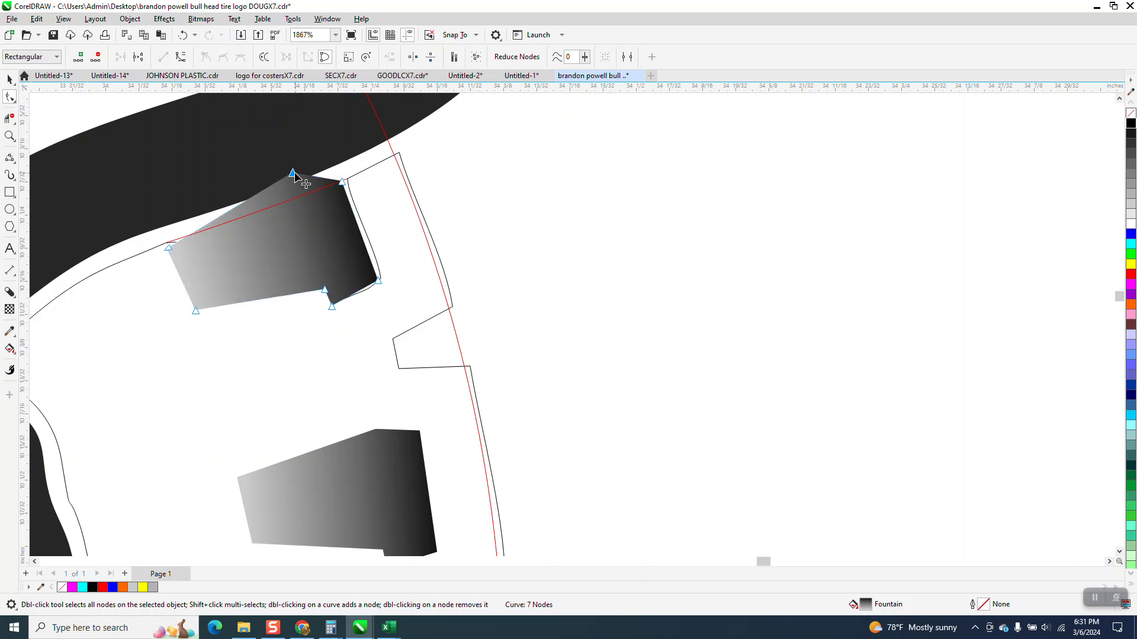
# Move the tread node onto the tire outline, then select the next tread block's nodes.
pyautogui.moveTo(293, 174); pyautogui.dragTo(296, 198)
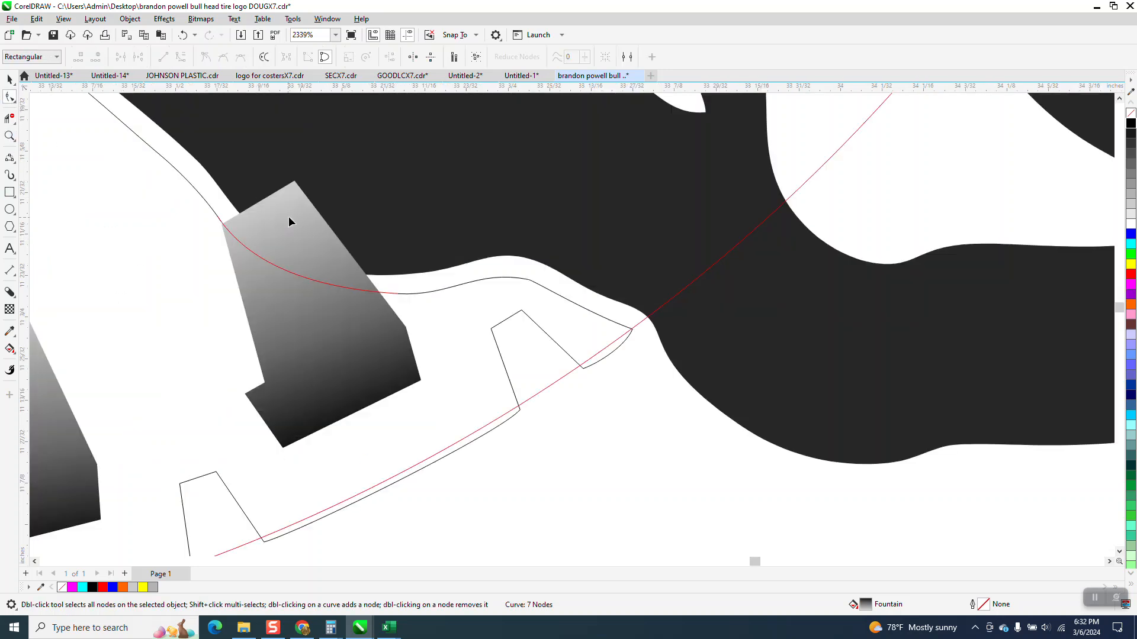
pyautogui.click(11, 79)
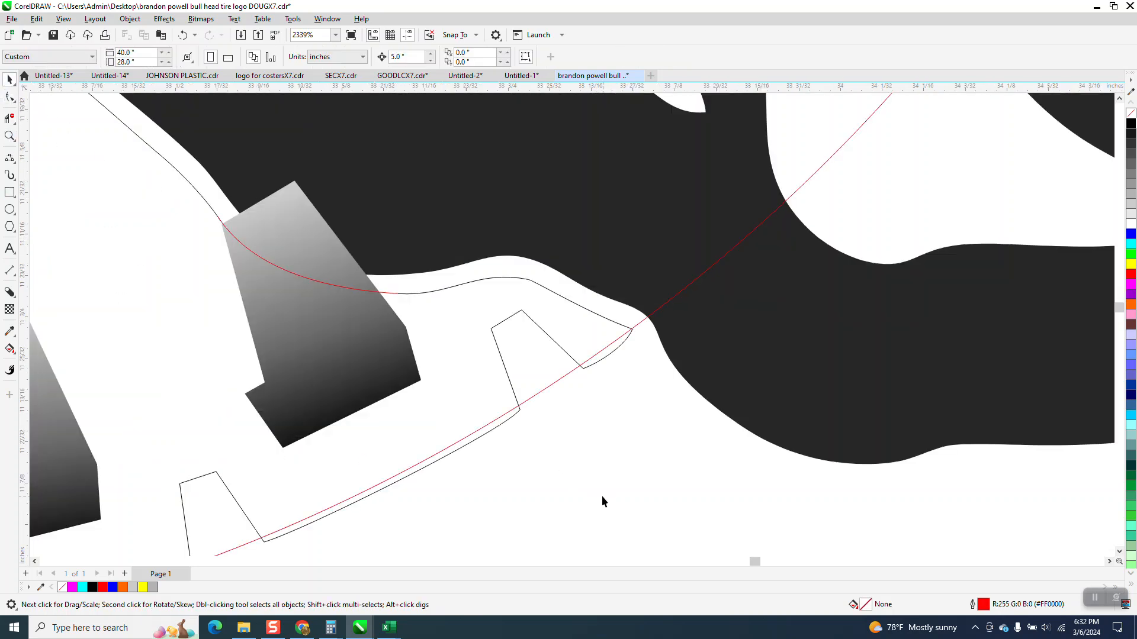
pyautogui.click(318, 327)
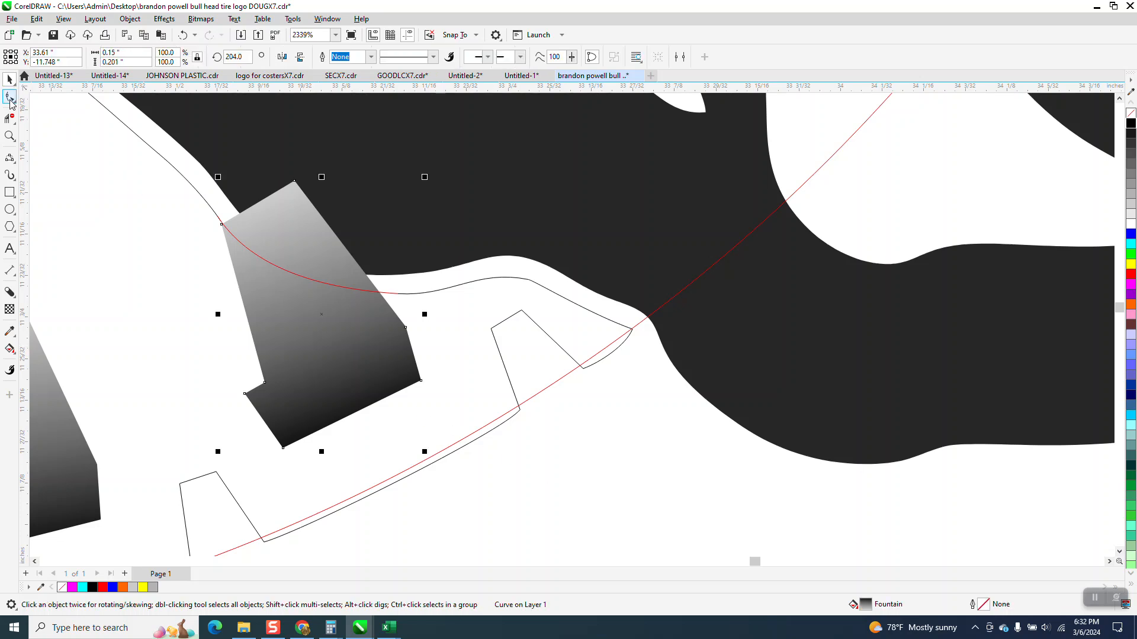
pyautogui.click(11, 99)
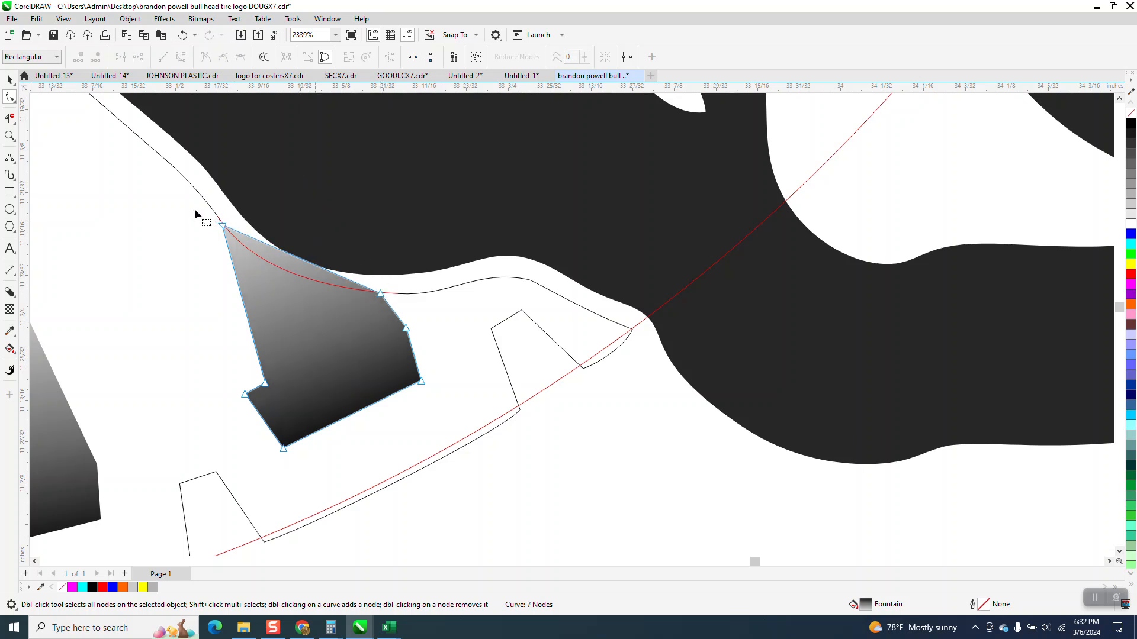
# Convert the tread's top edge to a curve and bend it to follow the tire outline.
pyautogui.rightClick(380, 294)
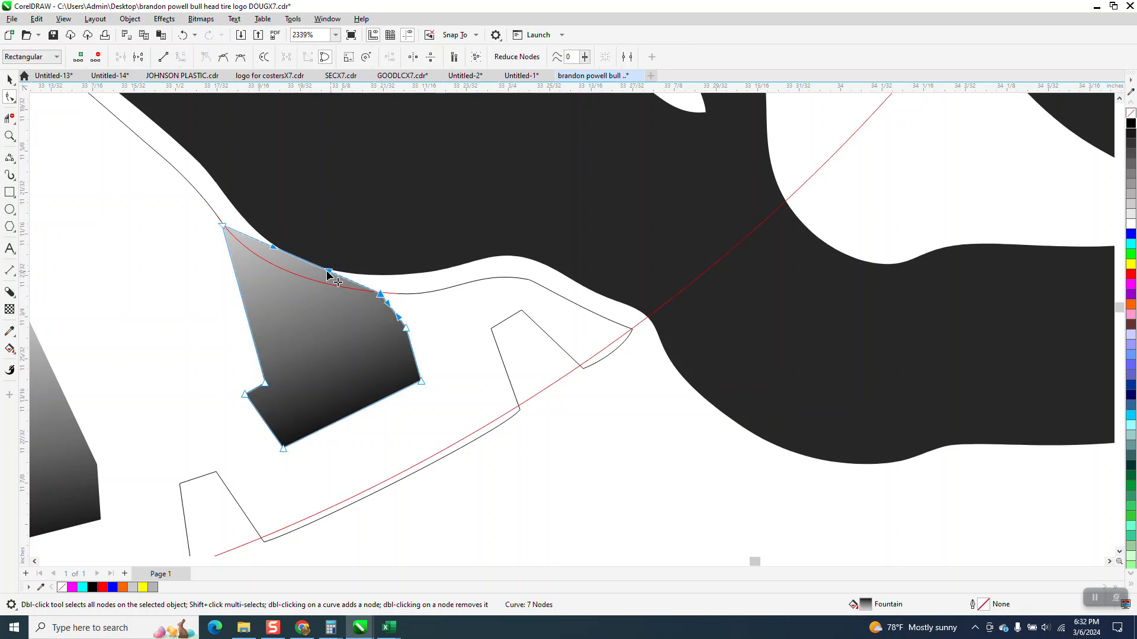
pyautogui.moveTo(330, 282); pyautogui.dragTo(264, 263)
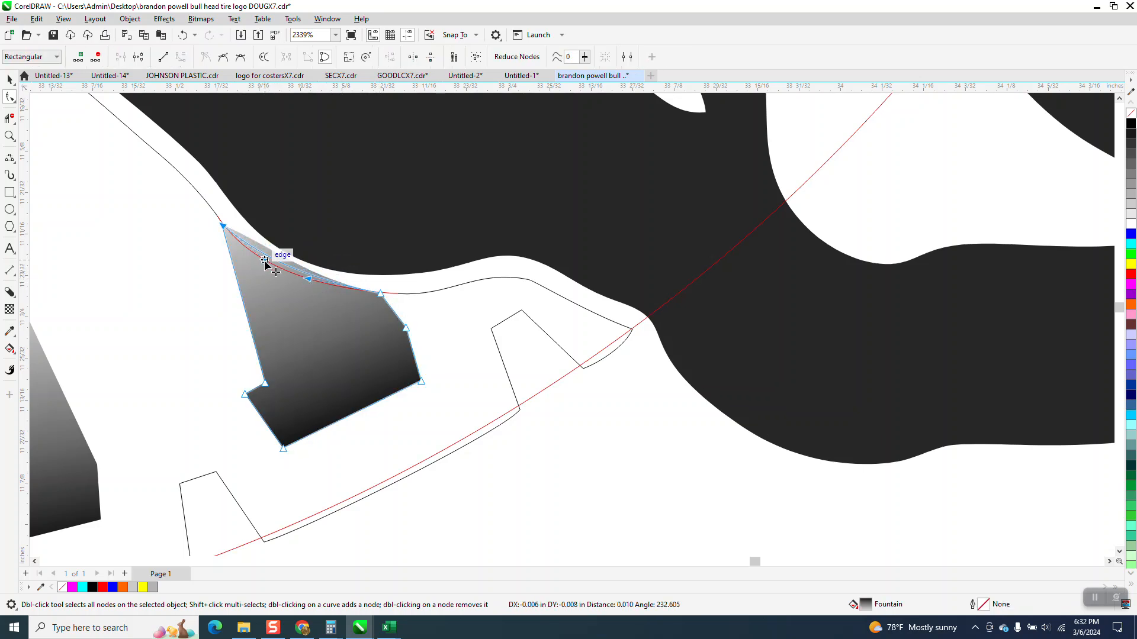
pyautogui.moveTo(264, 261); pyautogui.dragTo(307, 277)
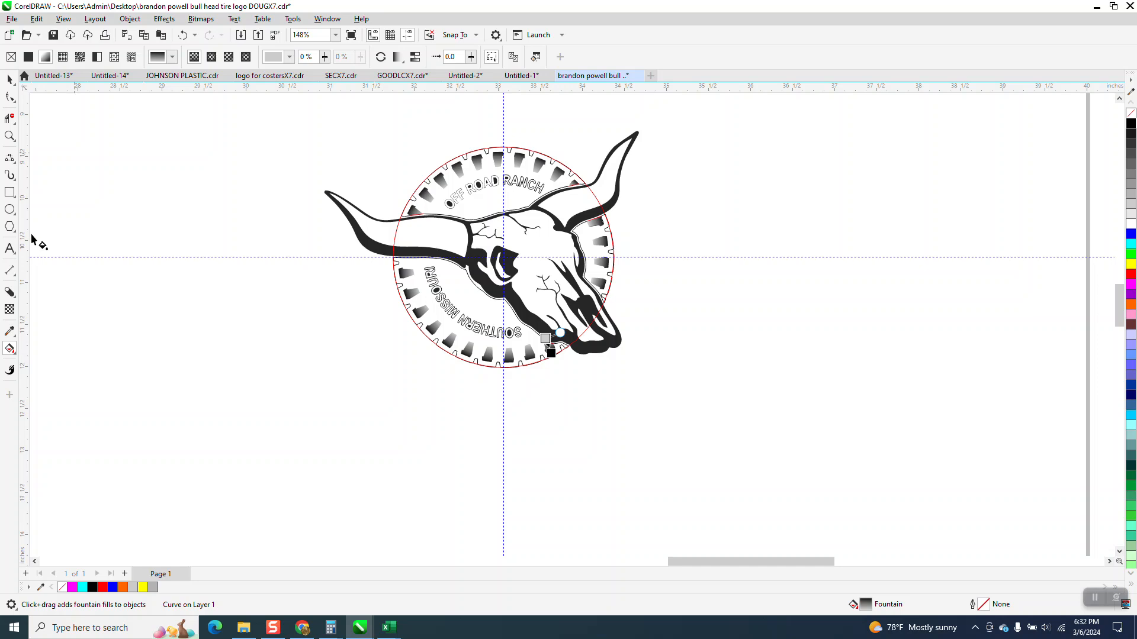
# Zoom in on the tire treads to check the finished ring.
pyautogui.click(11, 348)
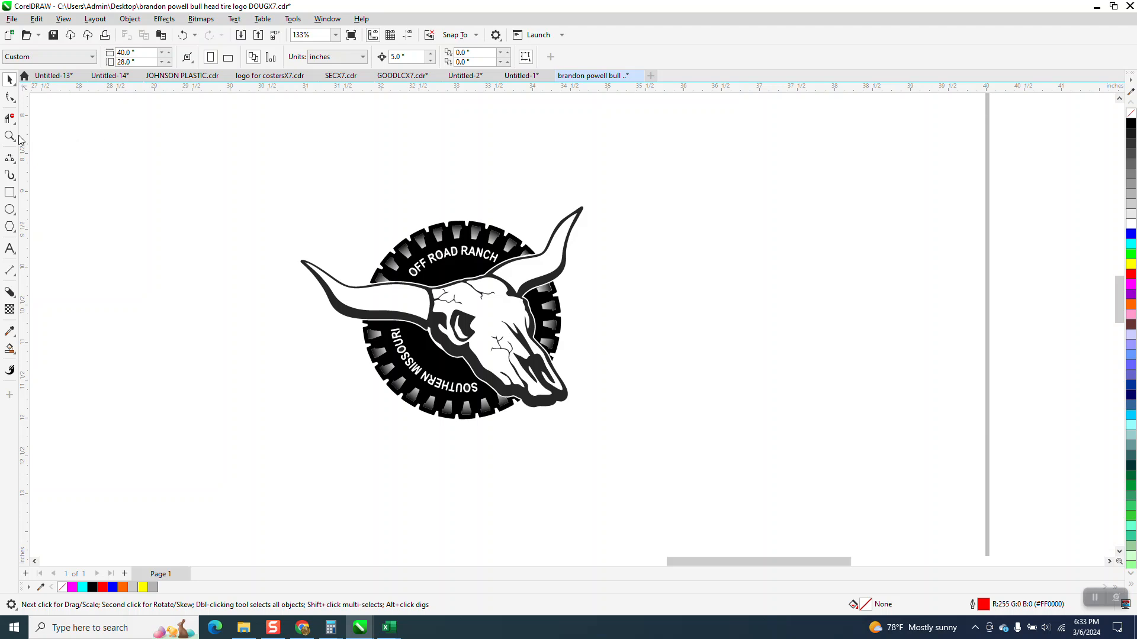
pyautogui.click(527, 364)
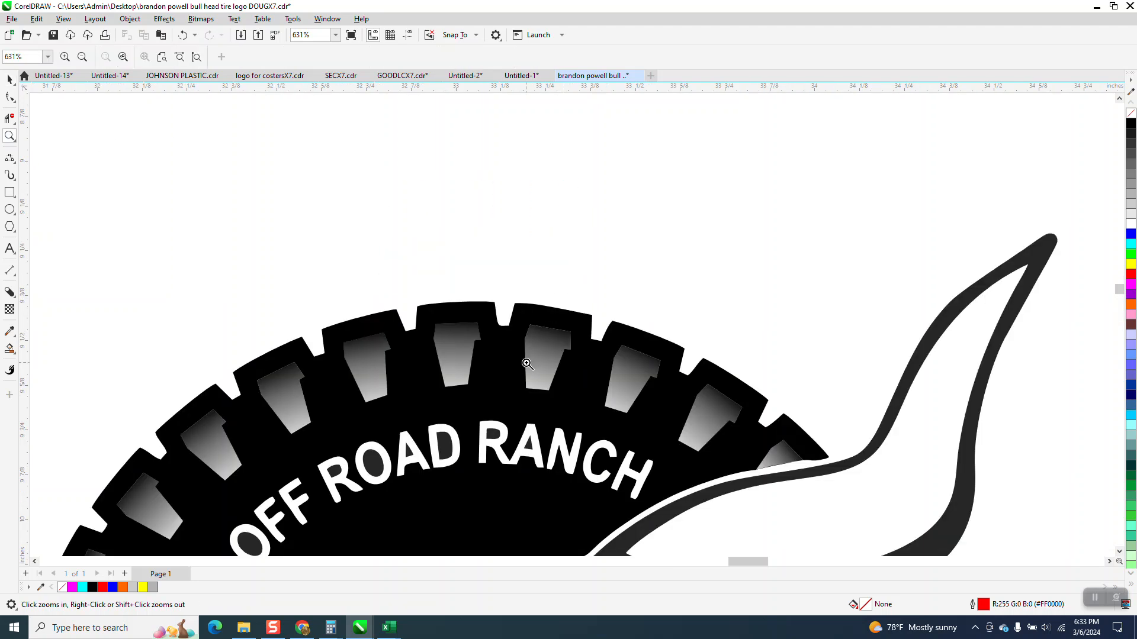
pyautogui.moveTo(565, 368)
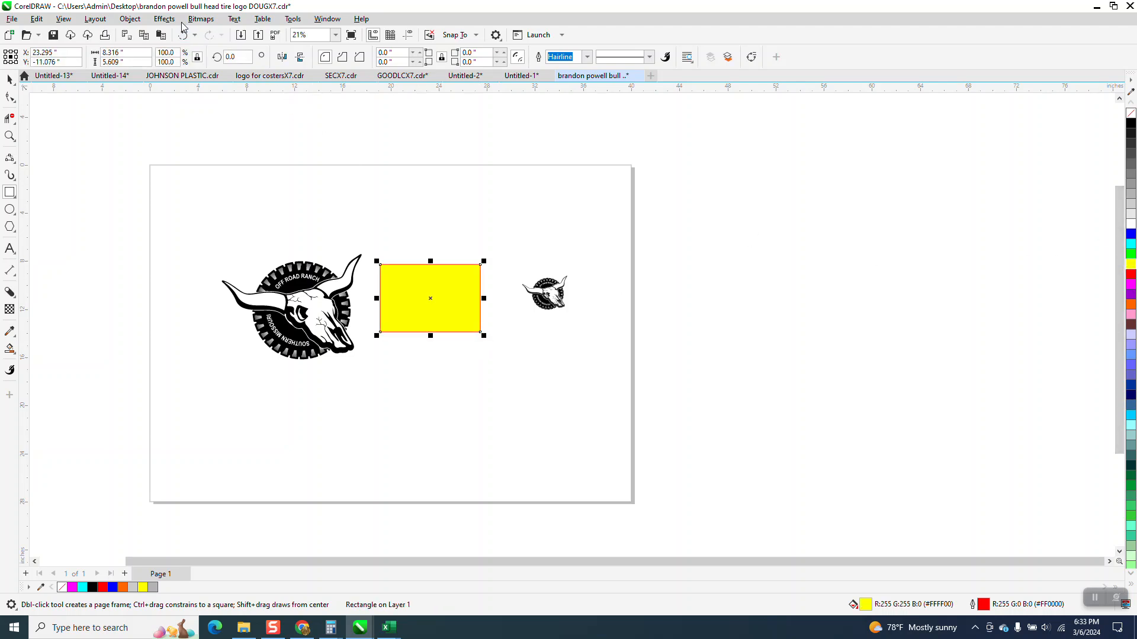
# Send the yellow rectangle to the back of the page and move the original logo onto it.
pyautogui.click(131, 18)
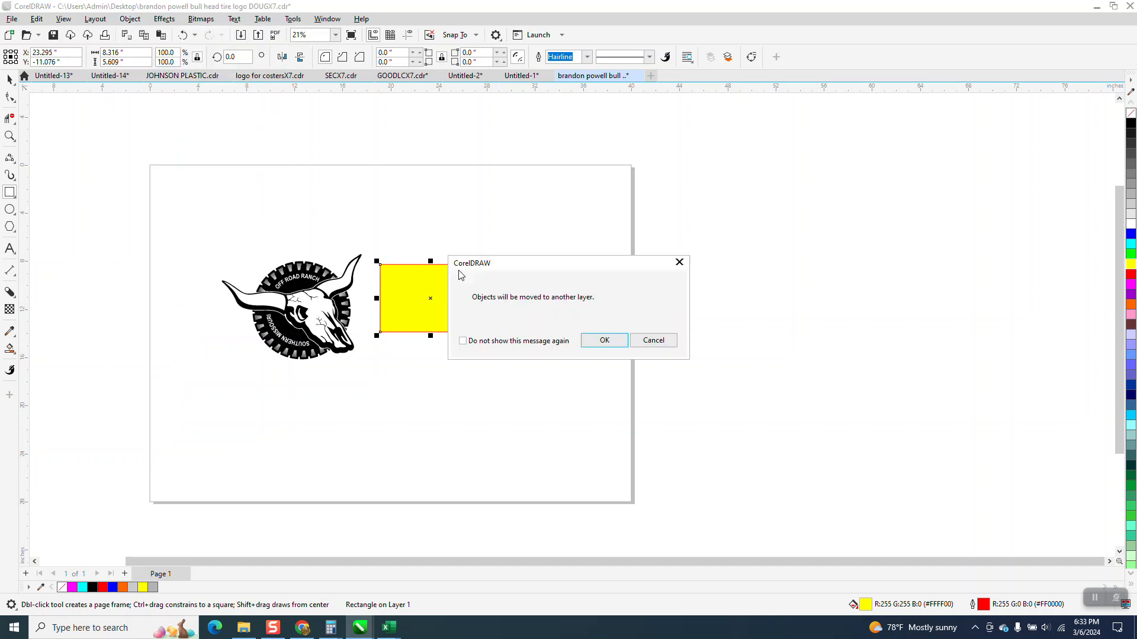
pyautogui.click(604, 340)
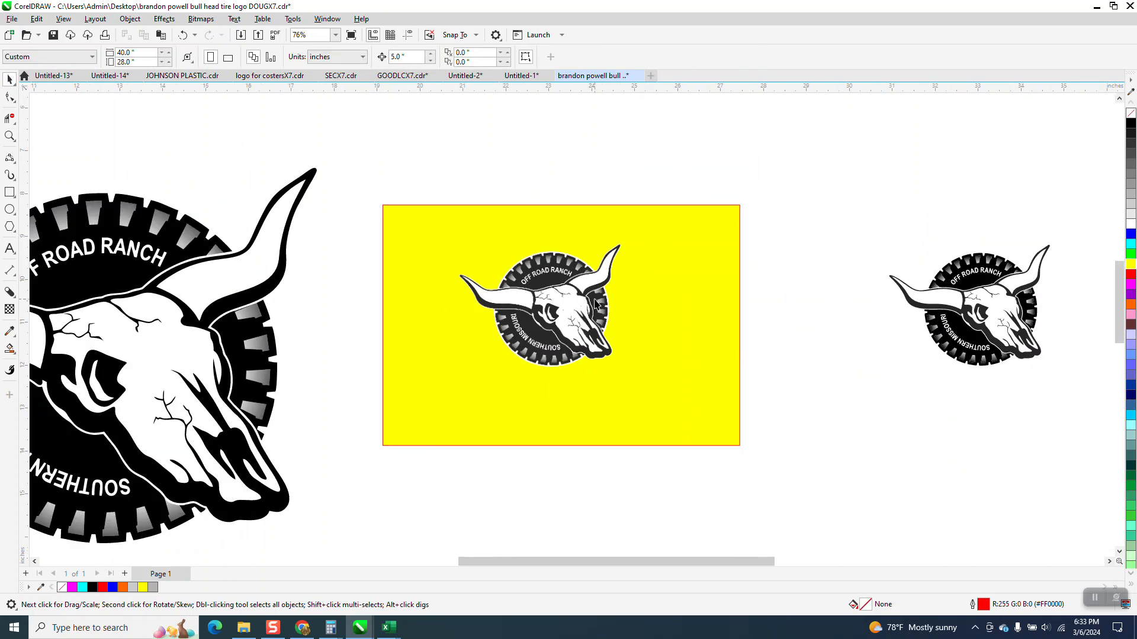
pyautogui.click(540, 304)
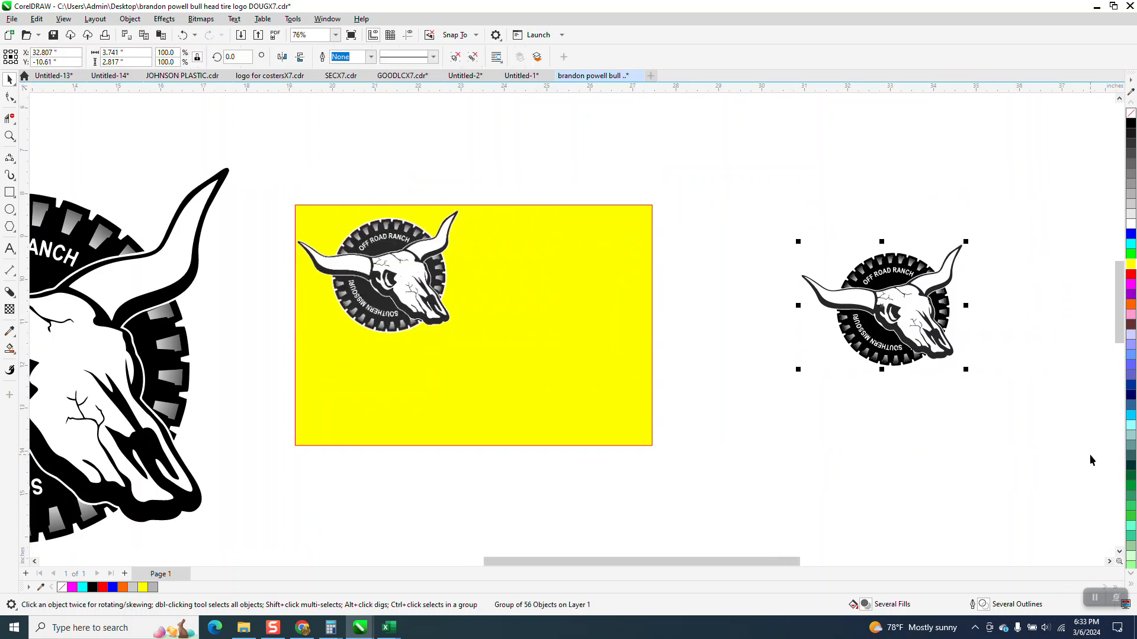
pyautogui.moveTo(880, 304); pyautogui.dragTo(558, 339)
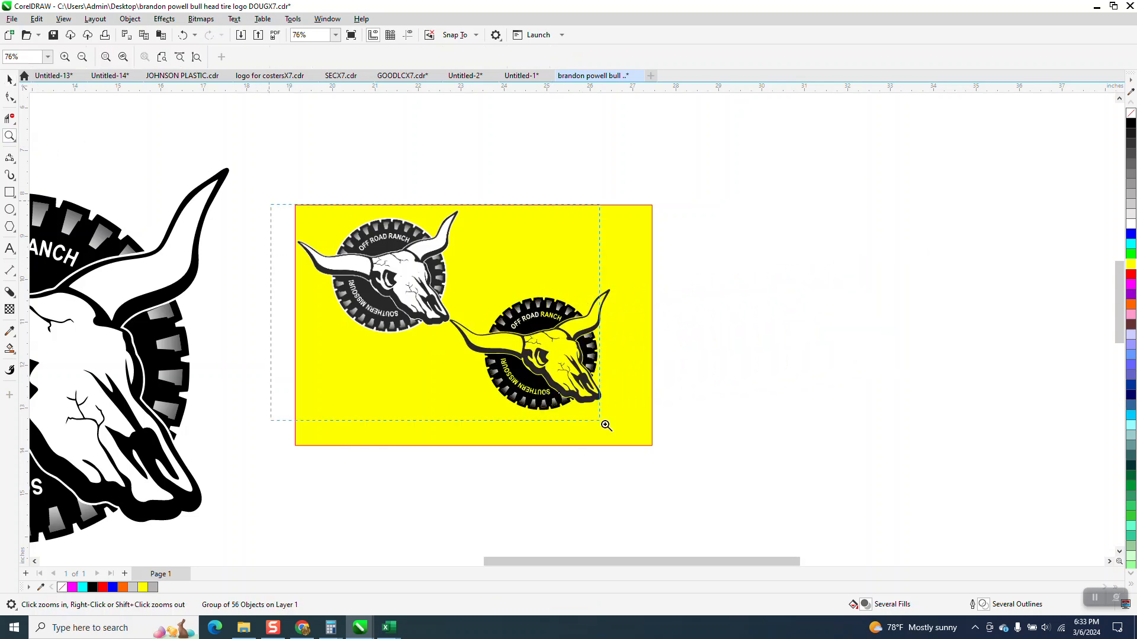
# Zoom to compare both logos, then select the original logo group.
pyautogui.click(605, 425)
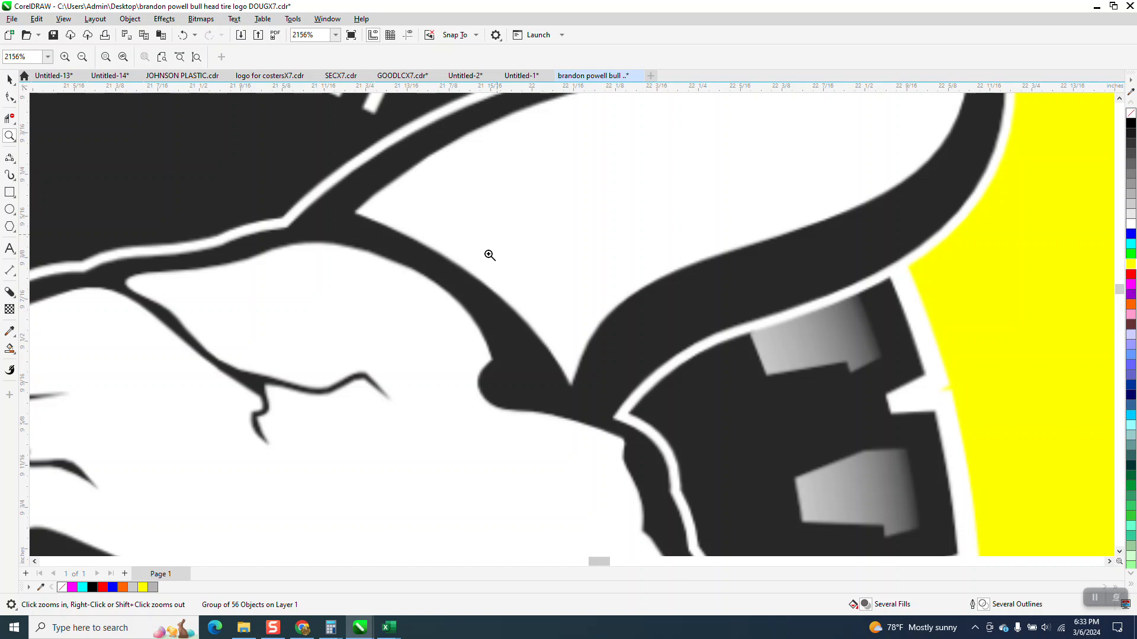
pyautogui.click(489, 256)
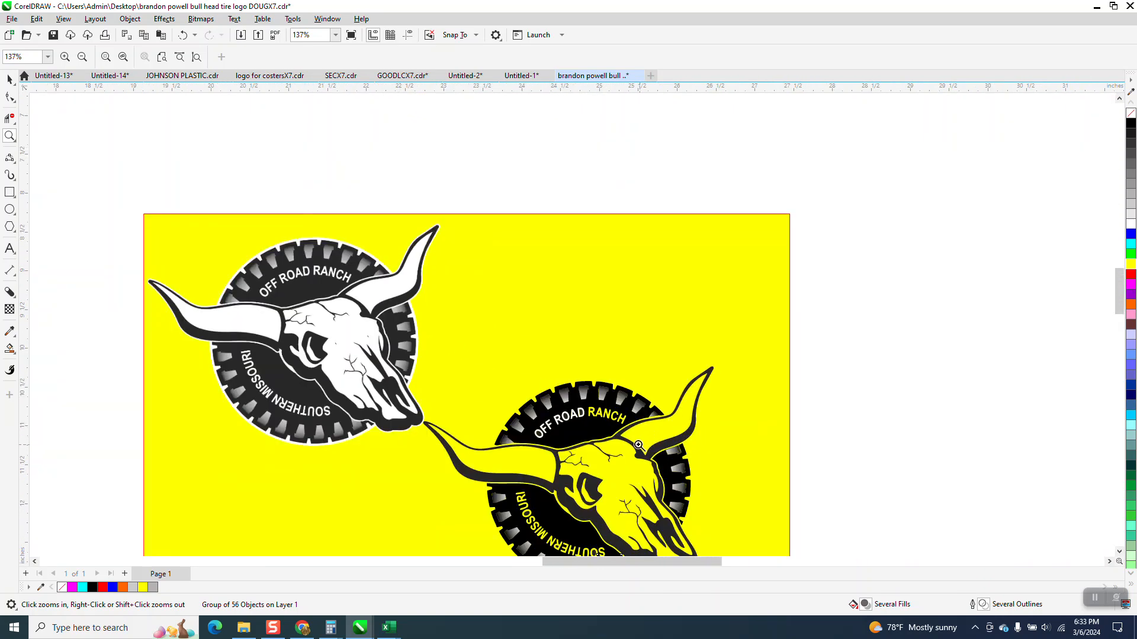
pyautogui.click(637, 444)
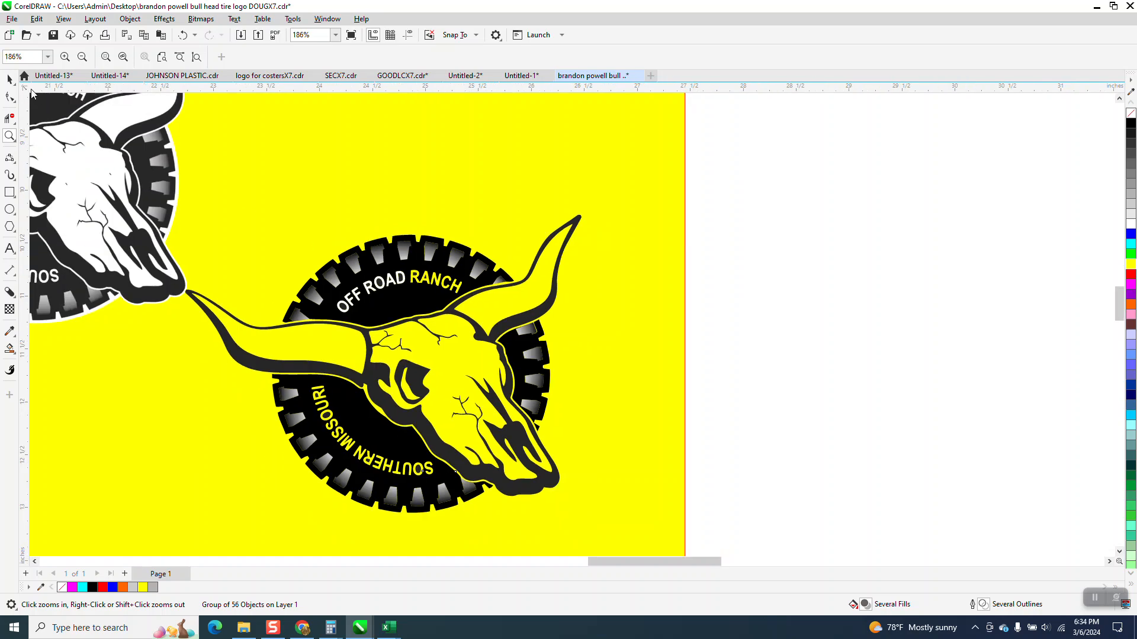
pyautogui.click(384, 286)
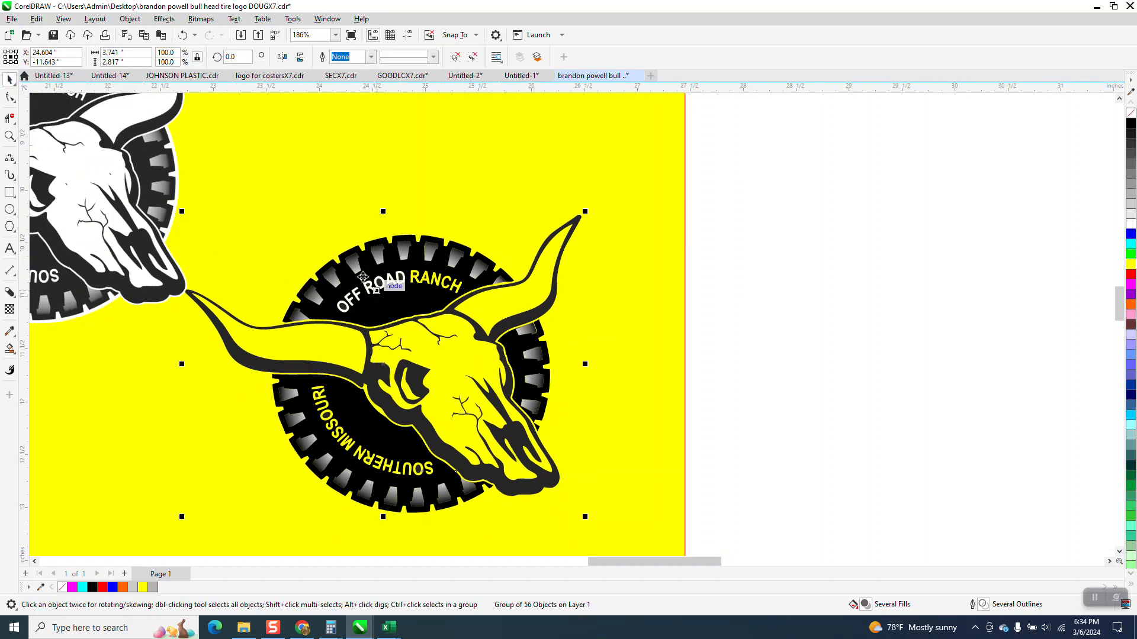
pyautogui.moveTo(10, 136)
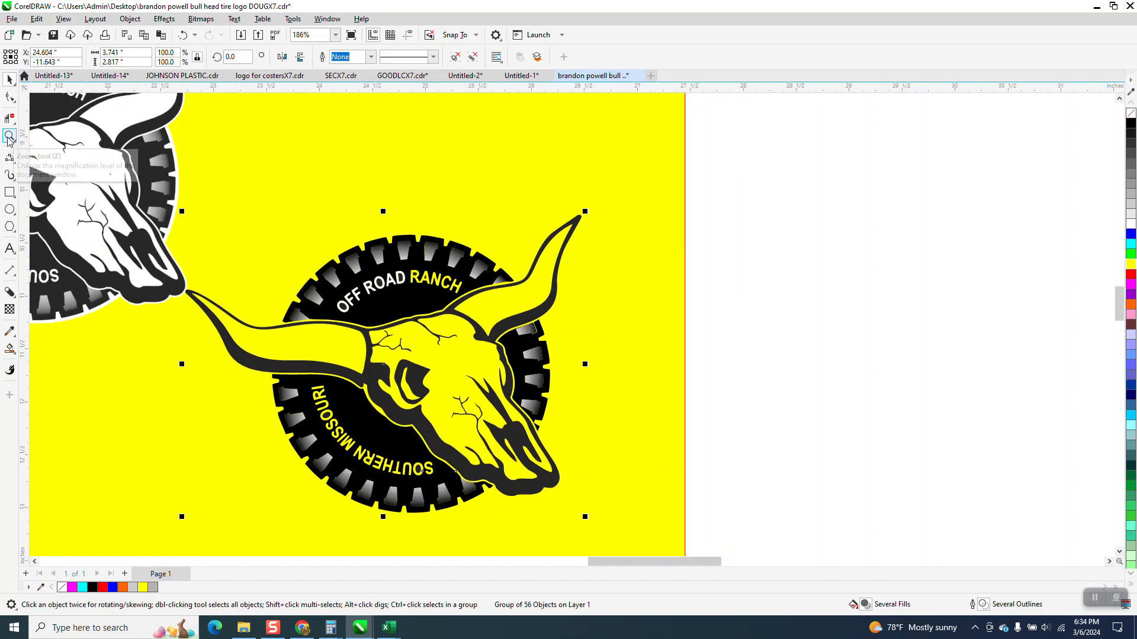
# Ungroup the original logo via Object > Group > Ungroup.
pyautogui.click(383, 283)
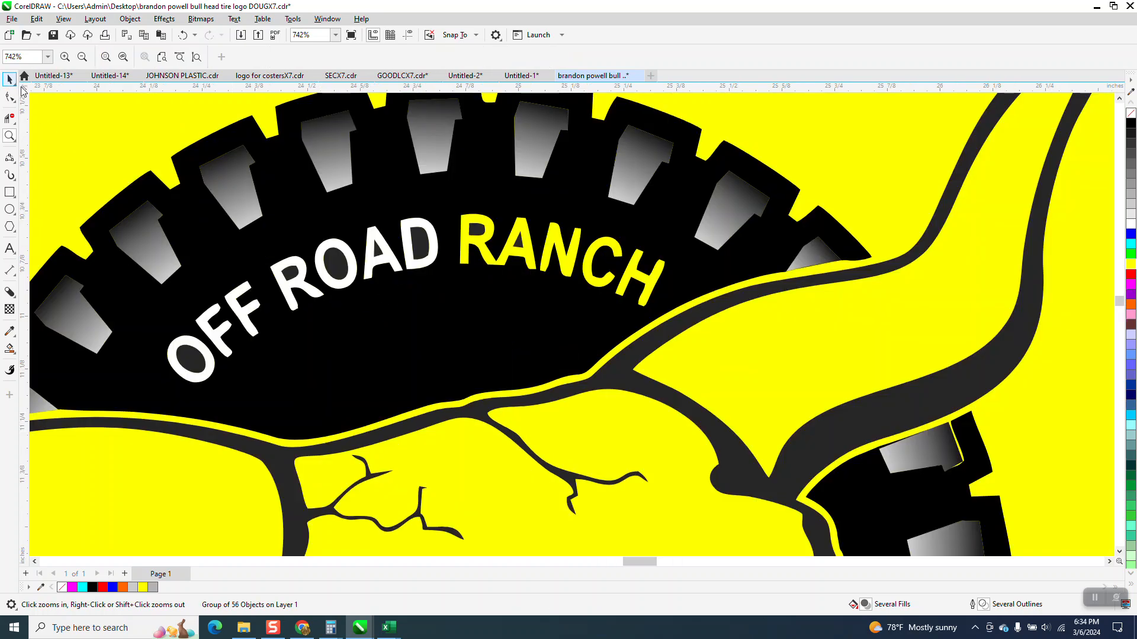
pyautogui.click(130, 18)
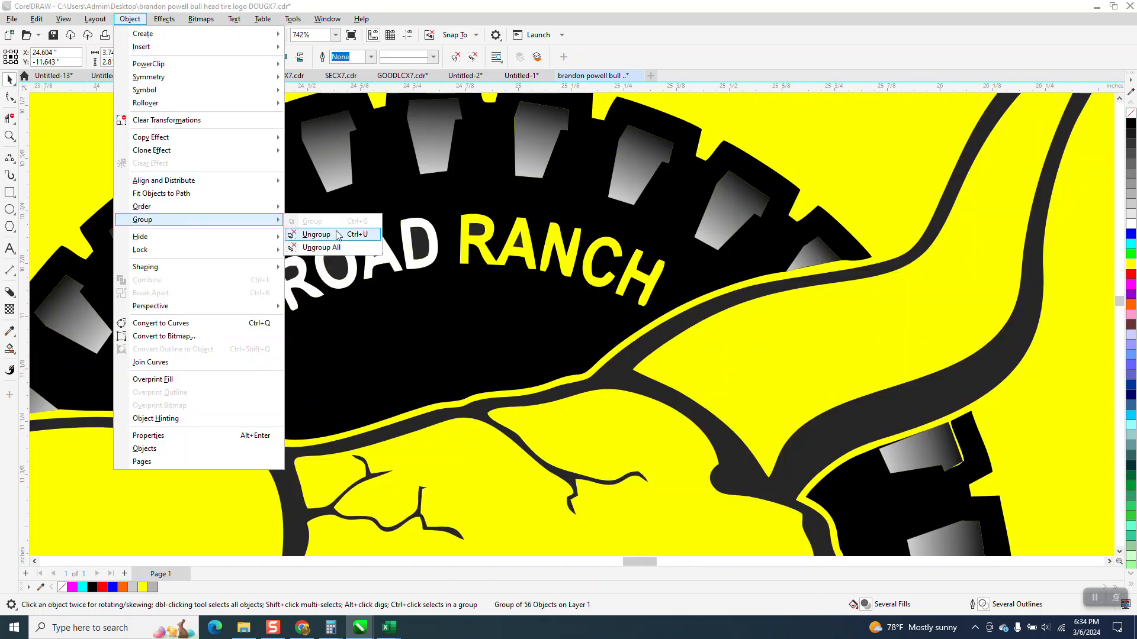
pyautogui.click(315, 234)
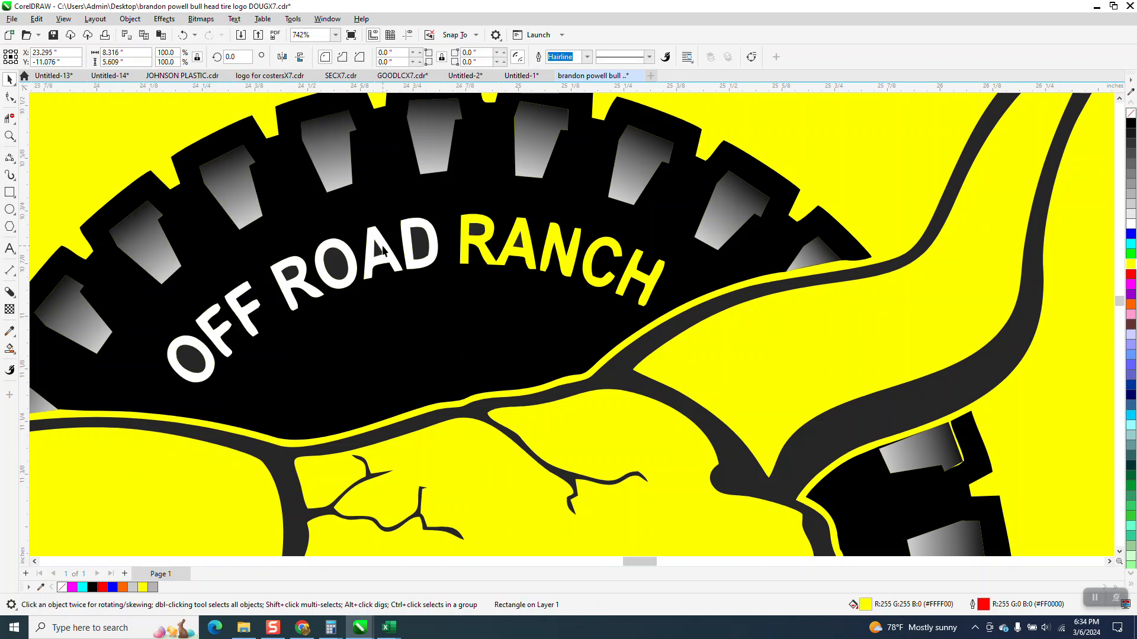
# Remove the fill from the OFF ROAD RANCH letters so the yellow shows through.
pyautogui.click(382, 253)
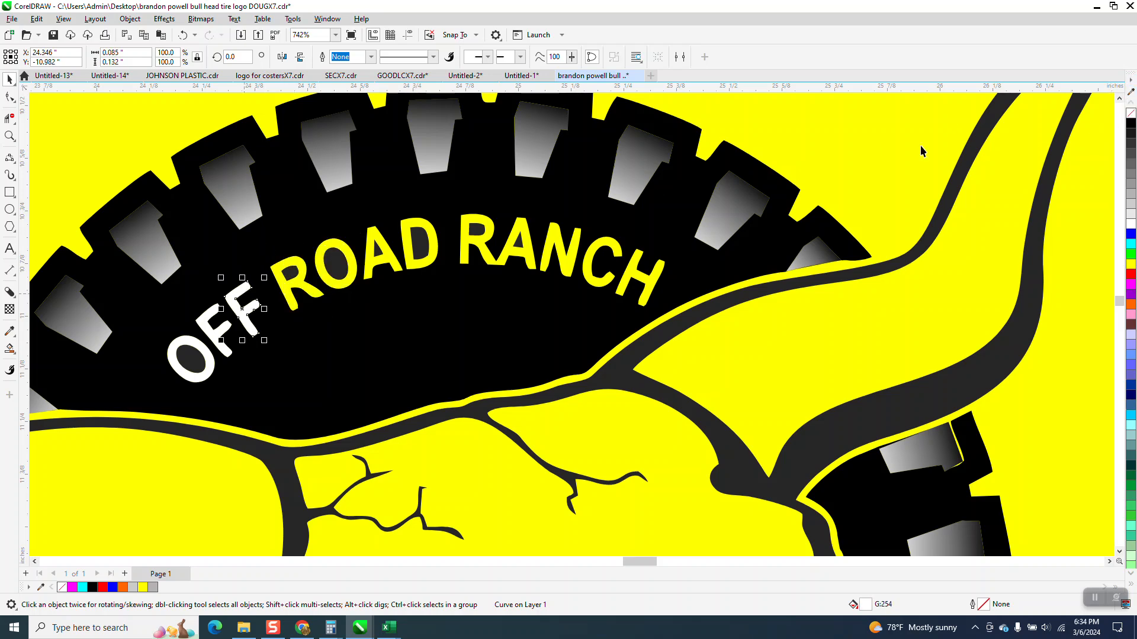
pyautogui.click(239, 319)
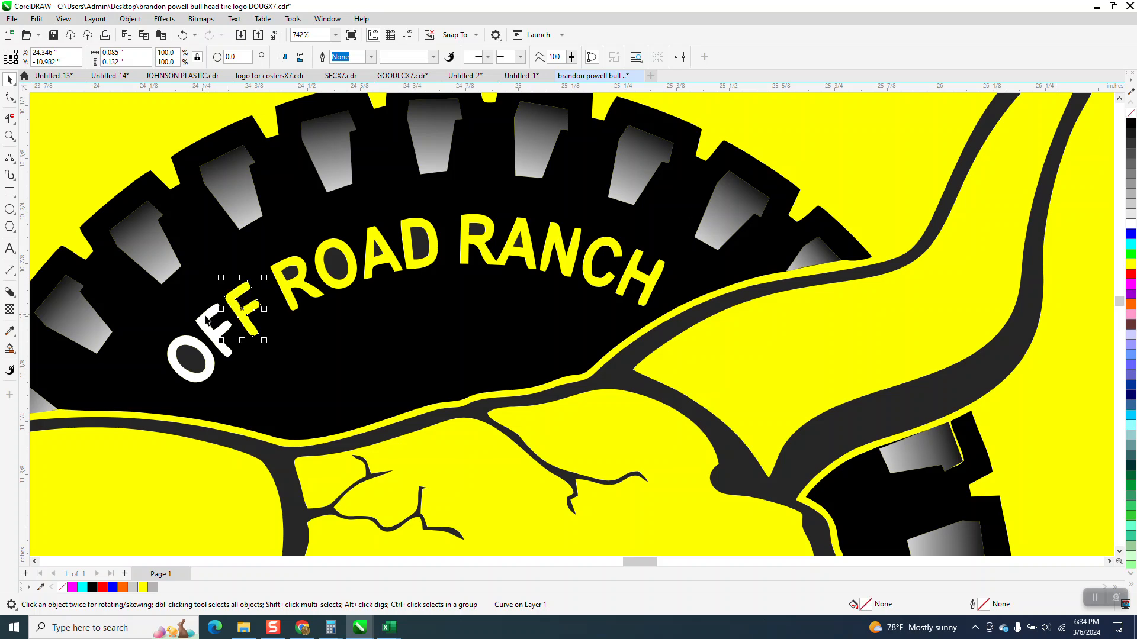
pyautogui.moveTo(225, 312); pyautogui.dragTo(211, 334)
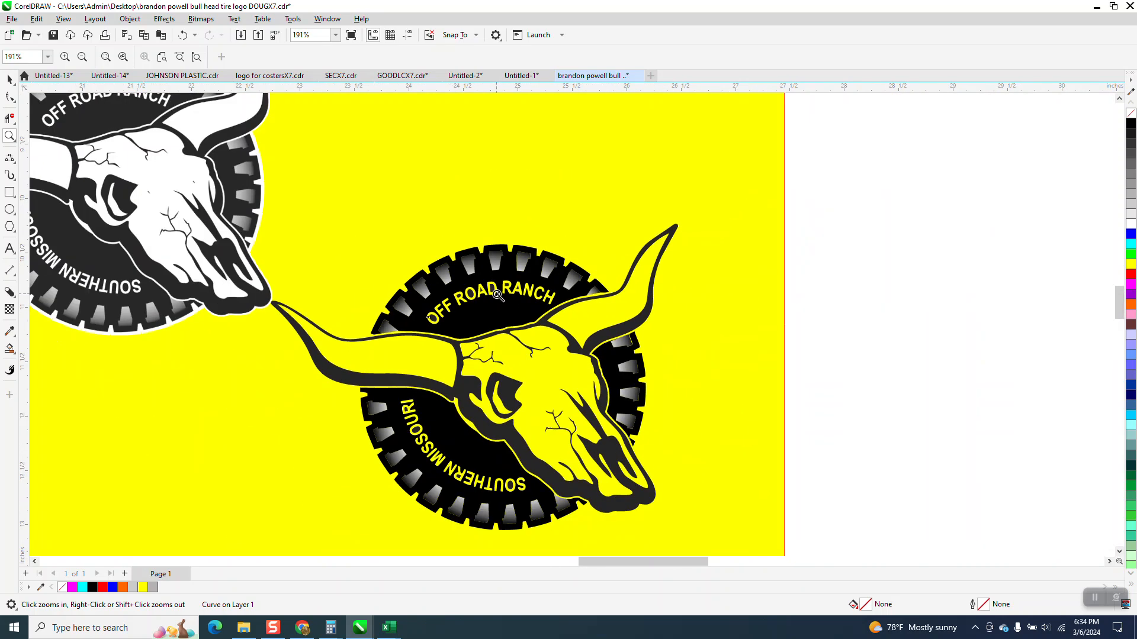
pyautogui.moveTo(392, 402)
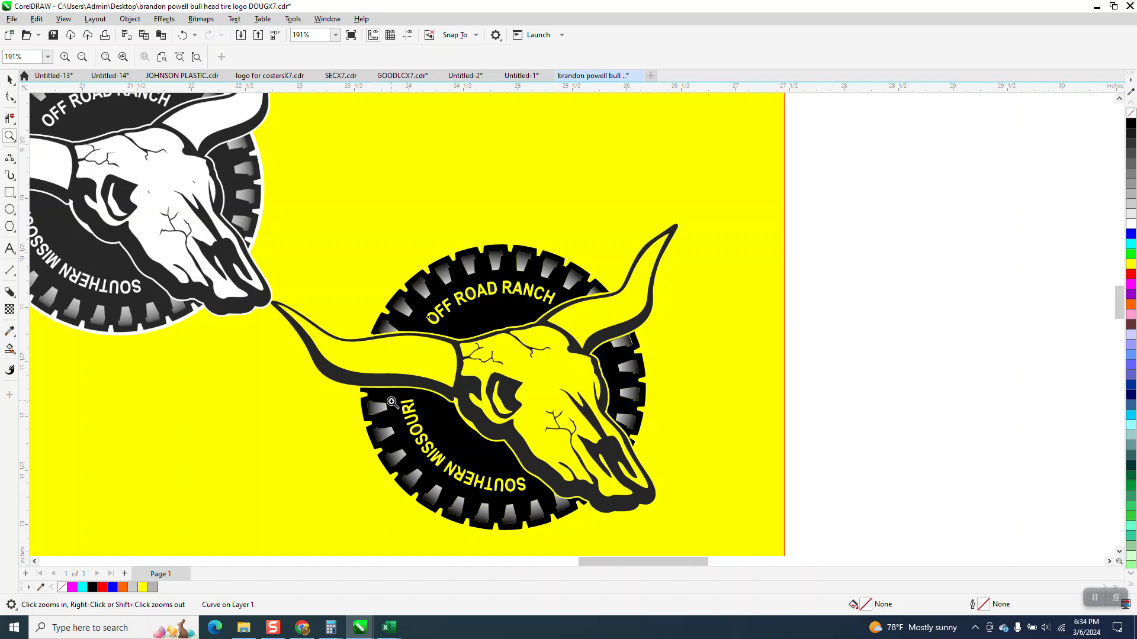
pyautogui.moveTo(502, 430)
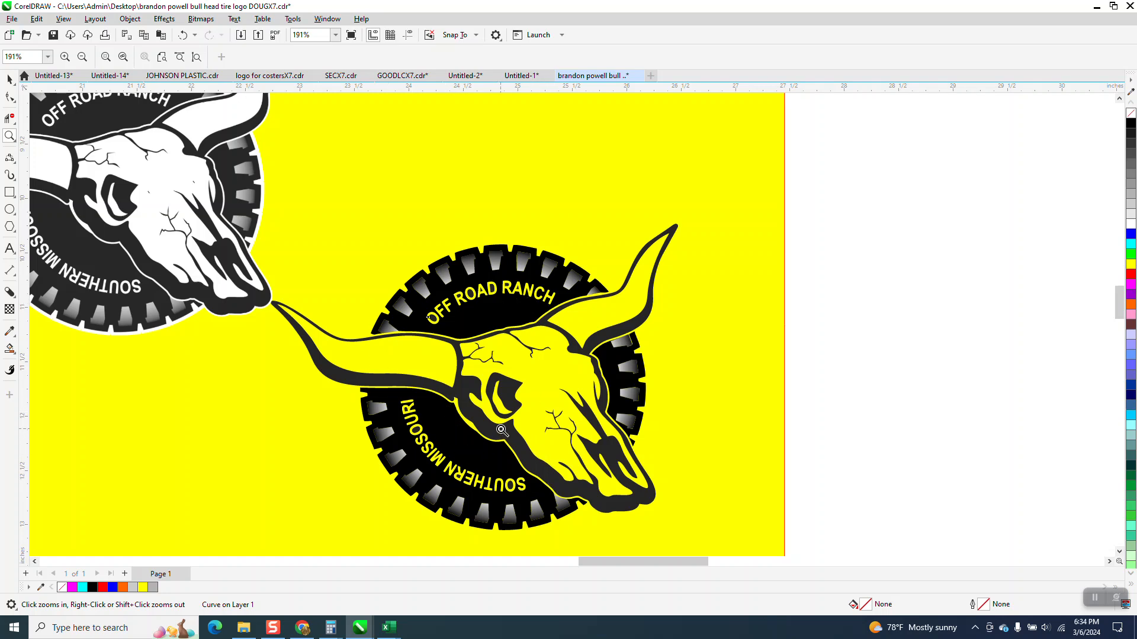